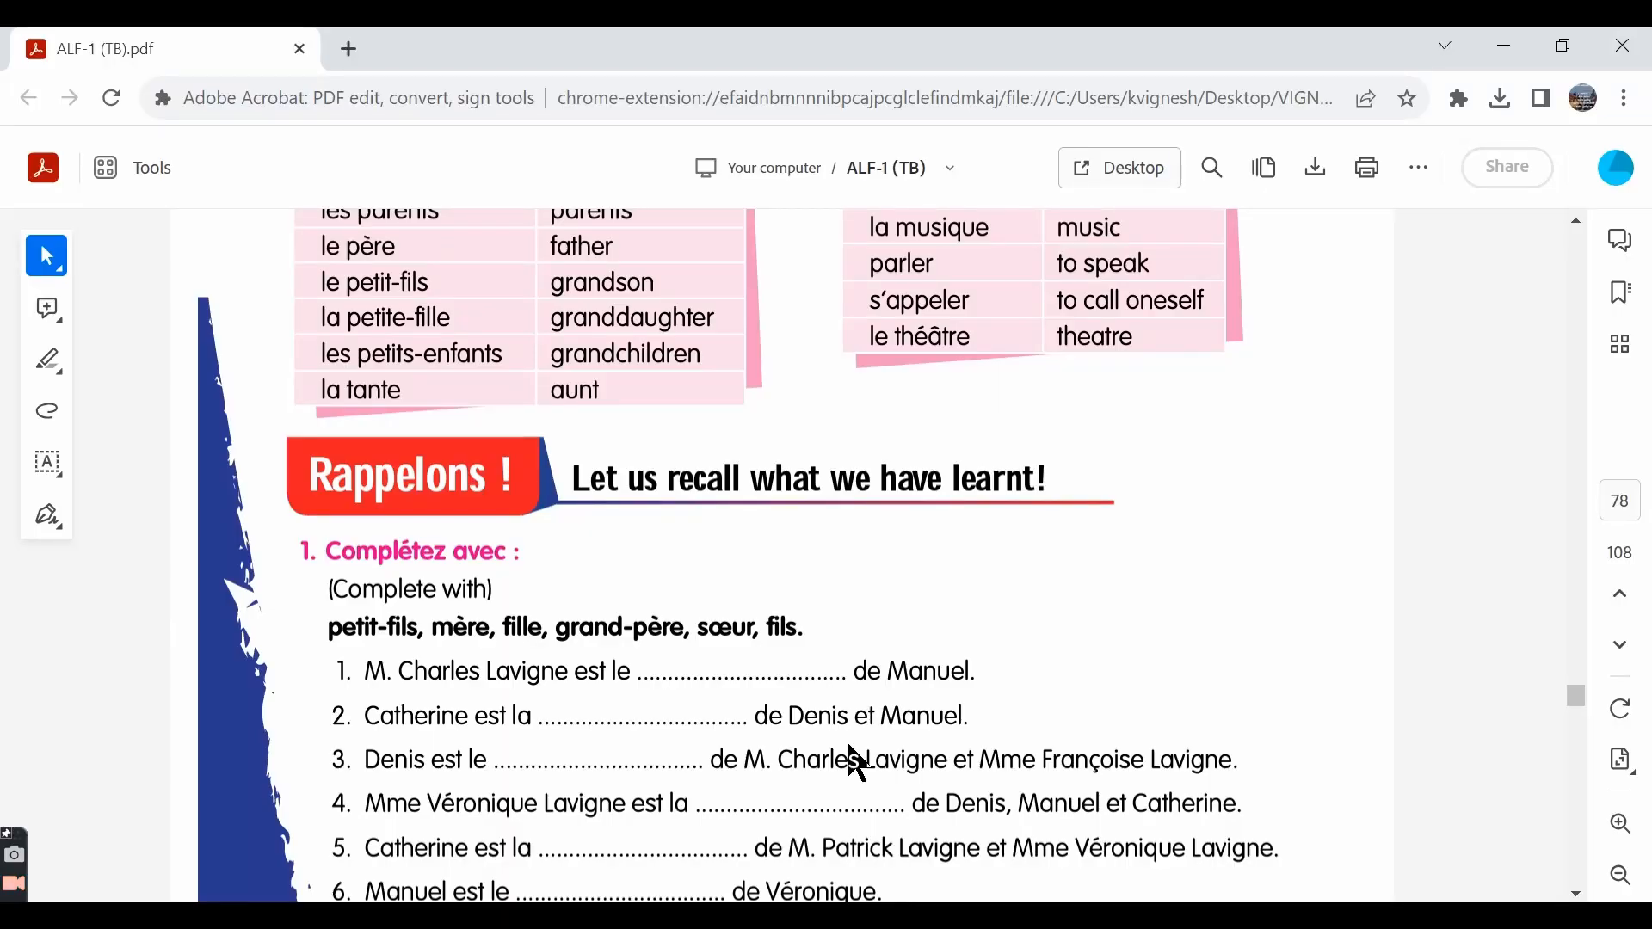
Scroll the textbook PDF from the page 82 Complétez avec exercise toward the parler table
scroll(down, 3)
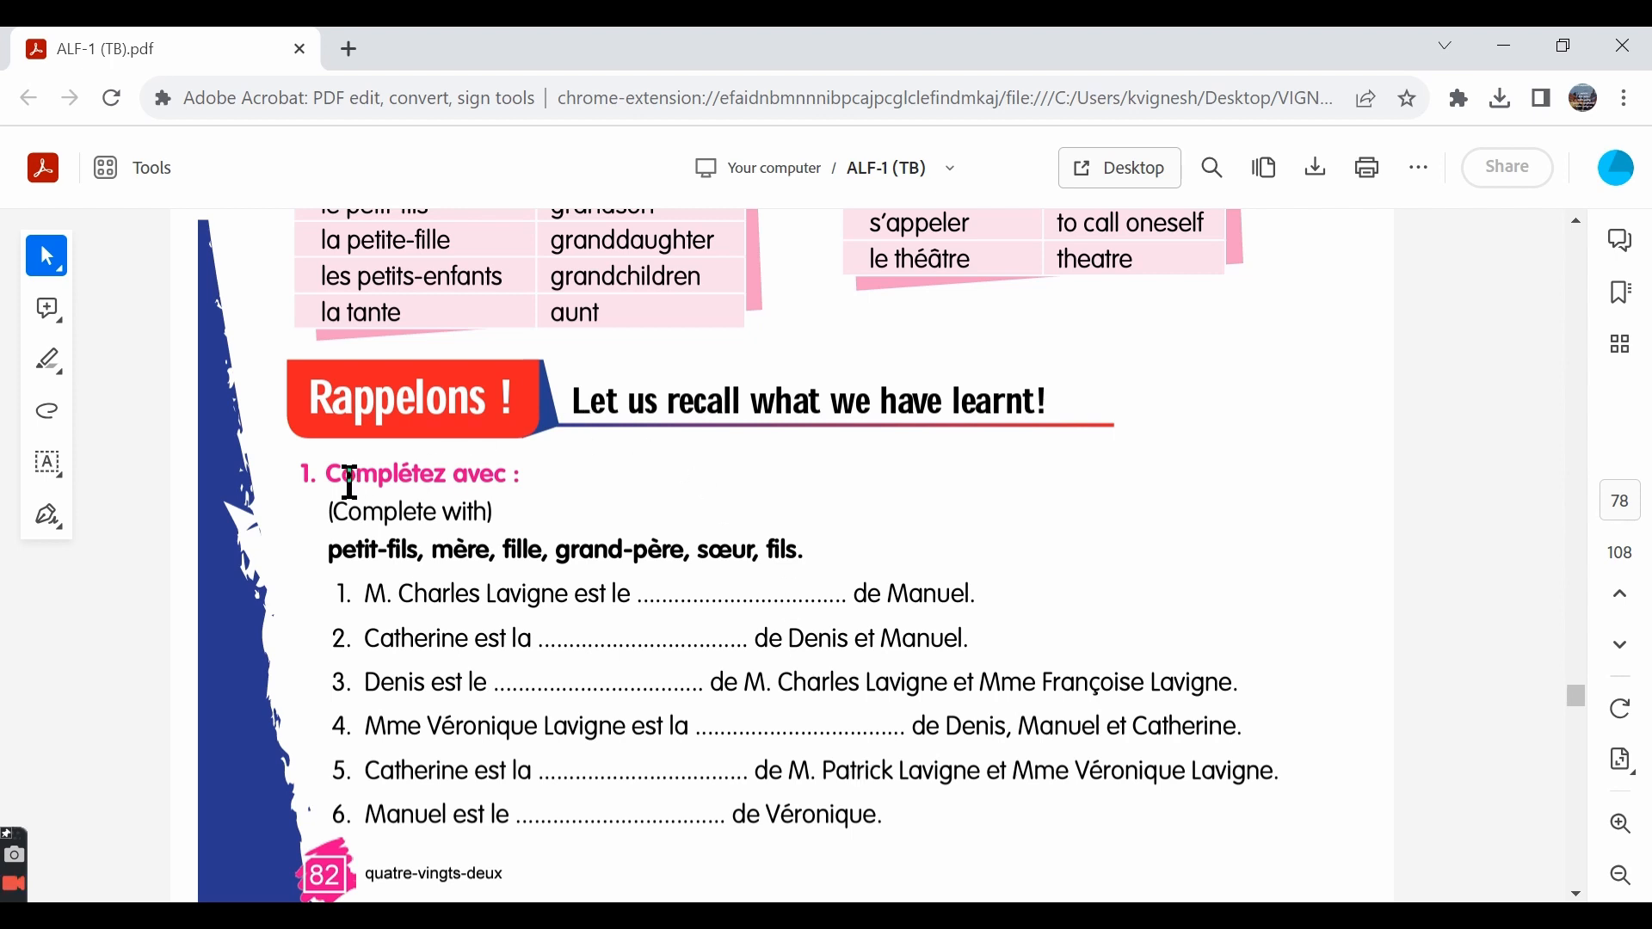
mouse_move(316, 474)
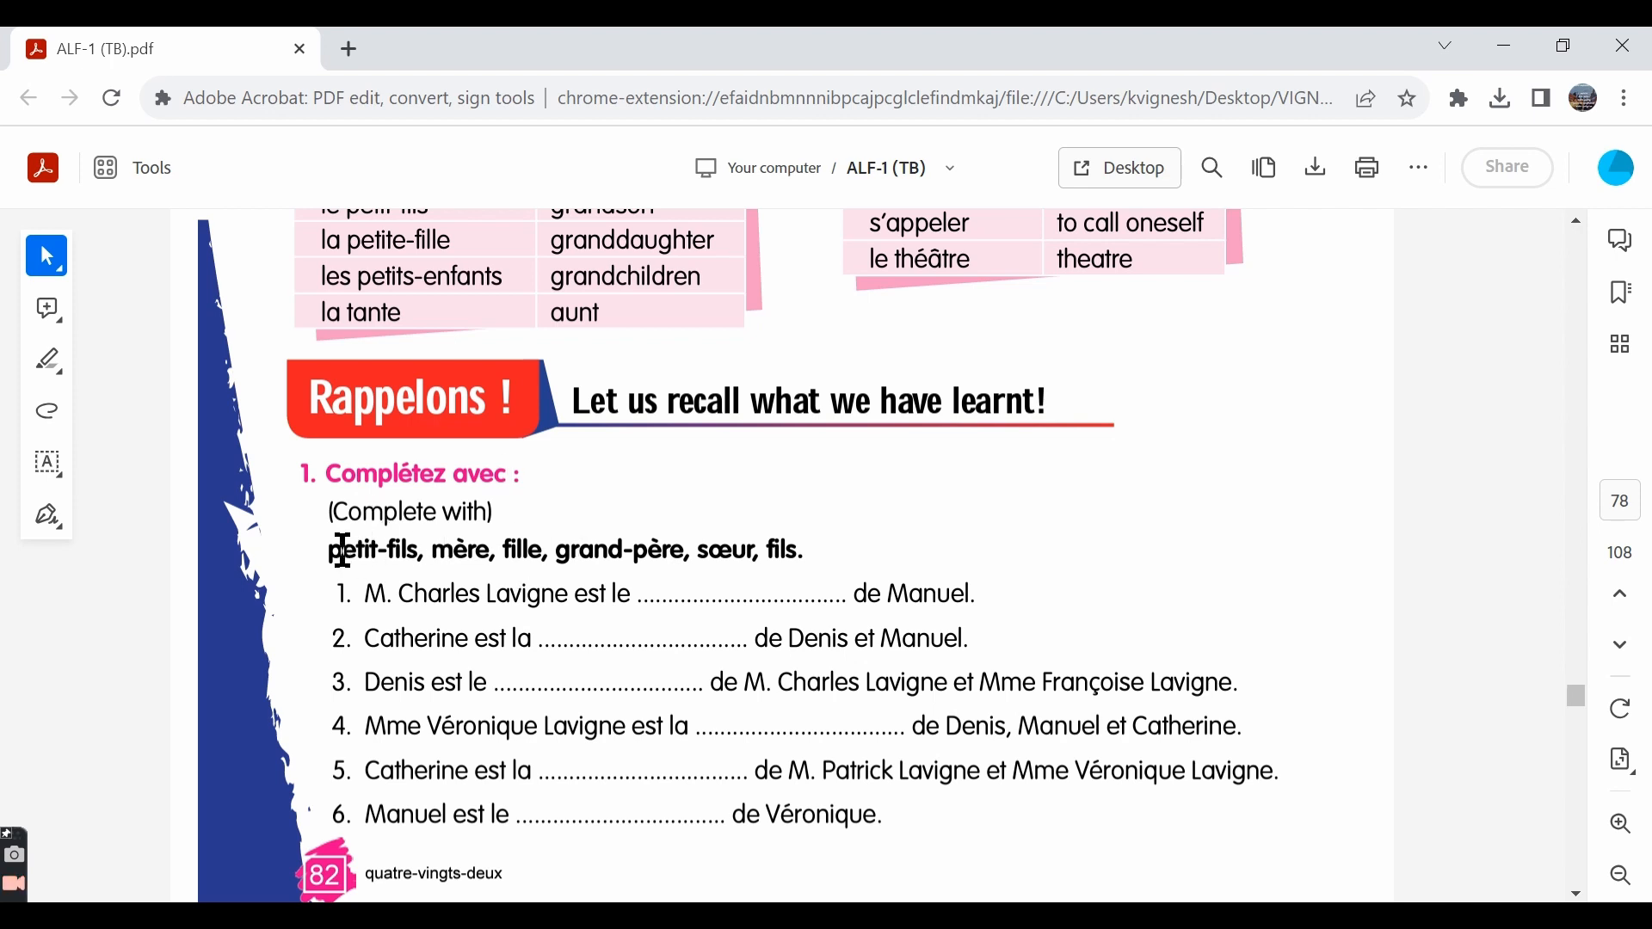
mouse_move(734, 633)
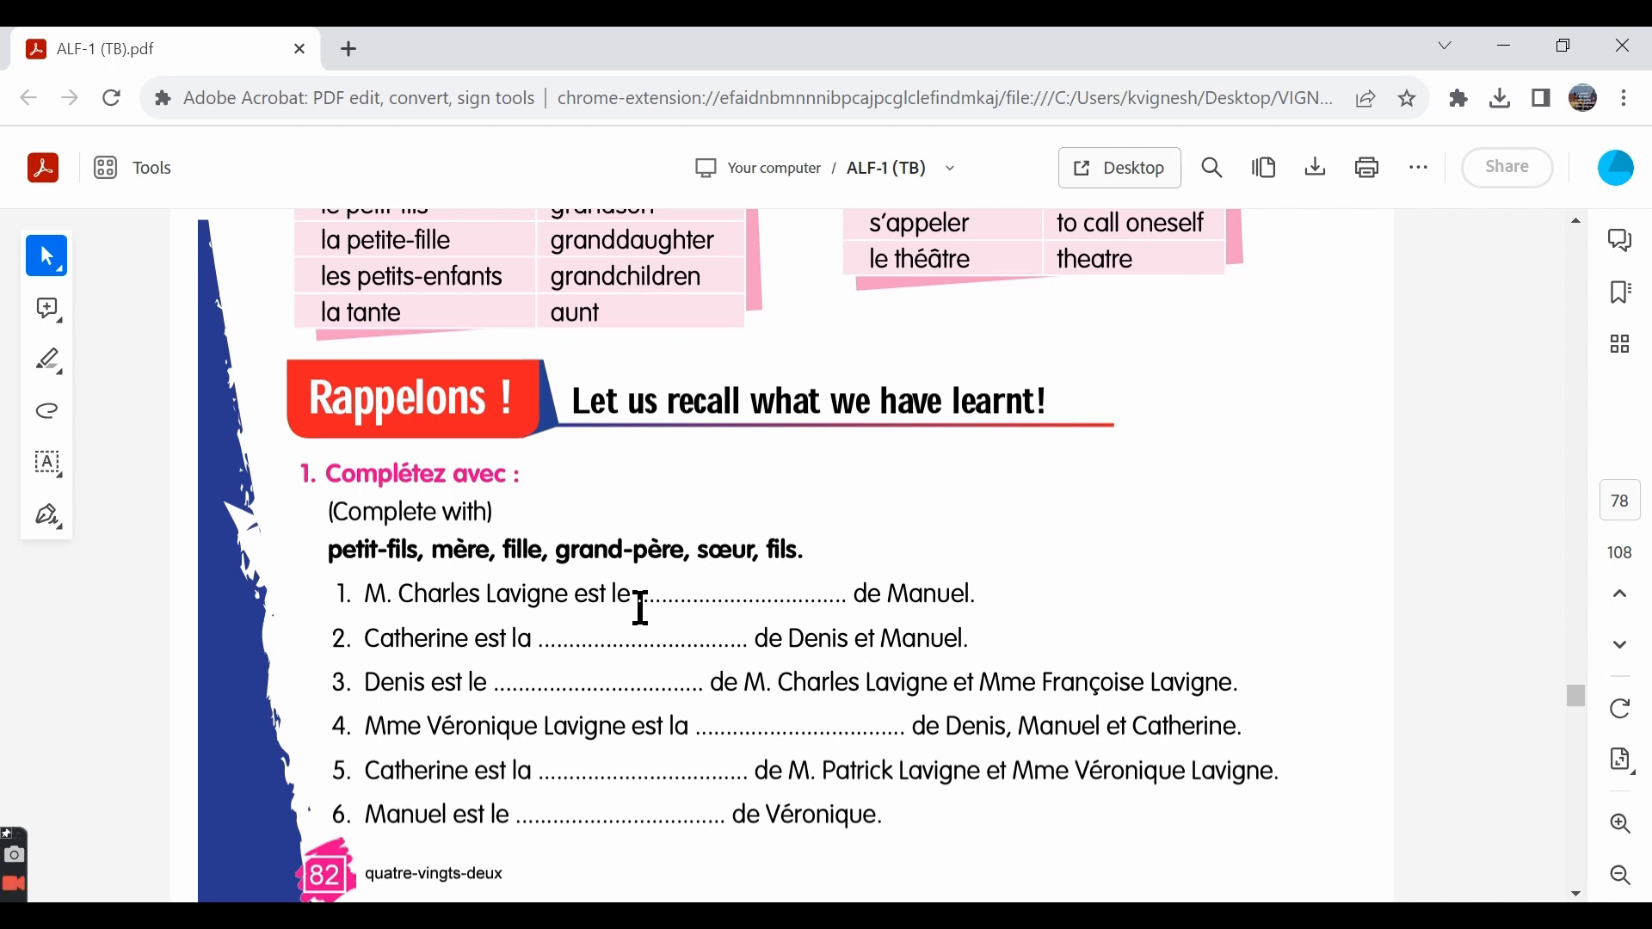
mouse_move(447, 564)
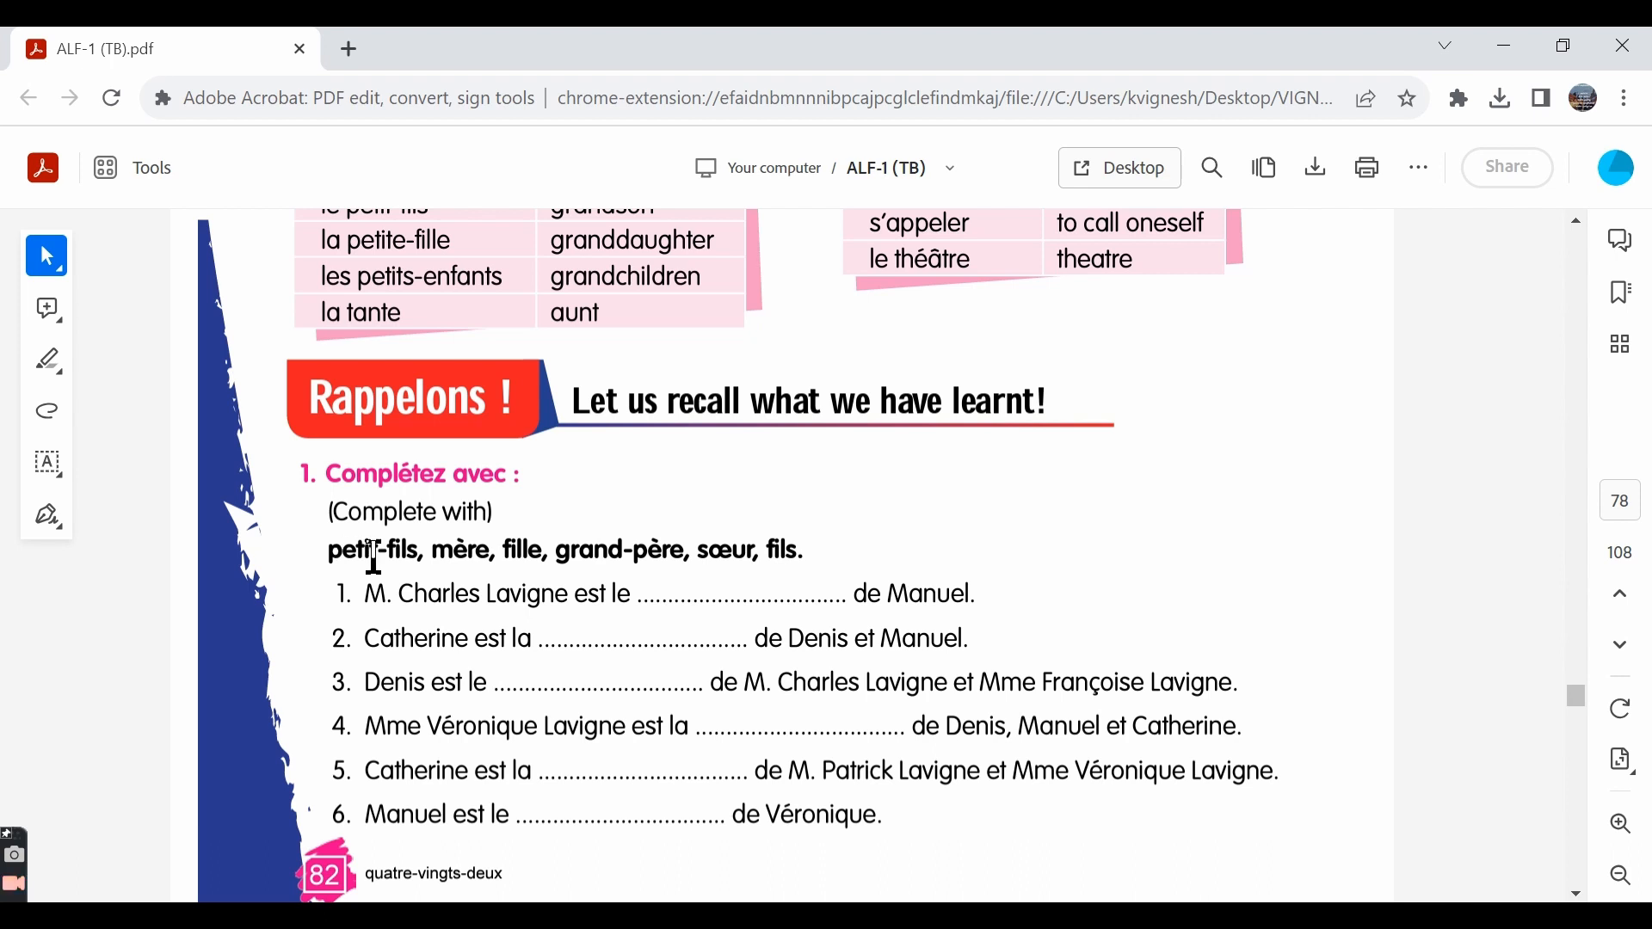
mouse_move(461, 549)
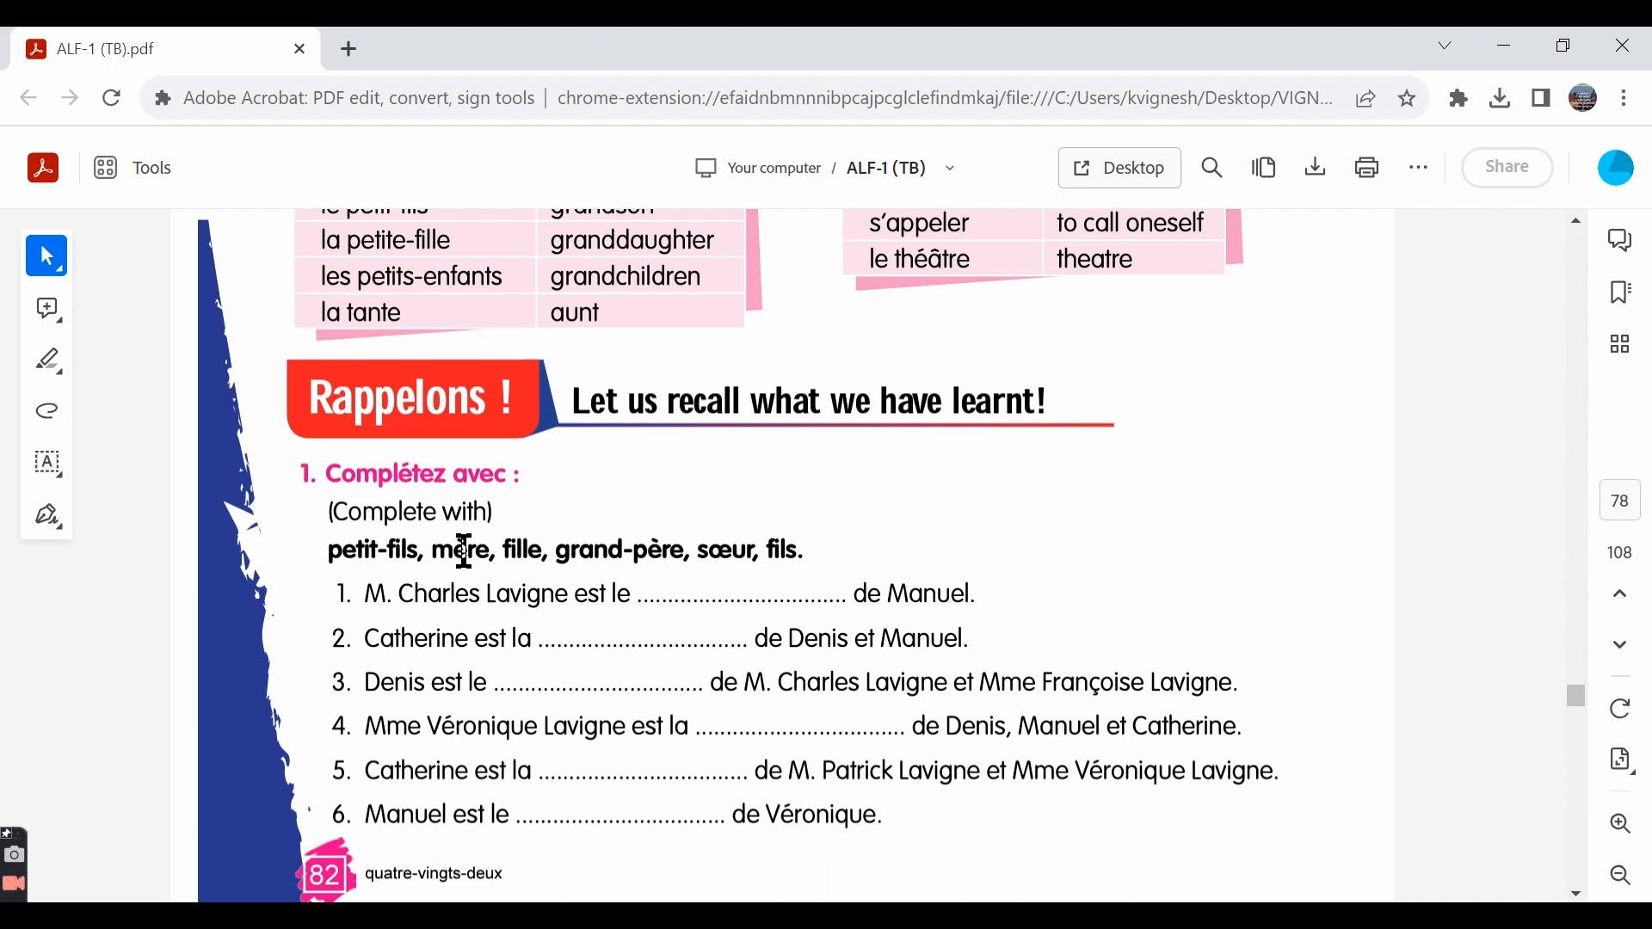
mouse_move(503, 549)
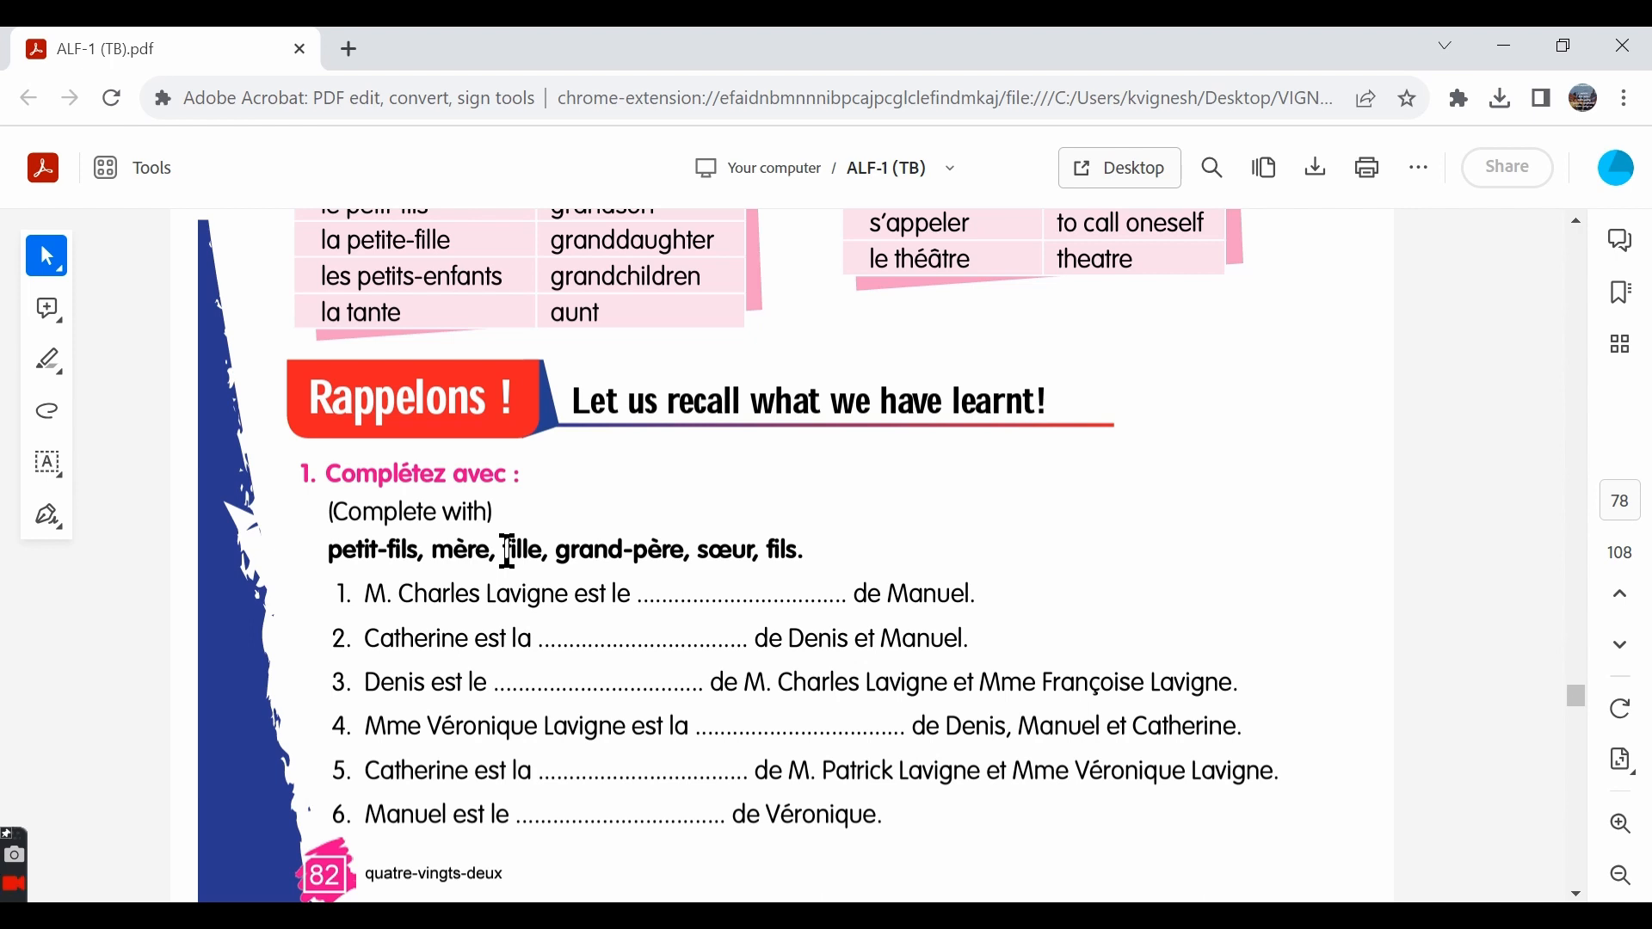
mouse_move(703, 588)
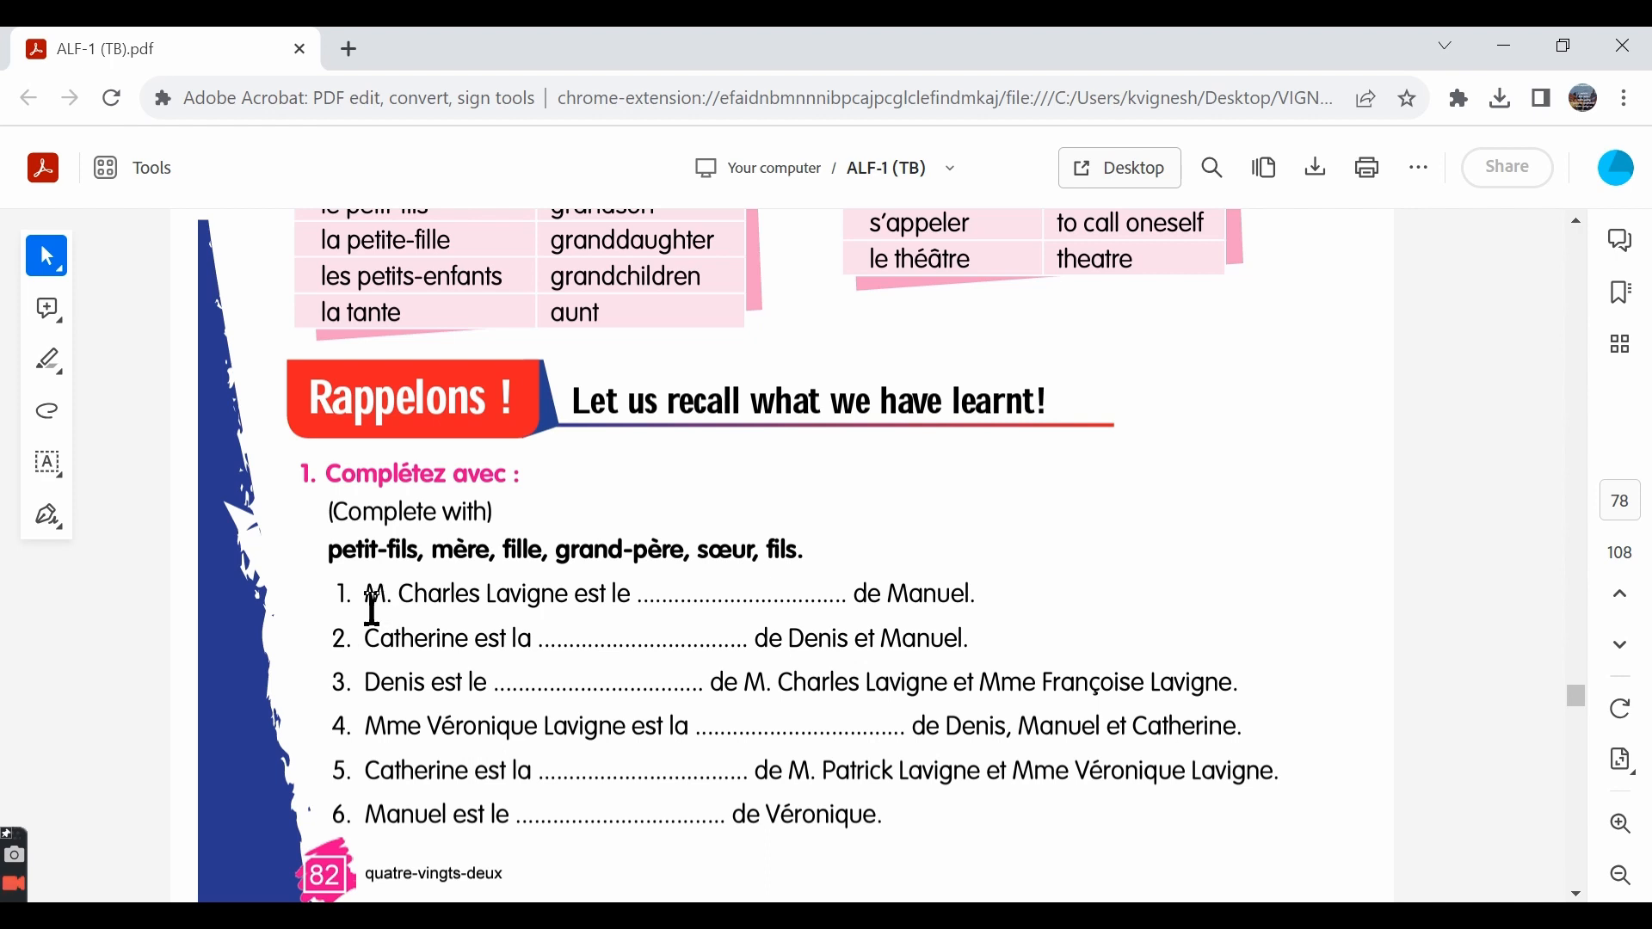
mouse_move(600, 632)
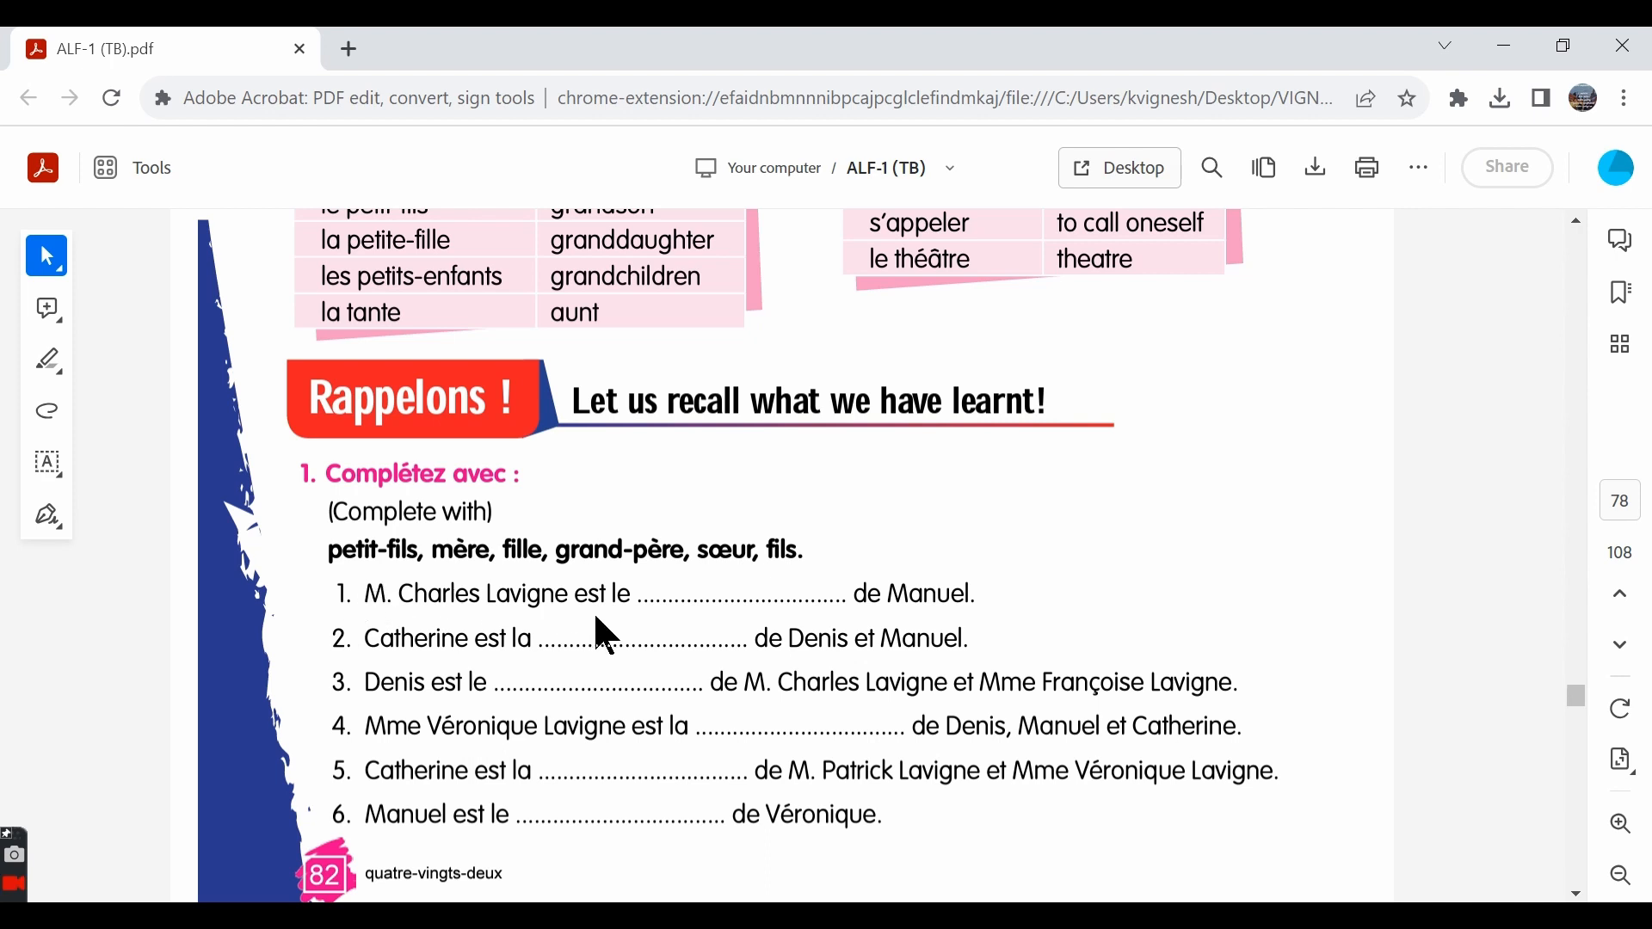
mouse_move(991, 619)
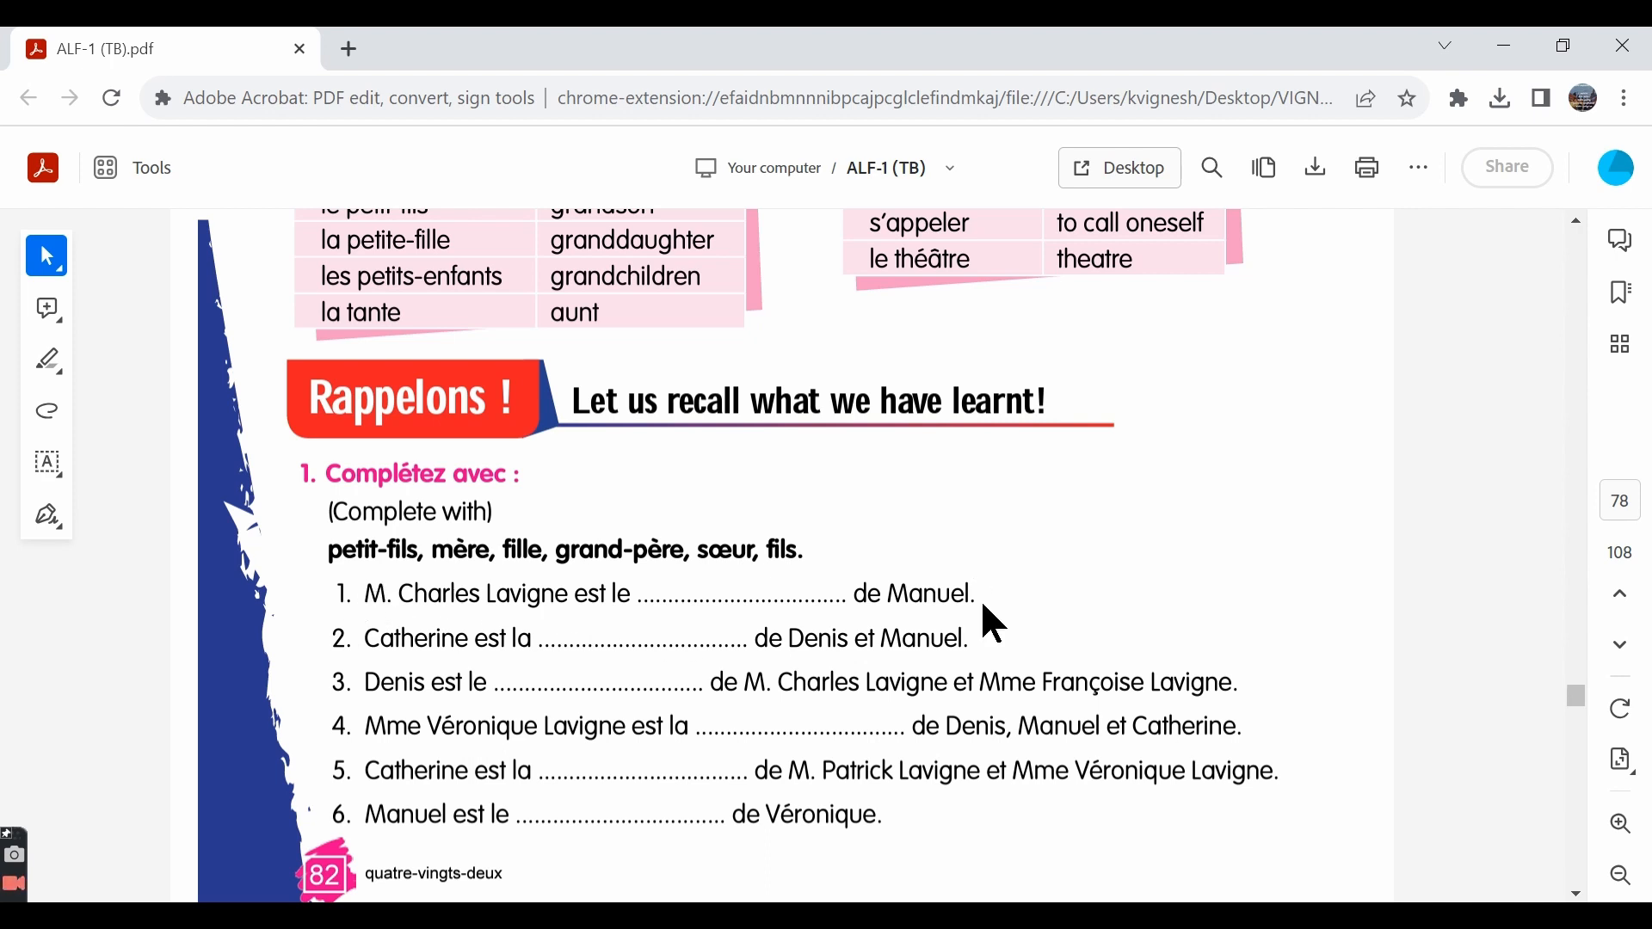
mouse_move(585, 633)
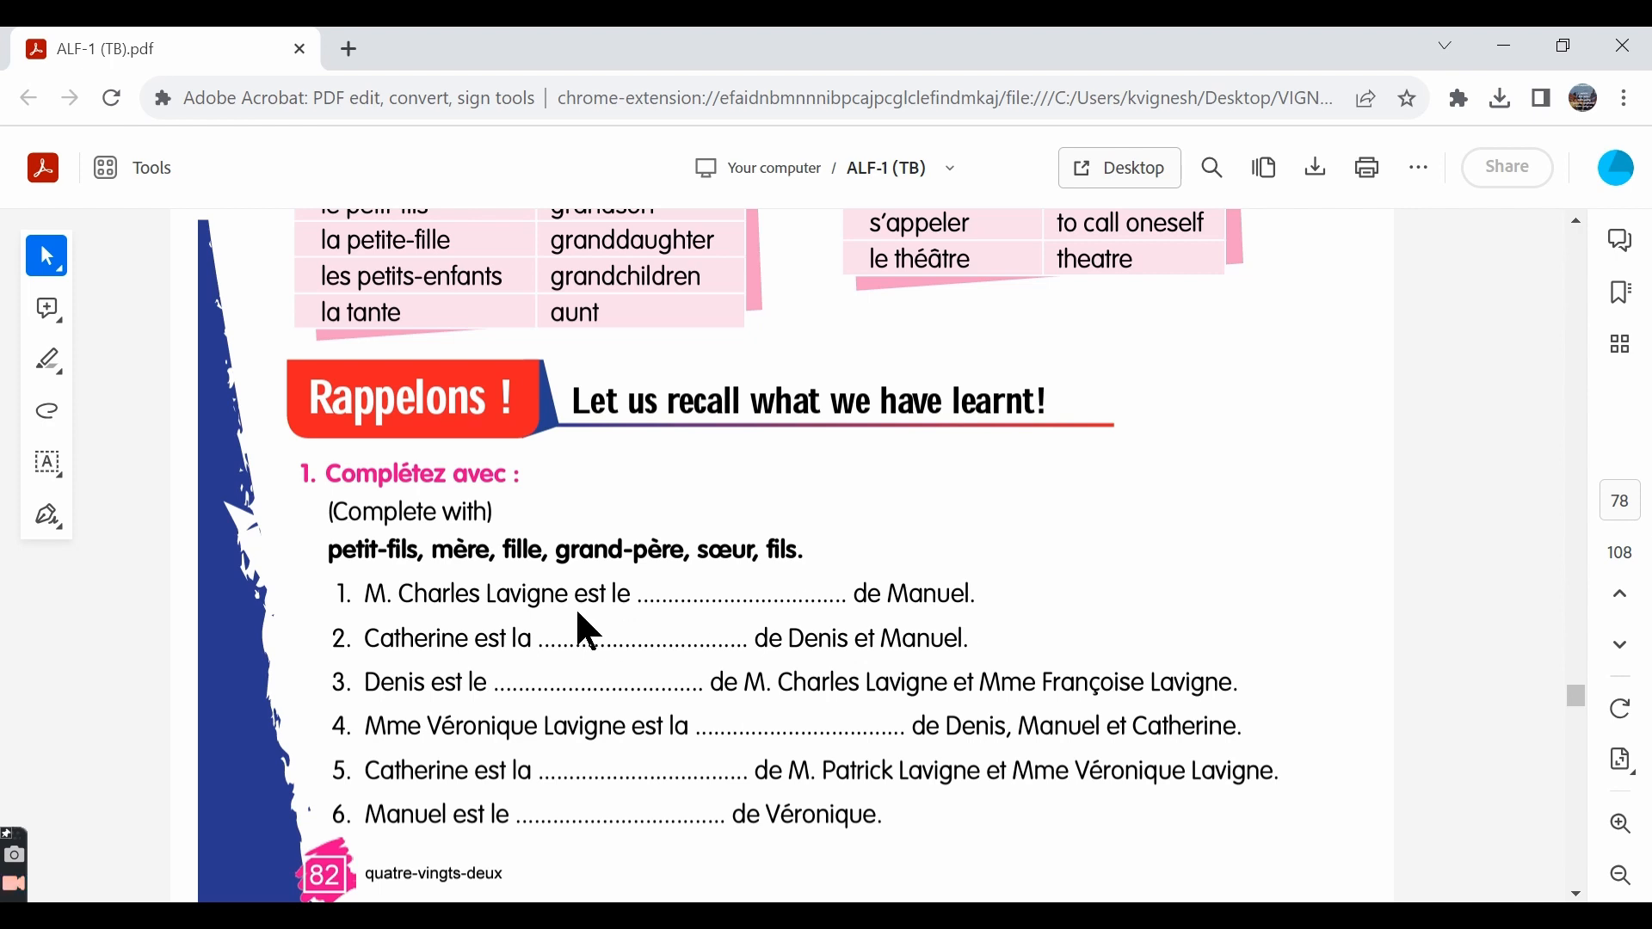
mouse_move(922, 611)
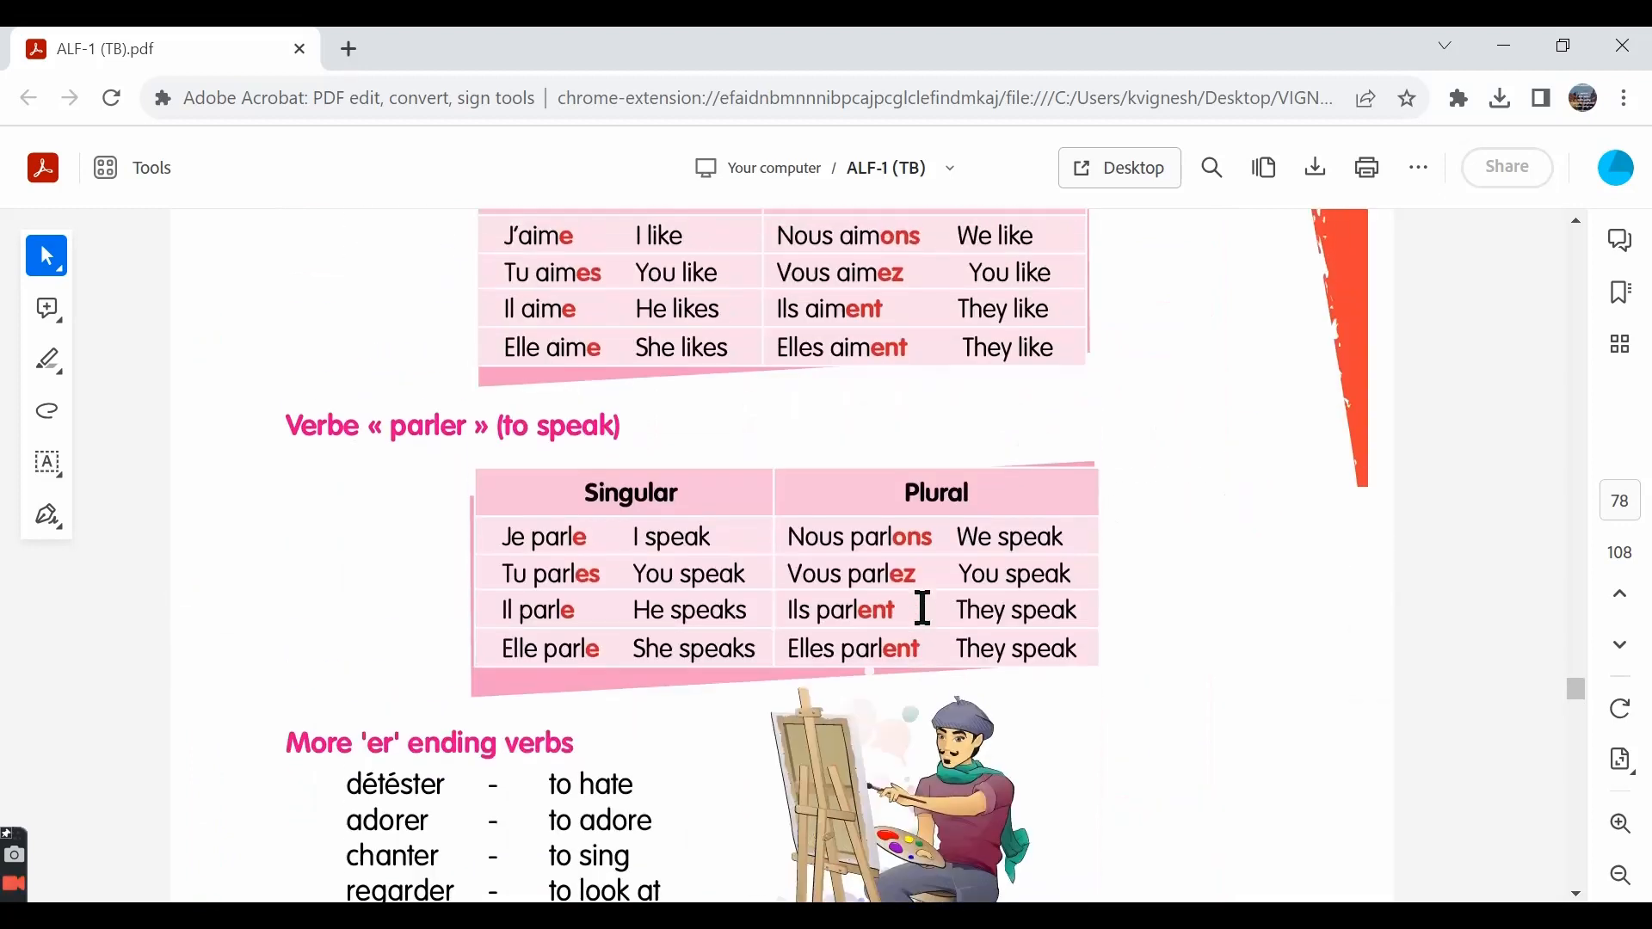
Review the Lavigne family passage on page 75, then return to the page 82 exercise
scroll(down, 3)
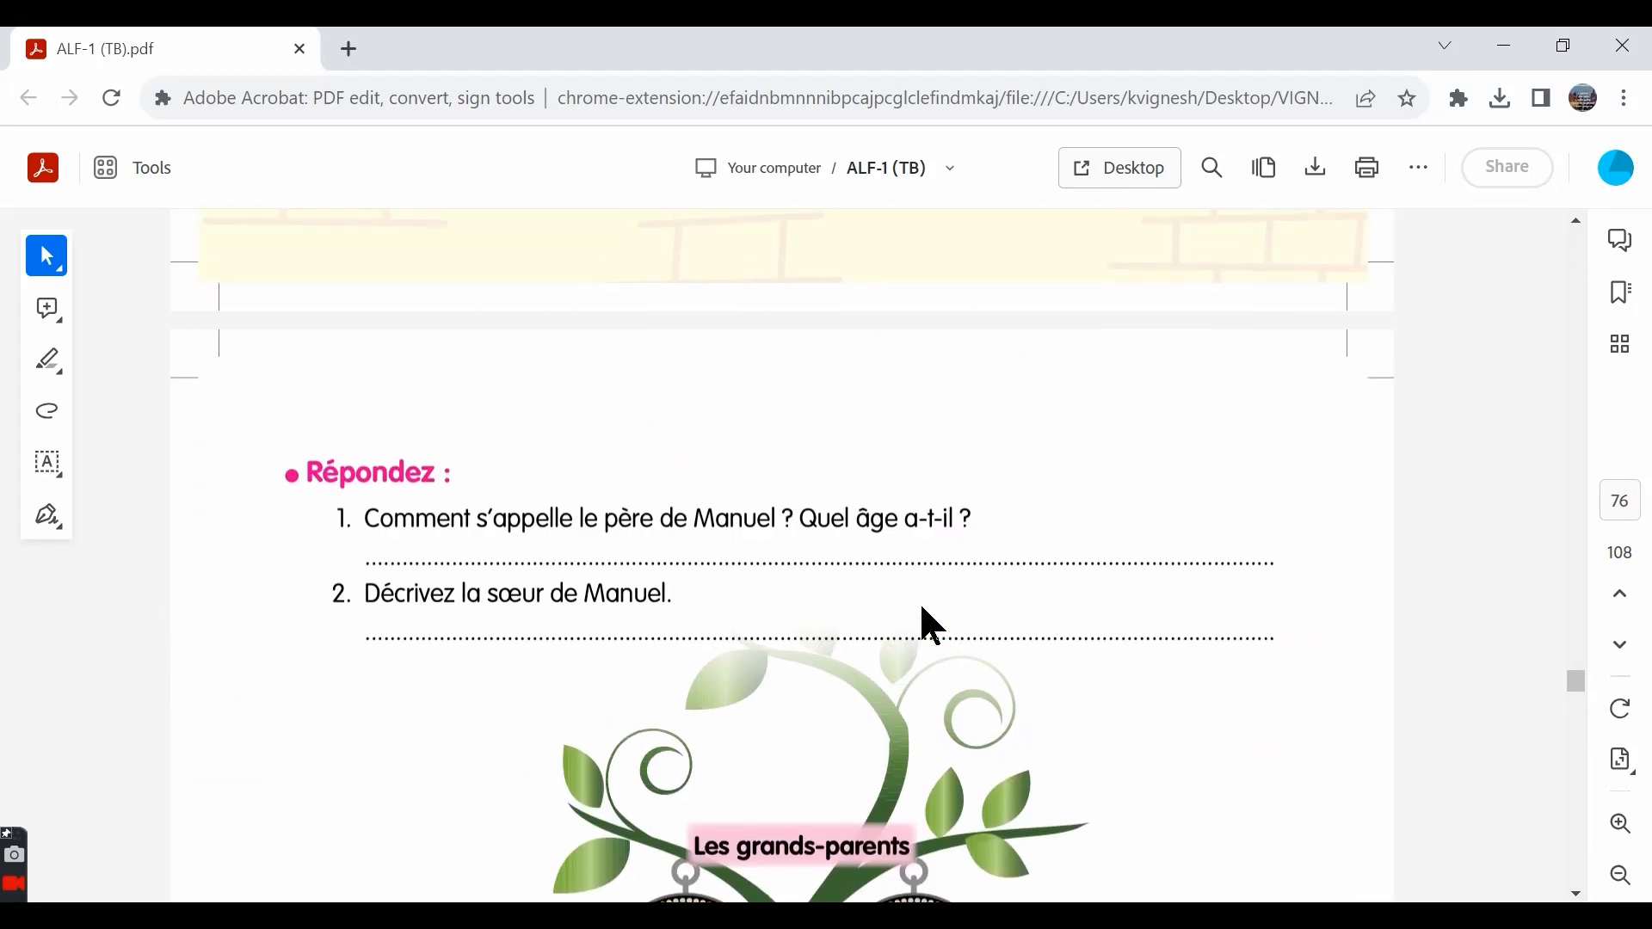
scroll(down, 3)
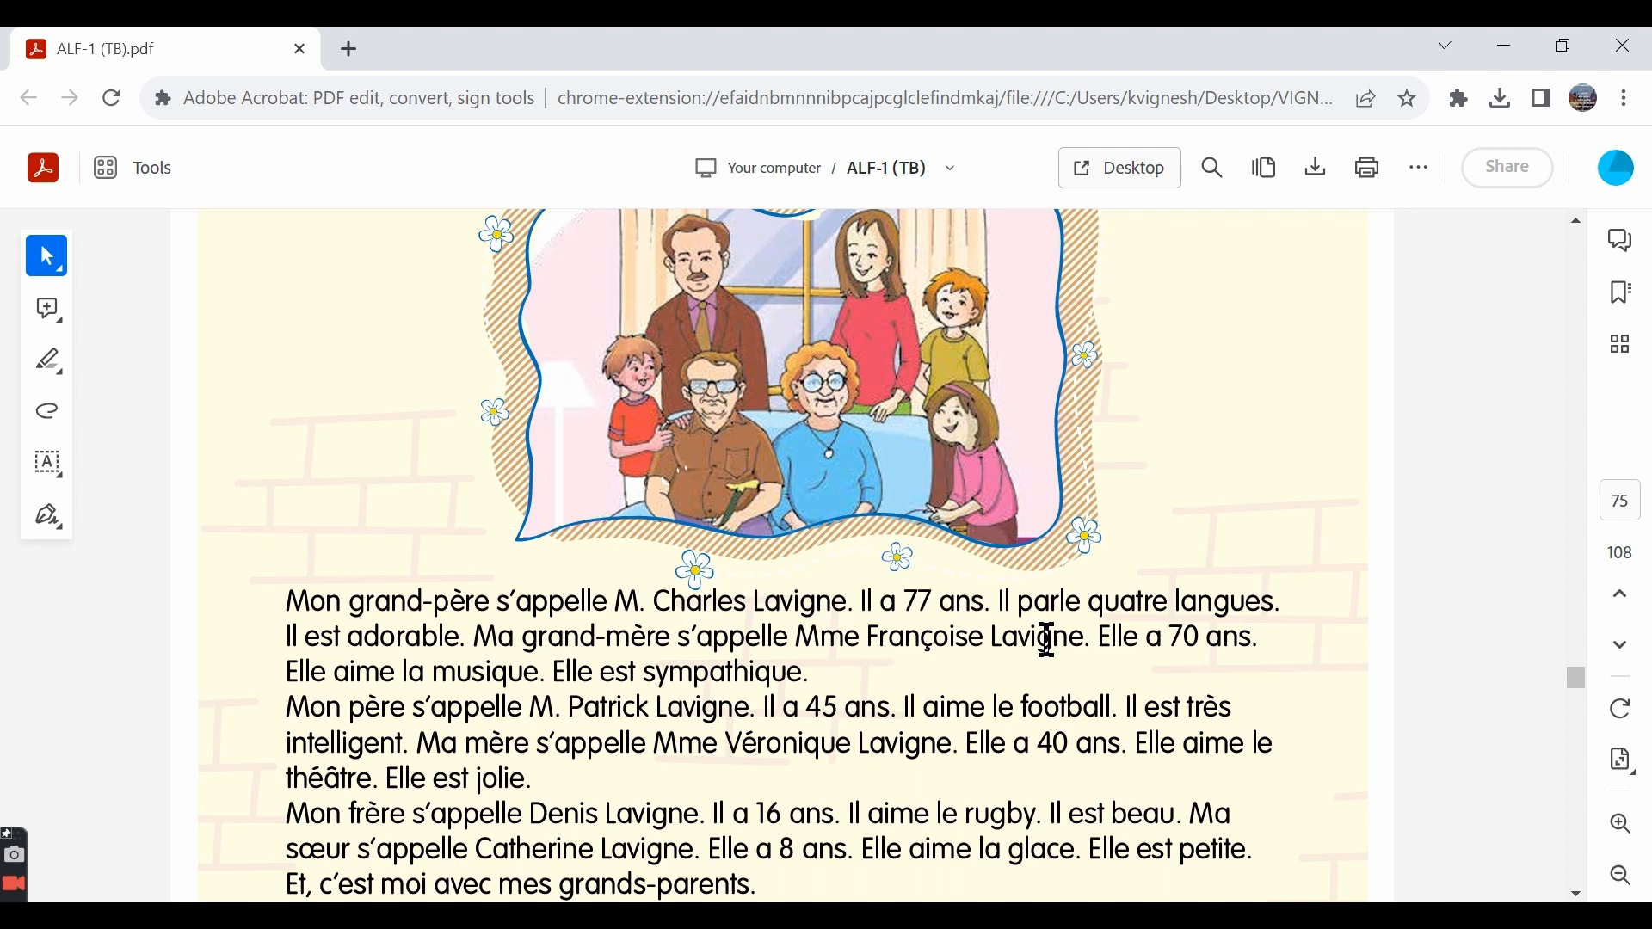
scroll(down, 3)
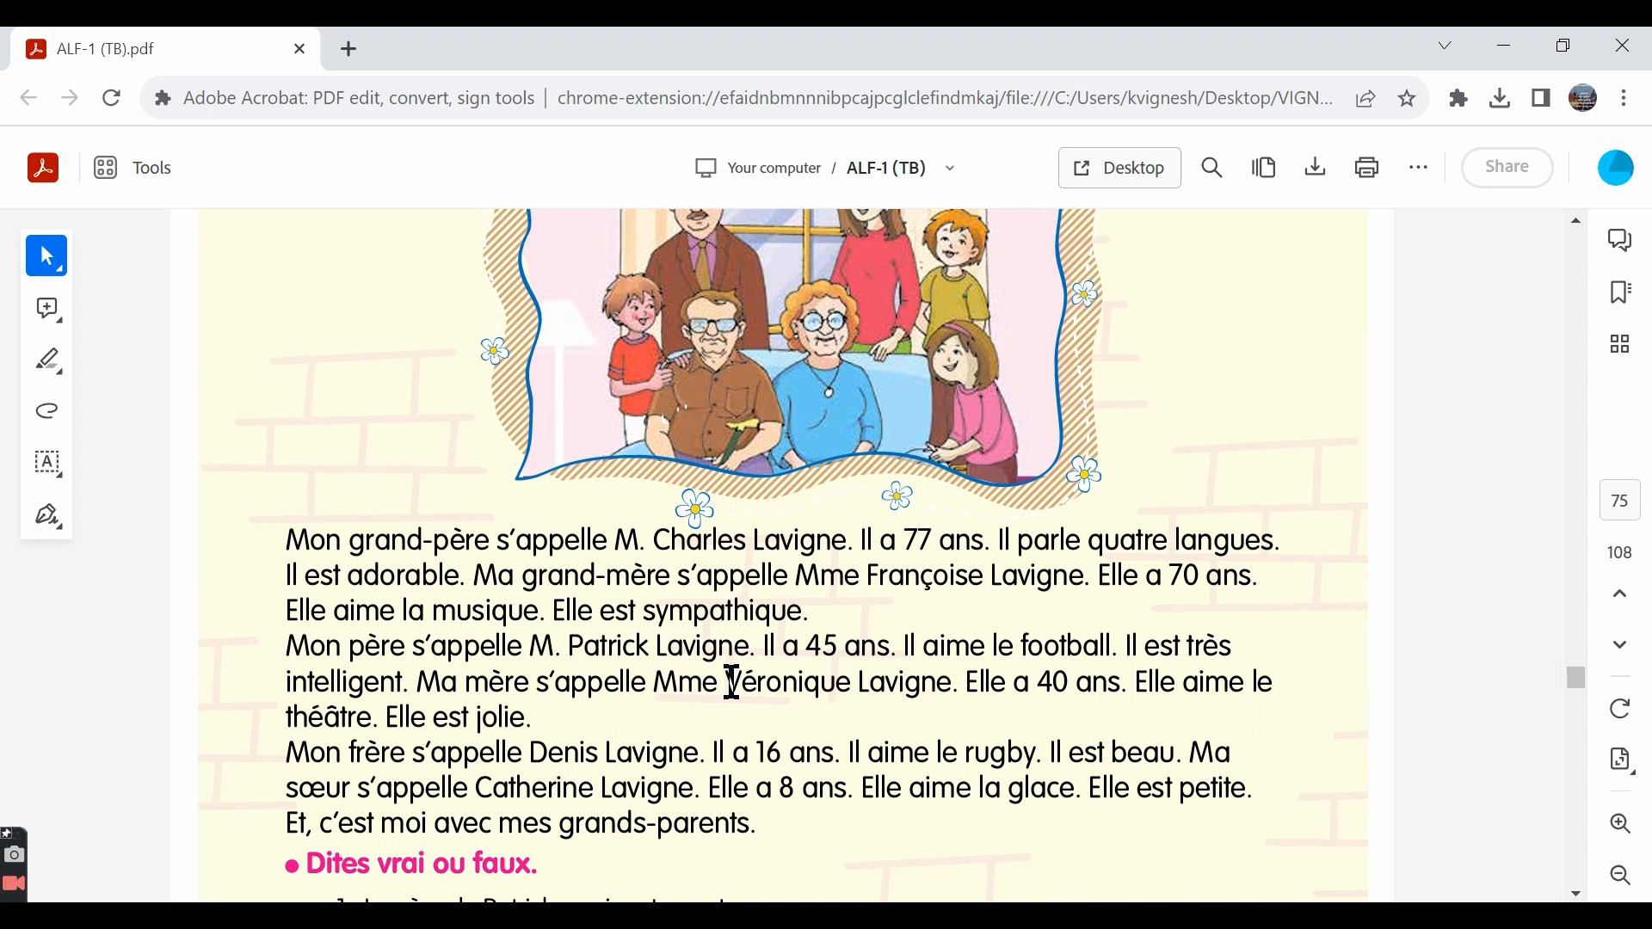
mouse_move(447, 809)
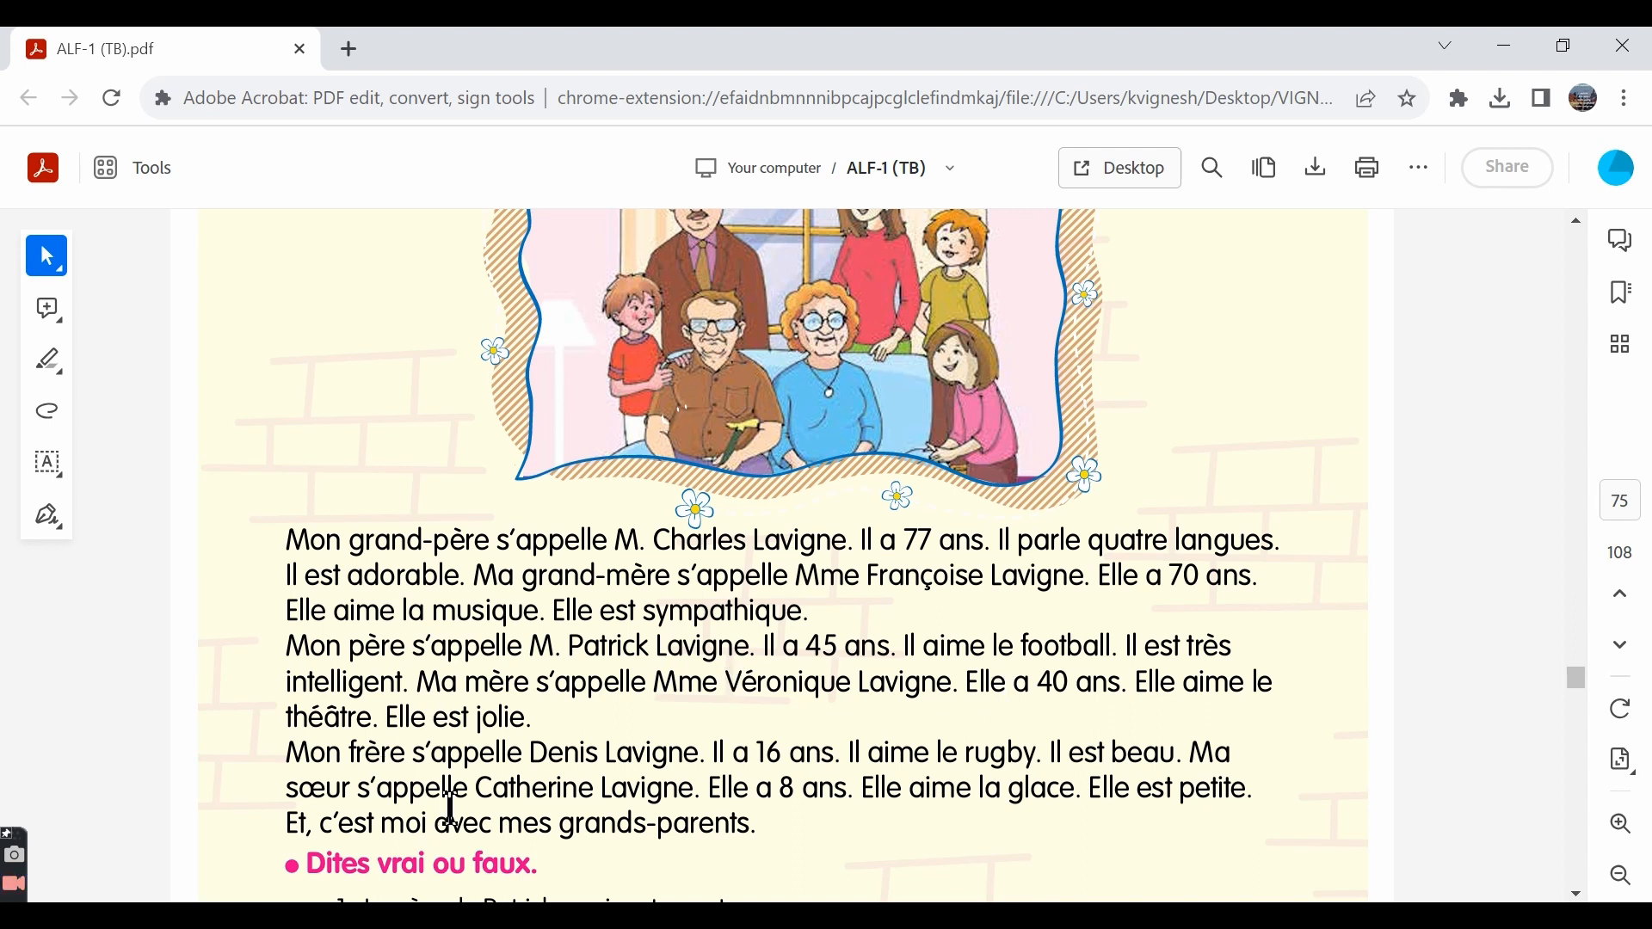
mouse_move(537, 756)
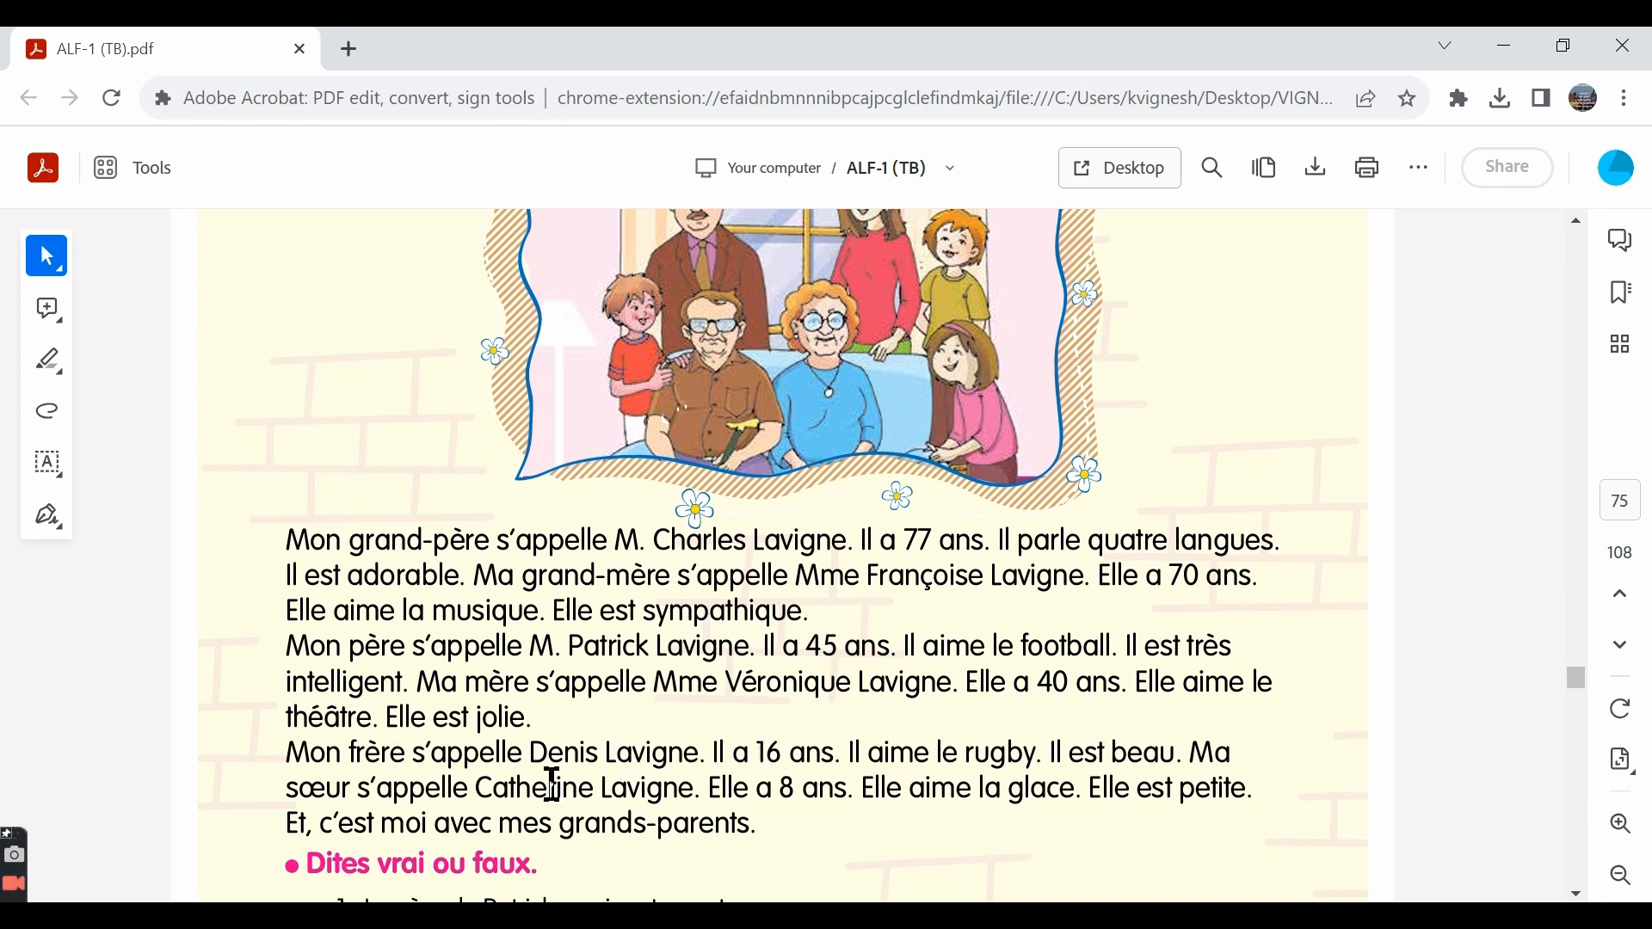
scroll(down, 3)
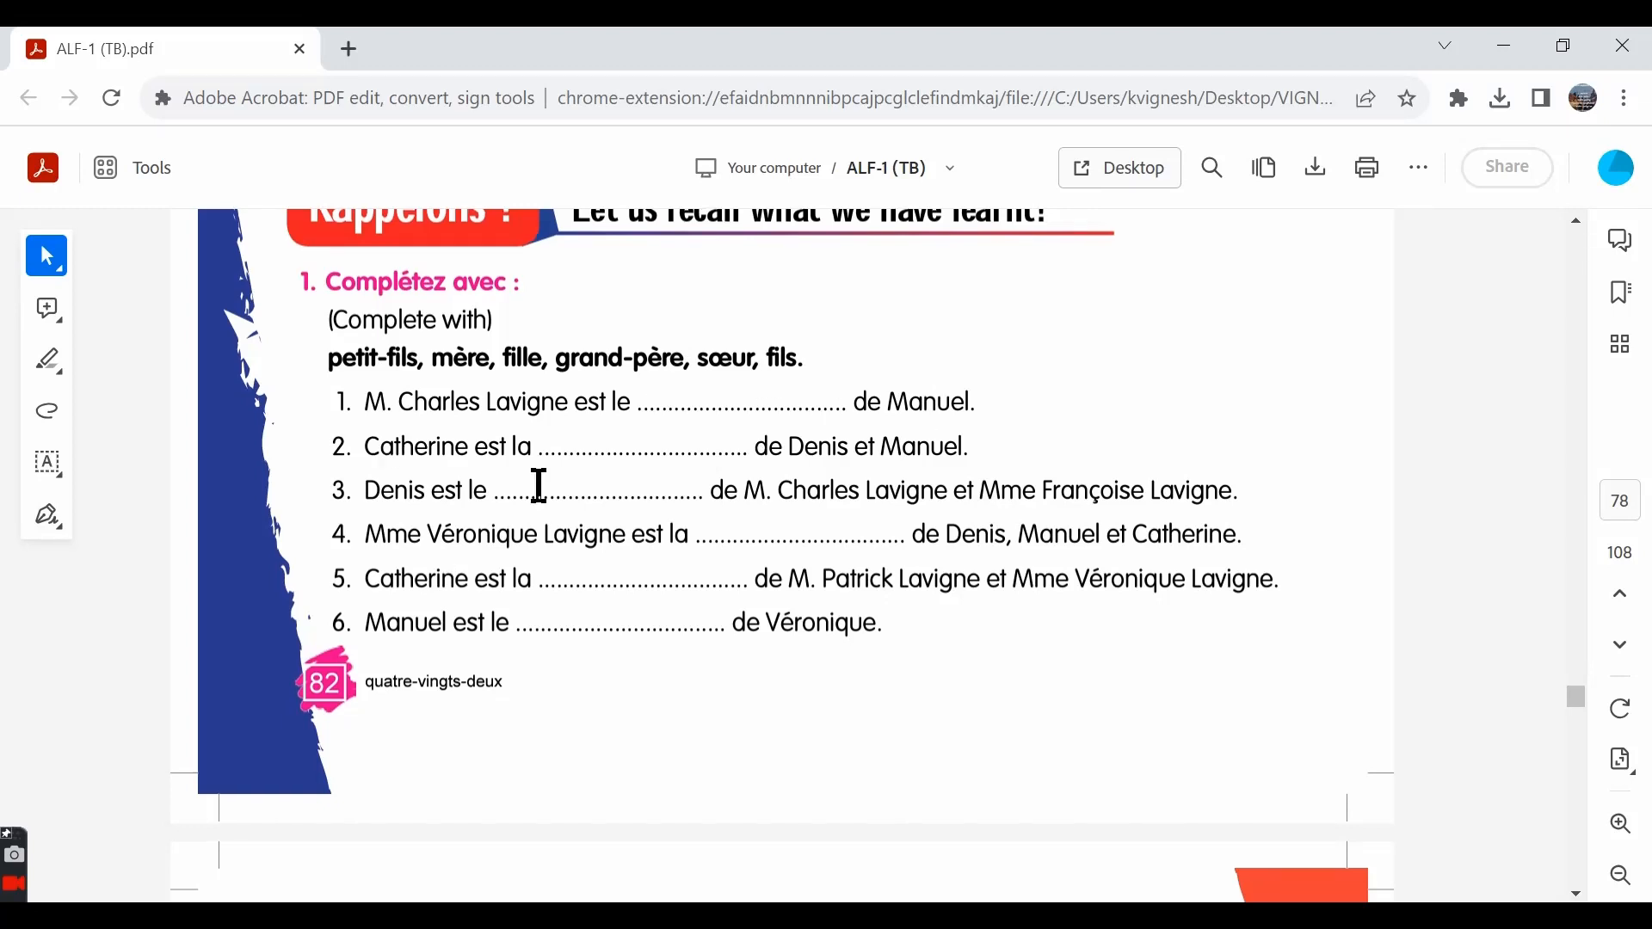
mouse_move(422, 456)
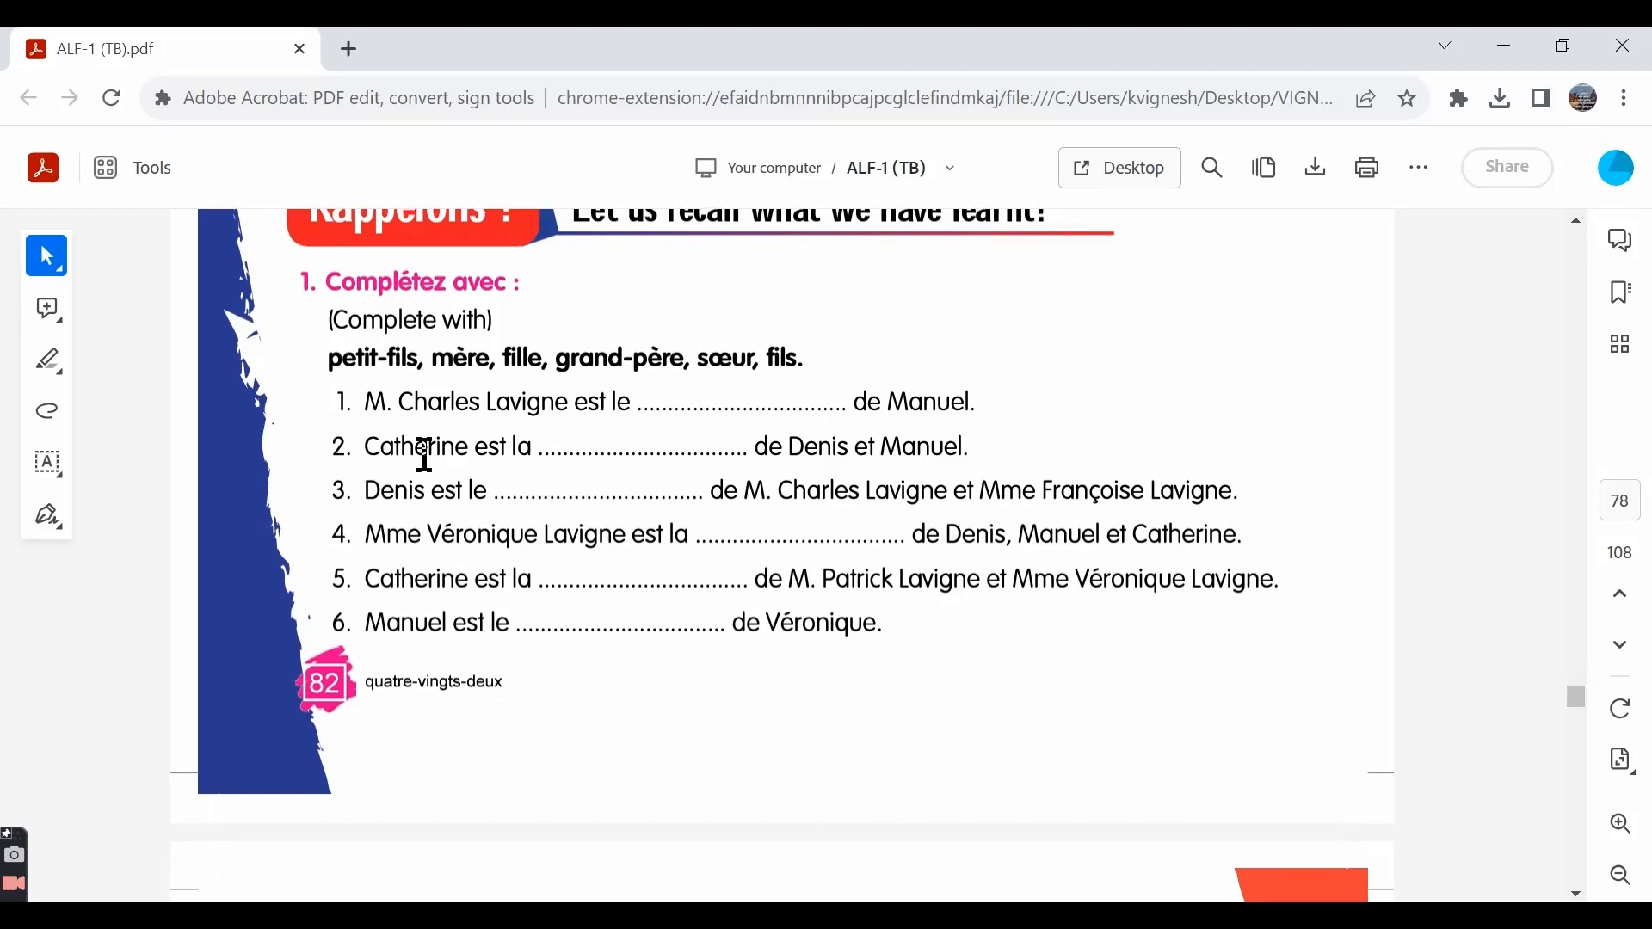
mouse_move(936, 448)
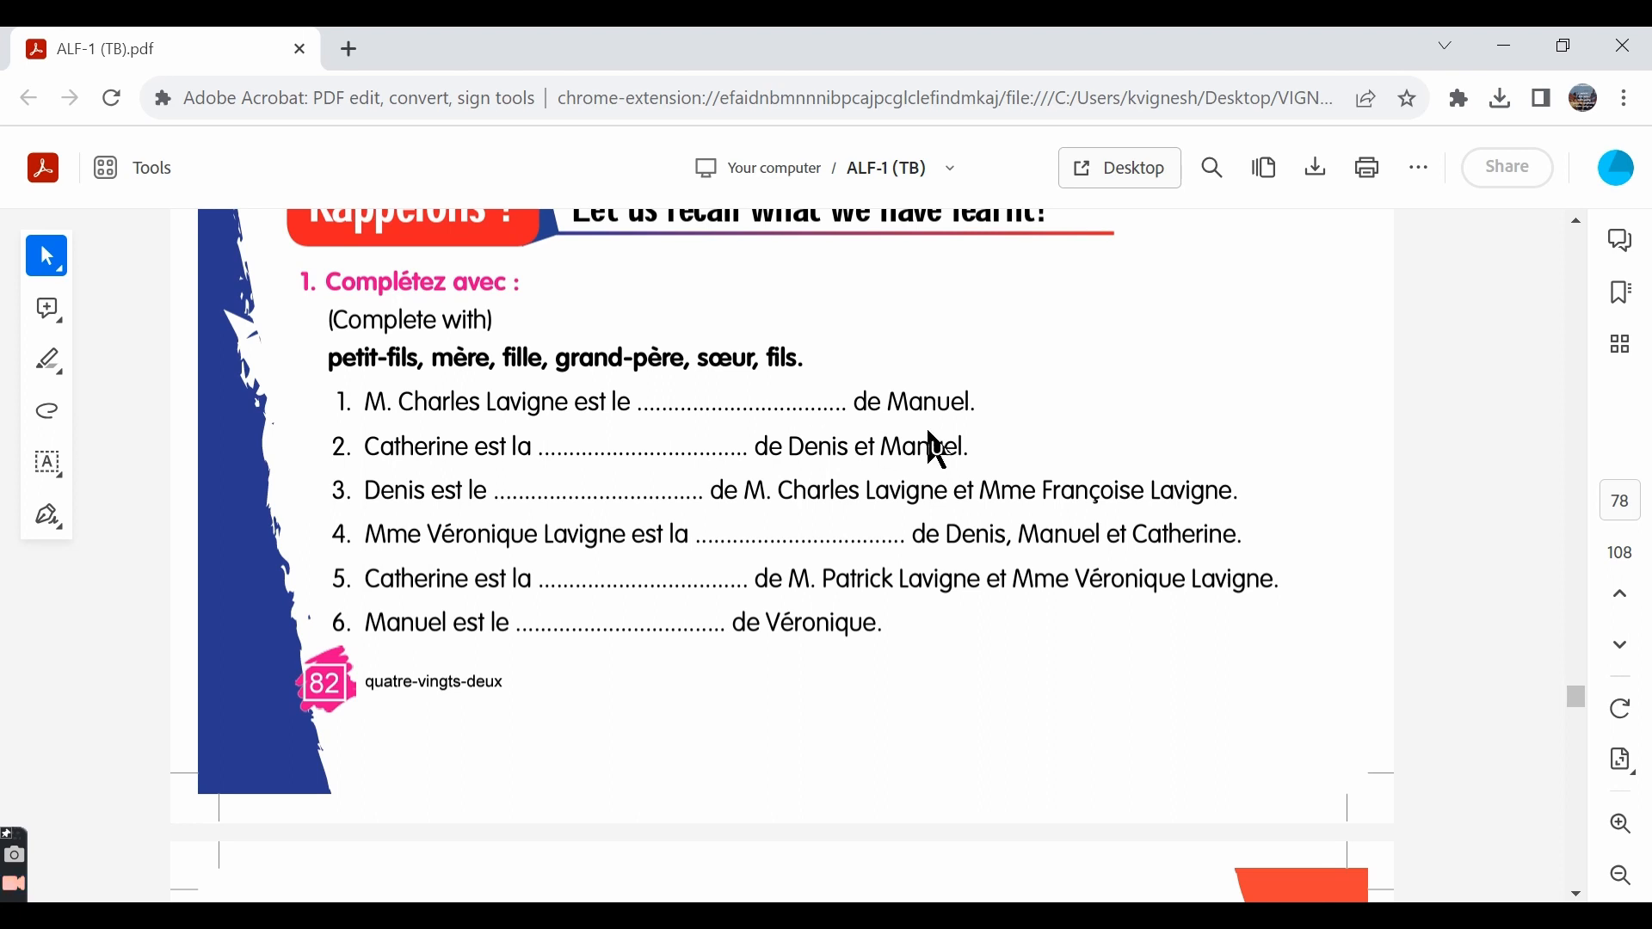
mouse_move(680, 496)
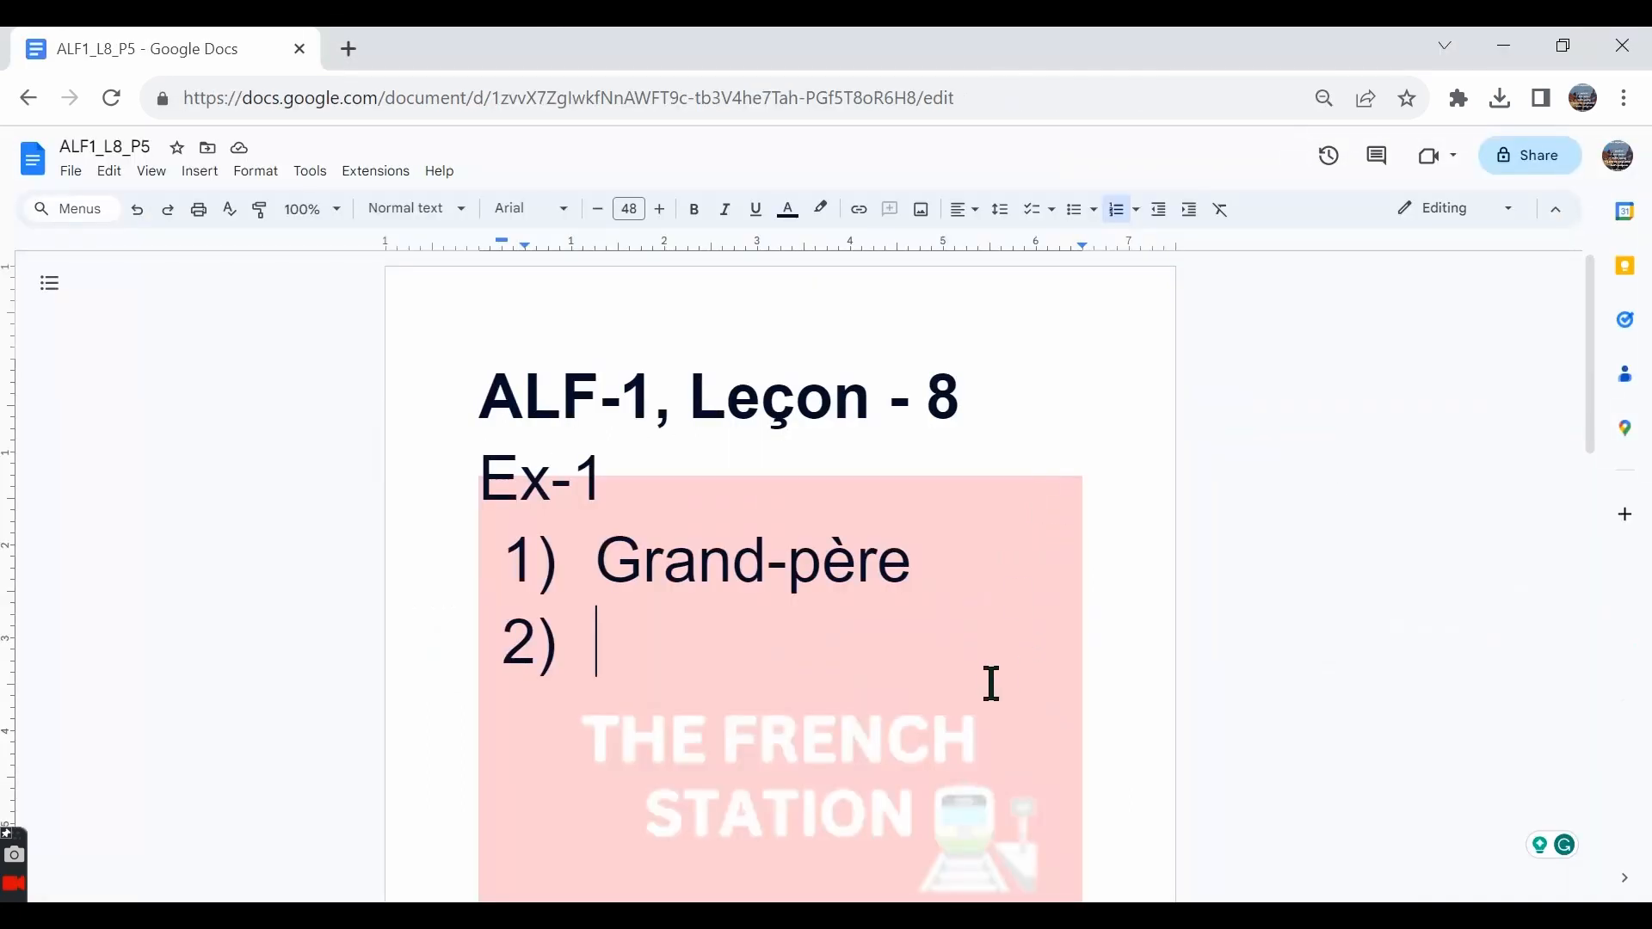
Enter 'soeur' as Ex-1 answer 2 below Grand-père
text(soeur)
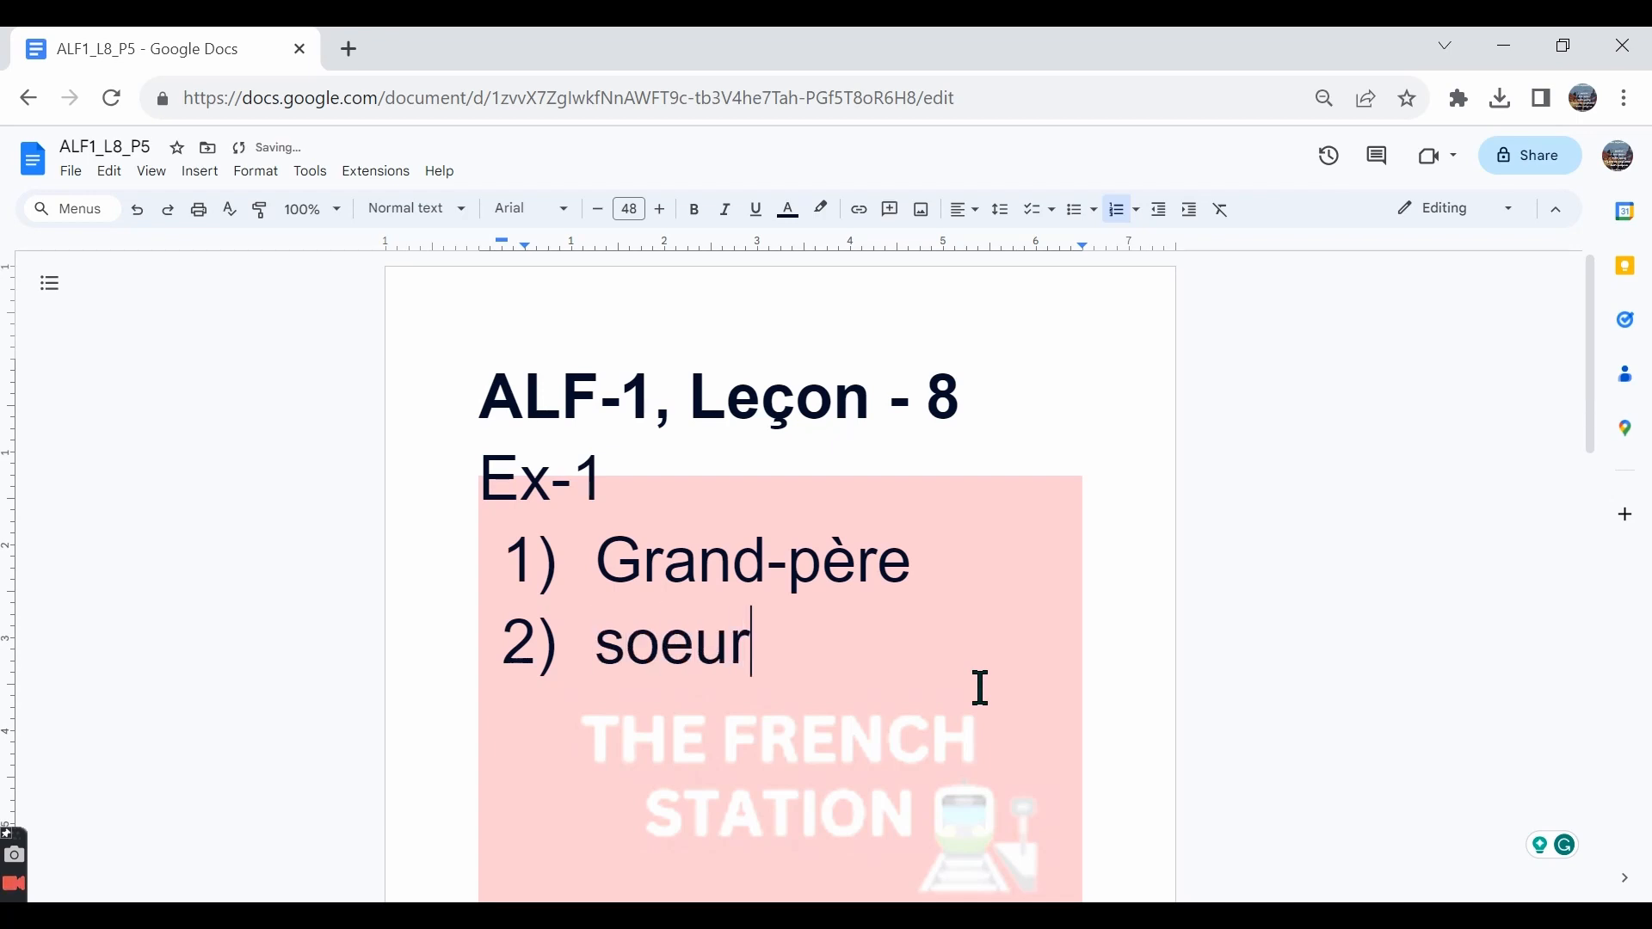
key(enter)
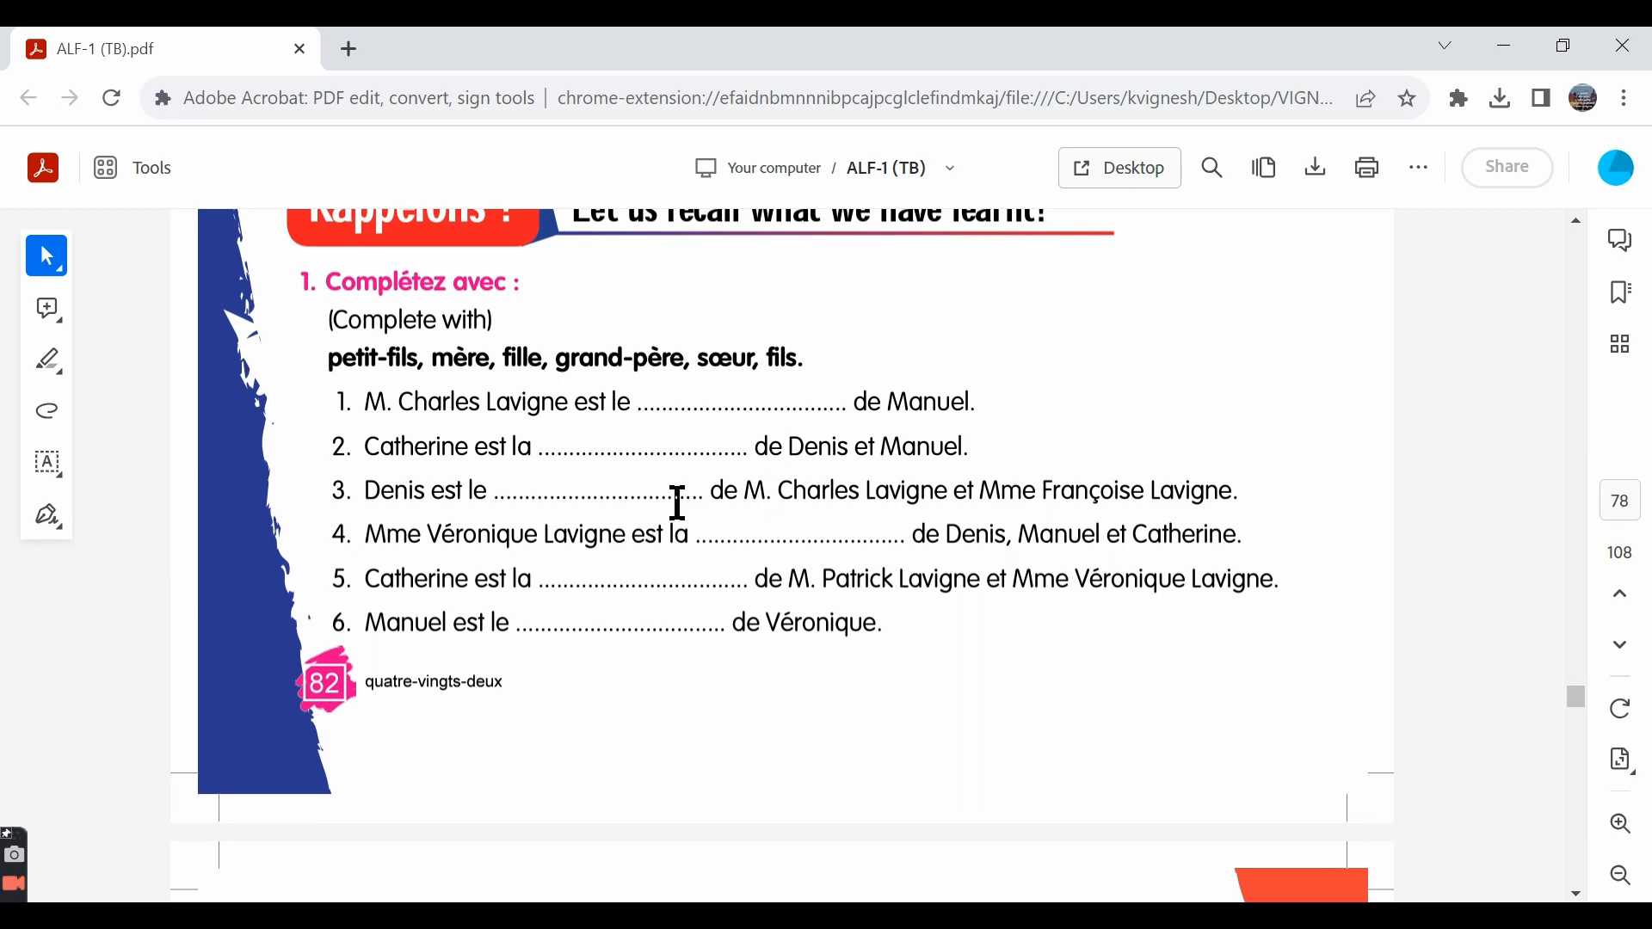
mouse_move(1066, 489)
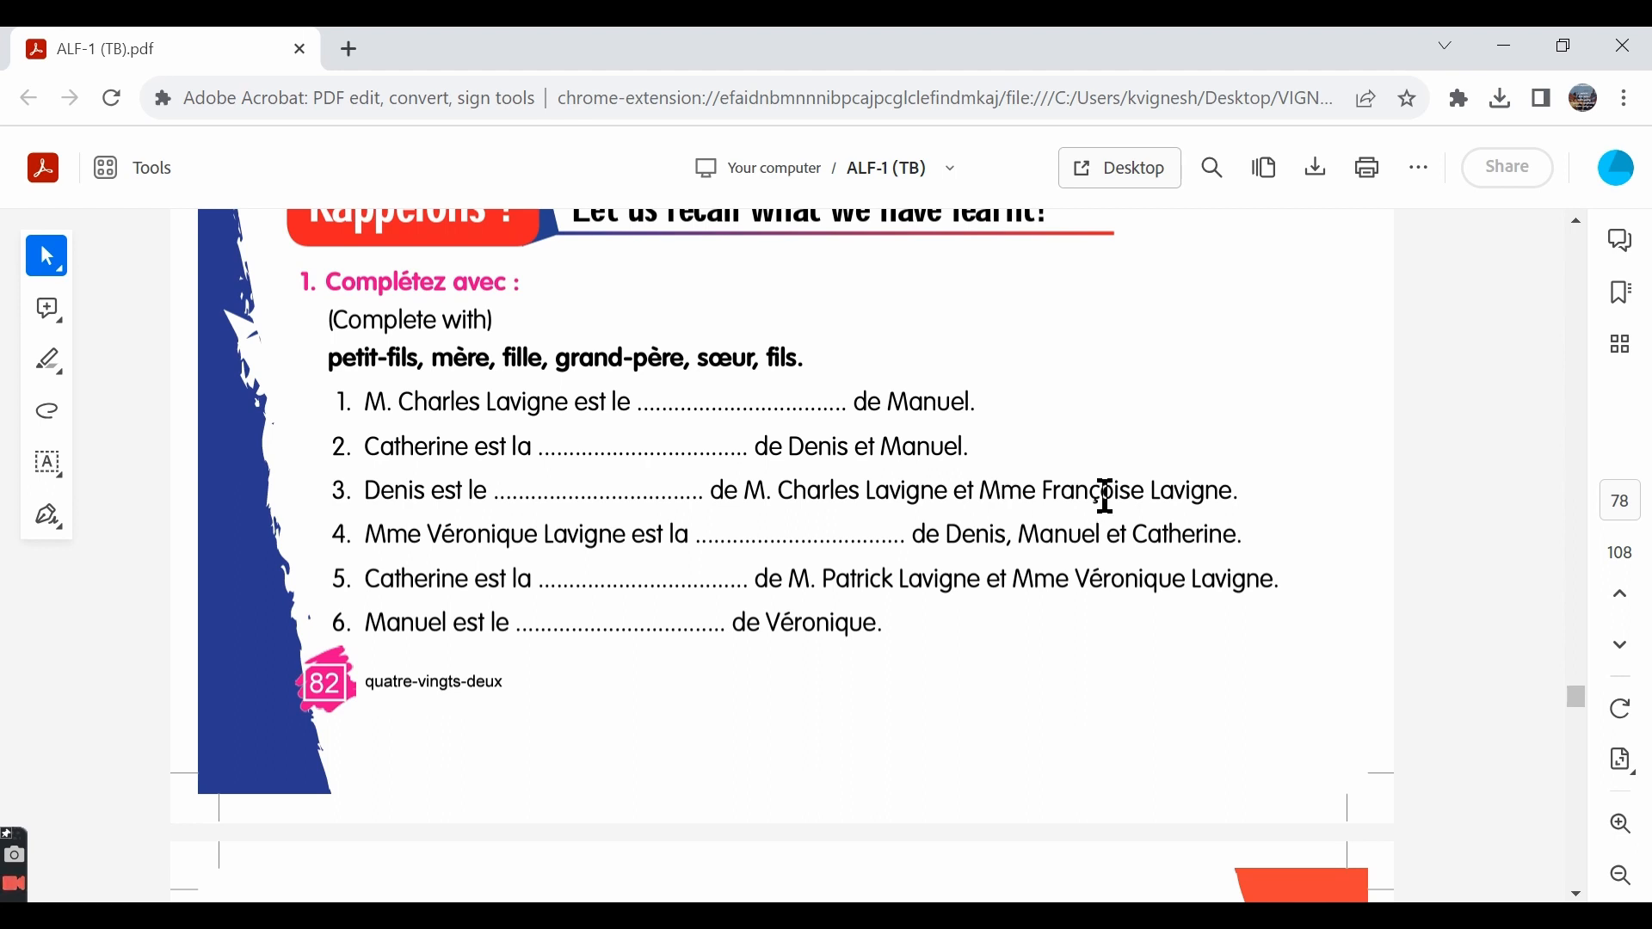
mouse_move(453, 492)
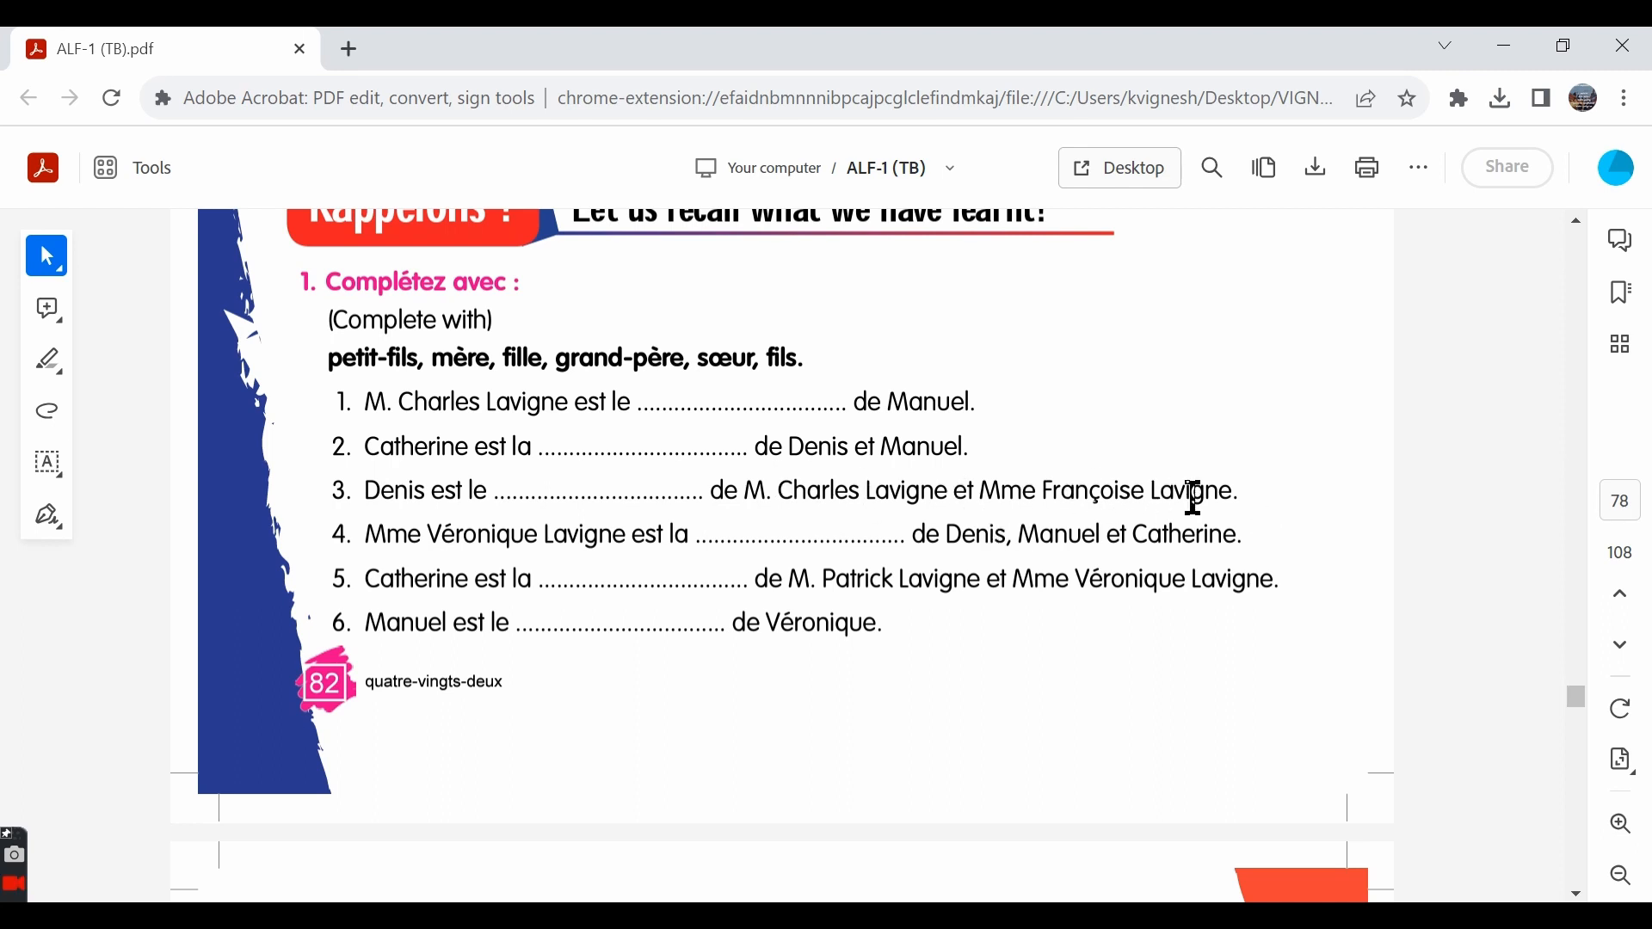
mouse_move(1073, 532)
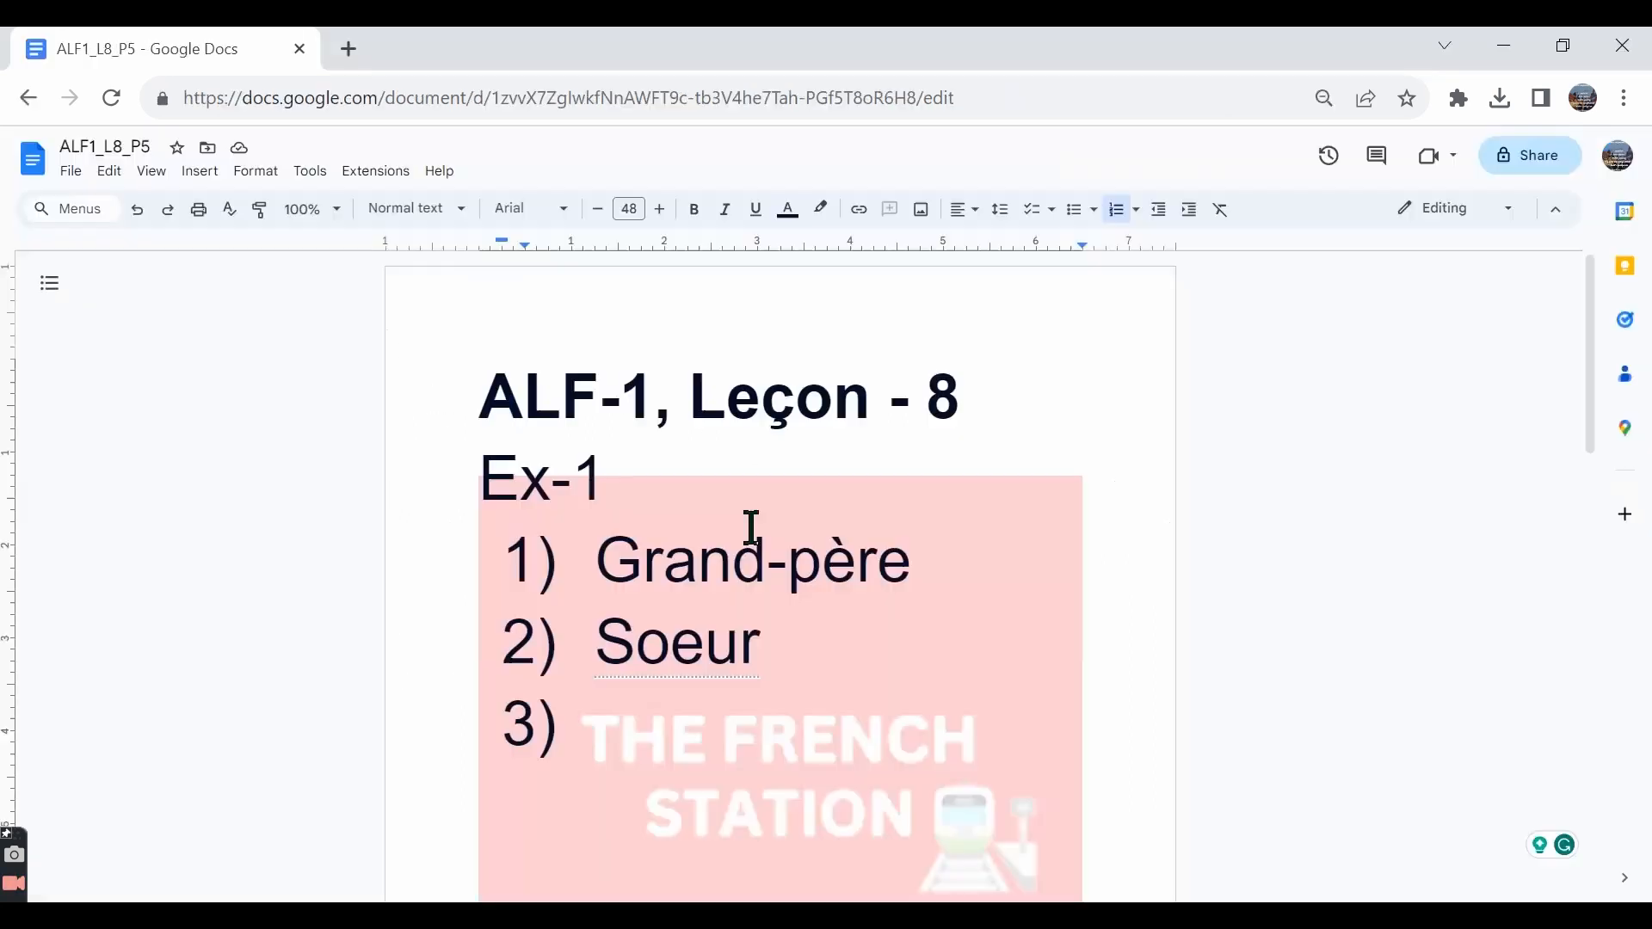
Type 'Petit-fils' as Ex-1 answer 3 in the answer sheet
text(petit-fils)
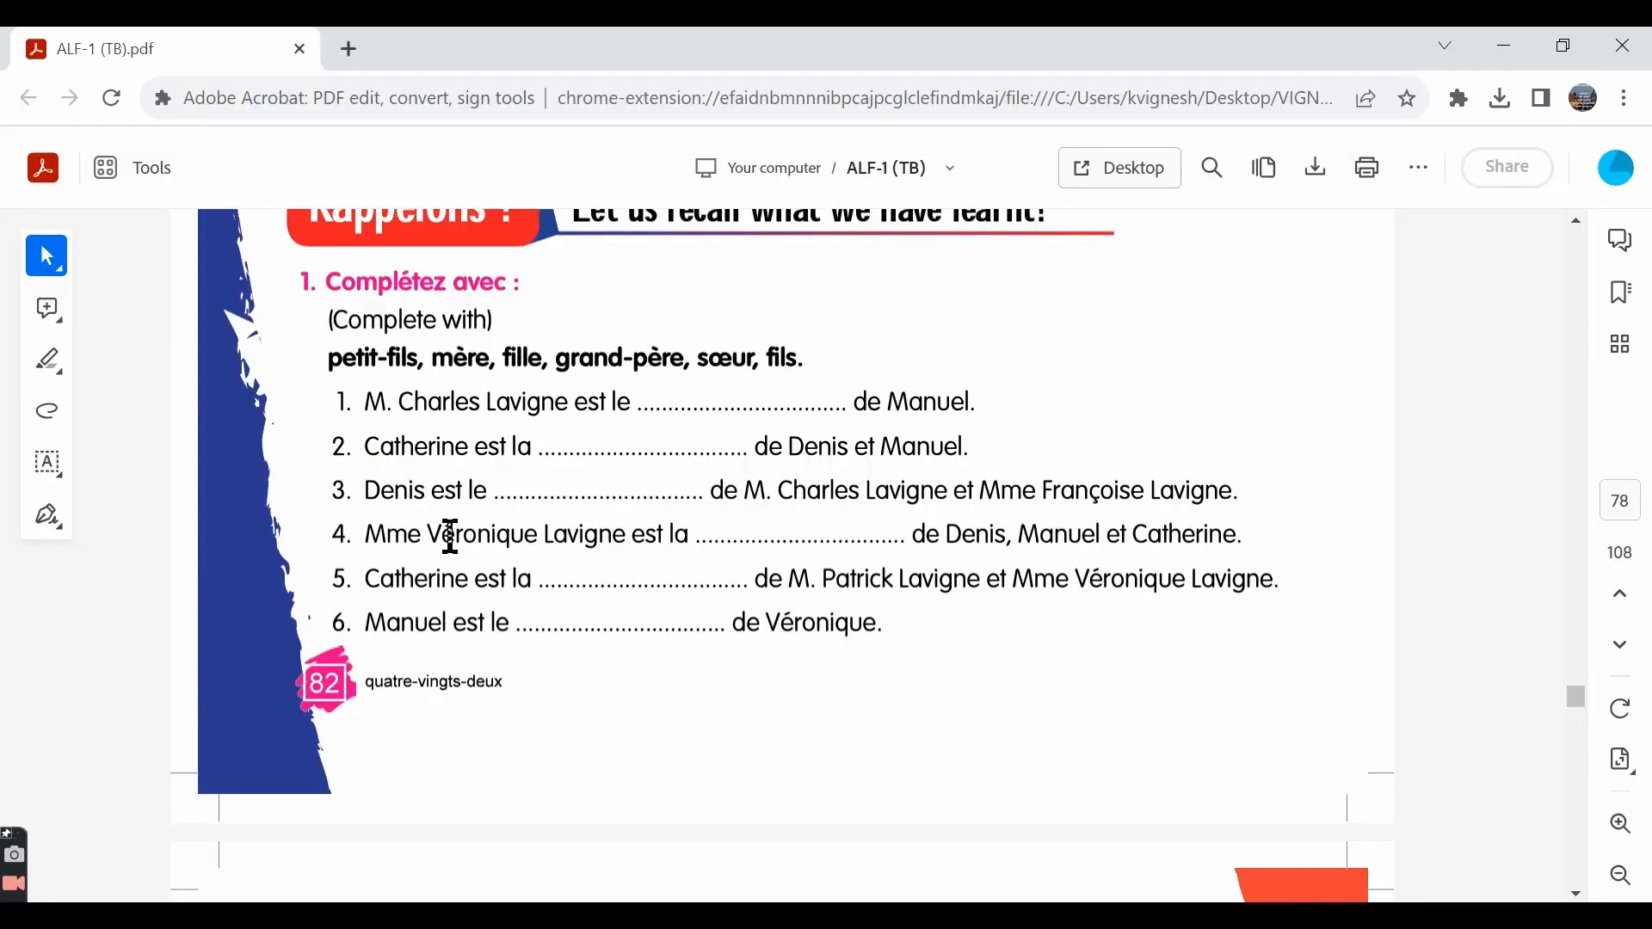
mouse_move(878, 536)
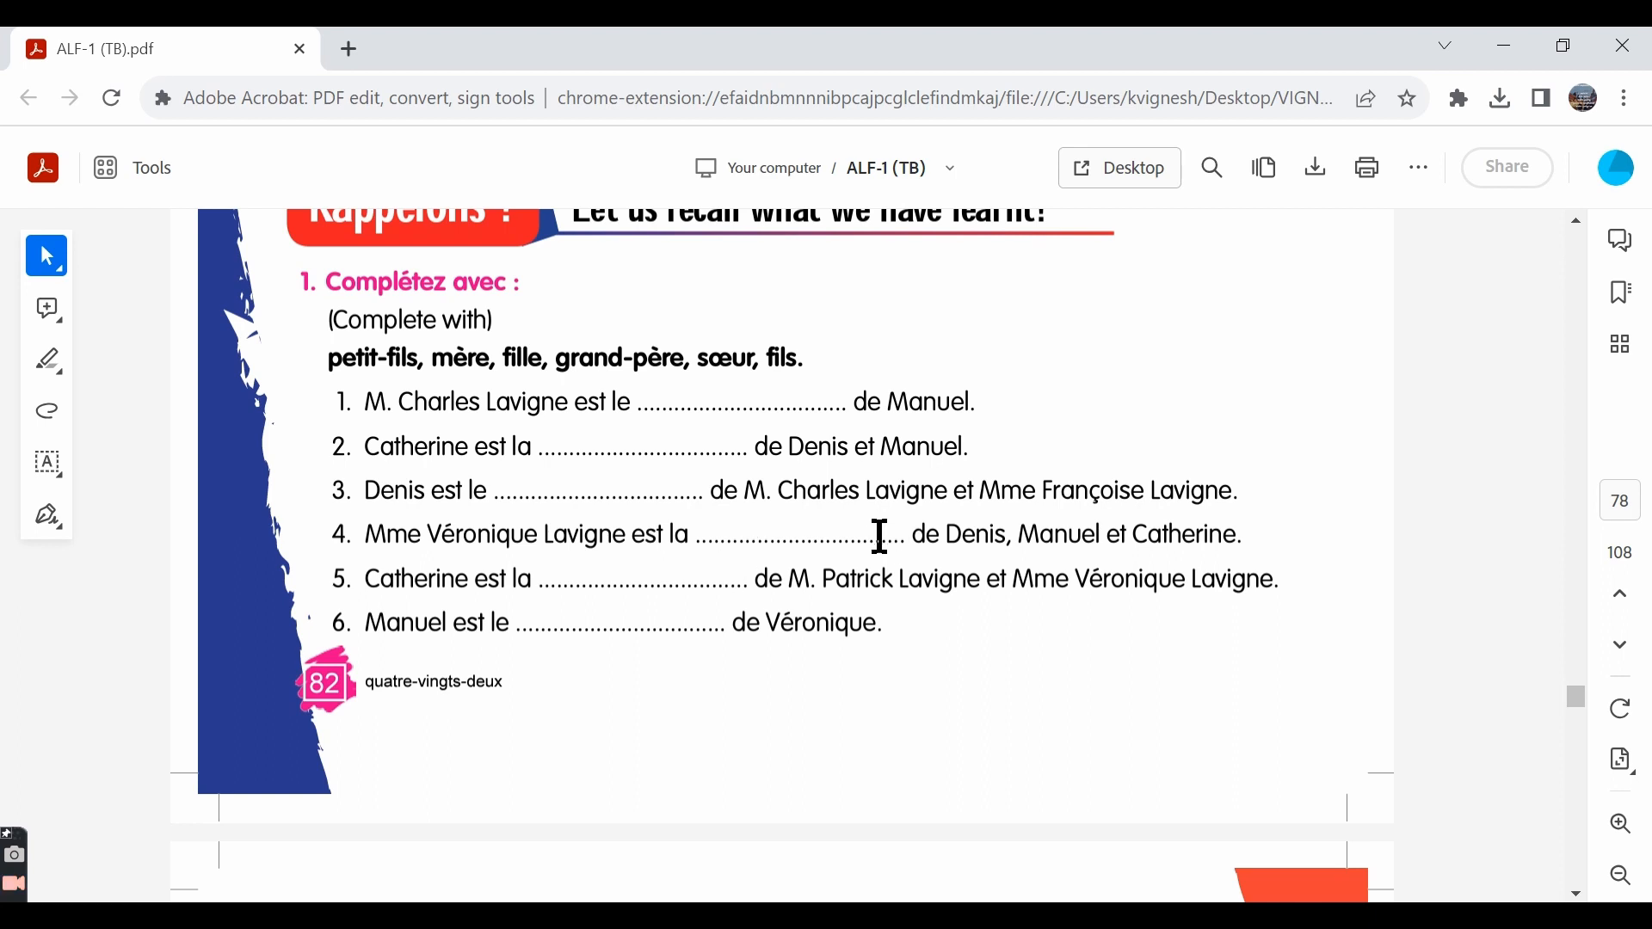
mouse_move(1291, 539)
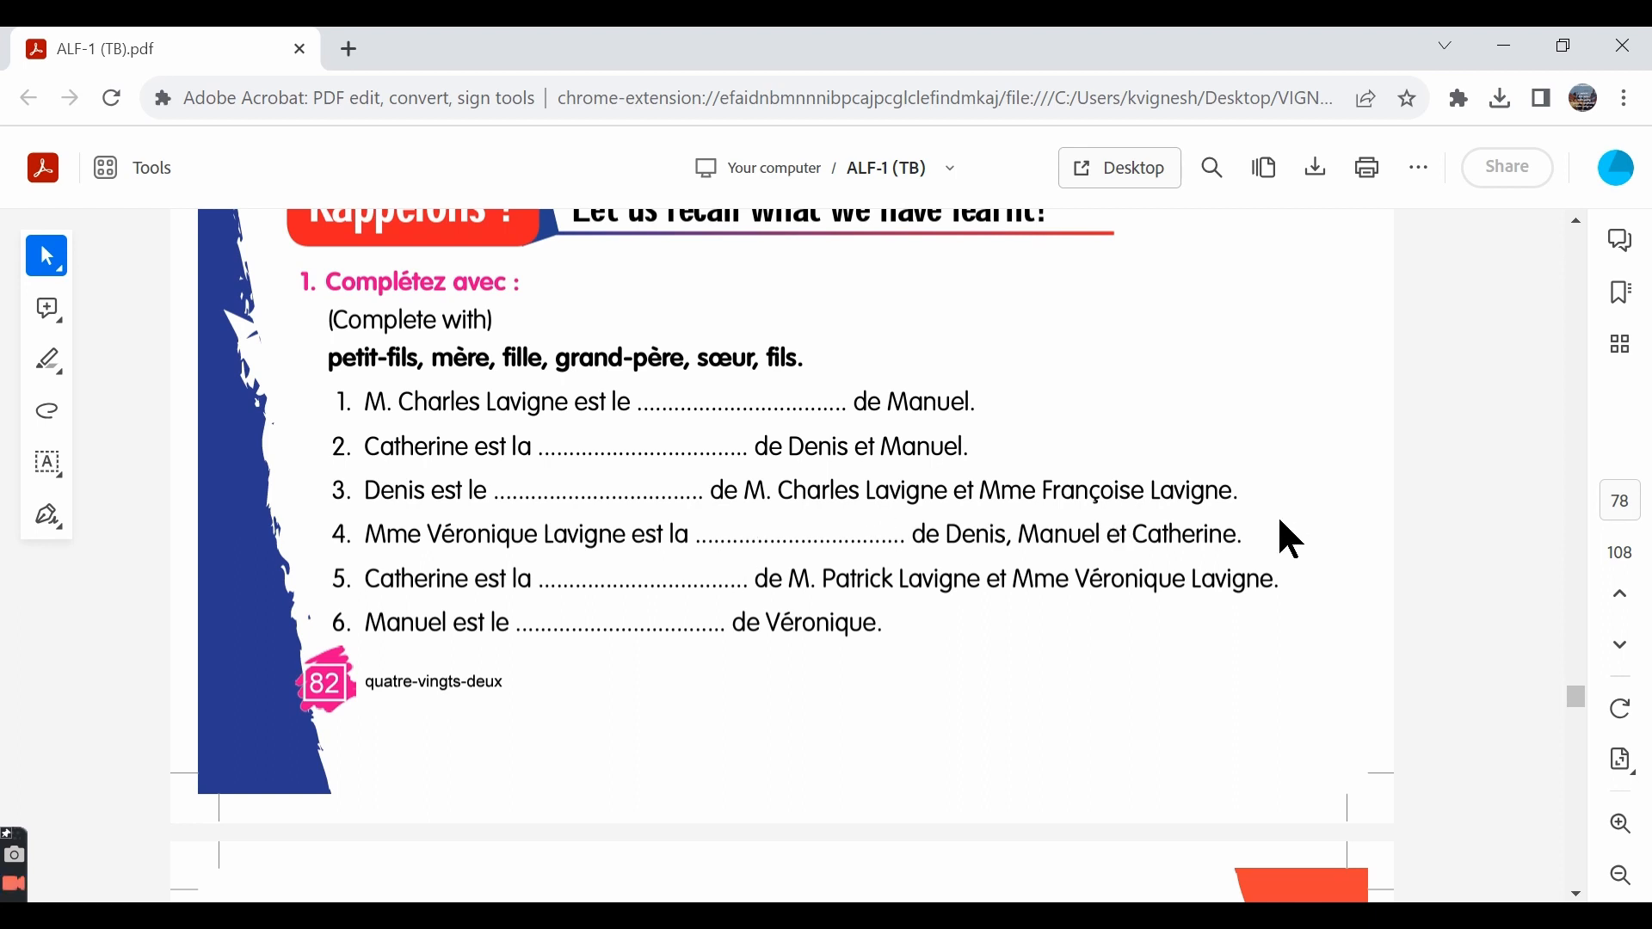
mouse_move(460, 531)
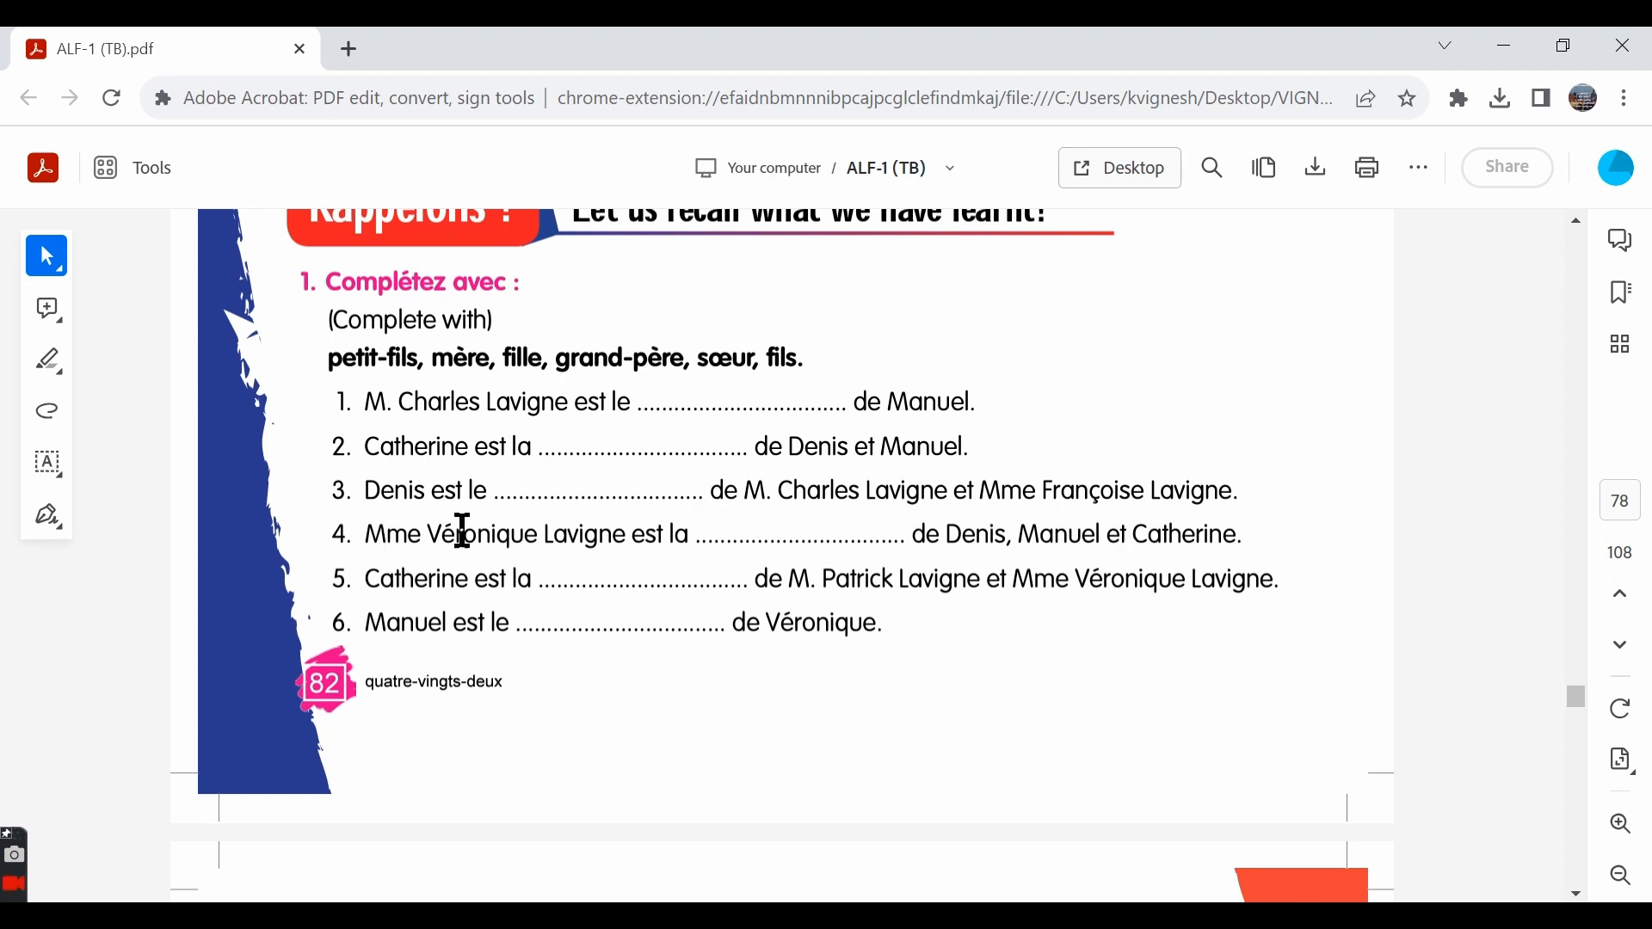
mouse_move(817, 527)
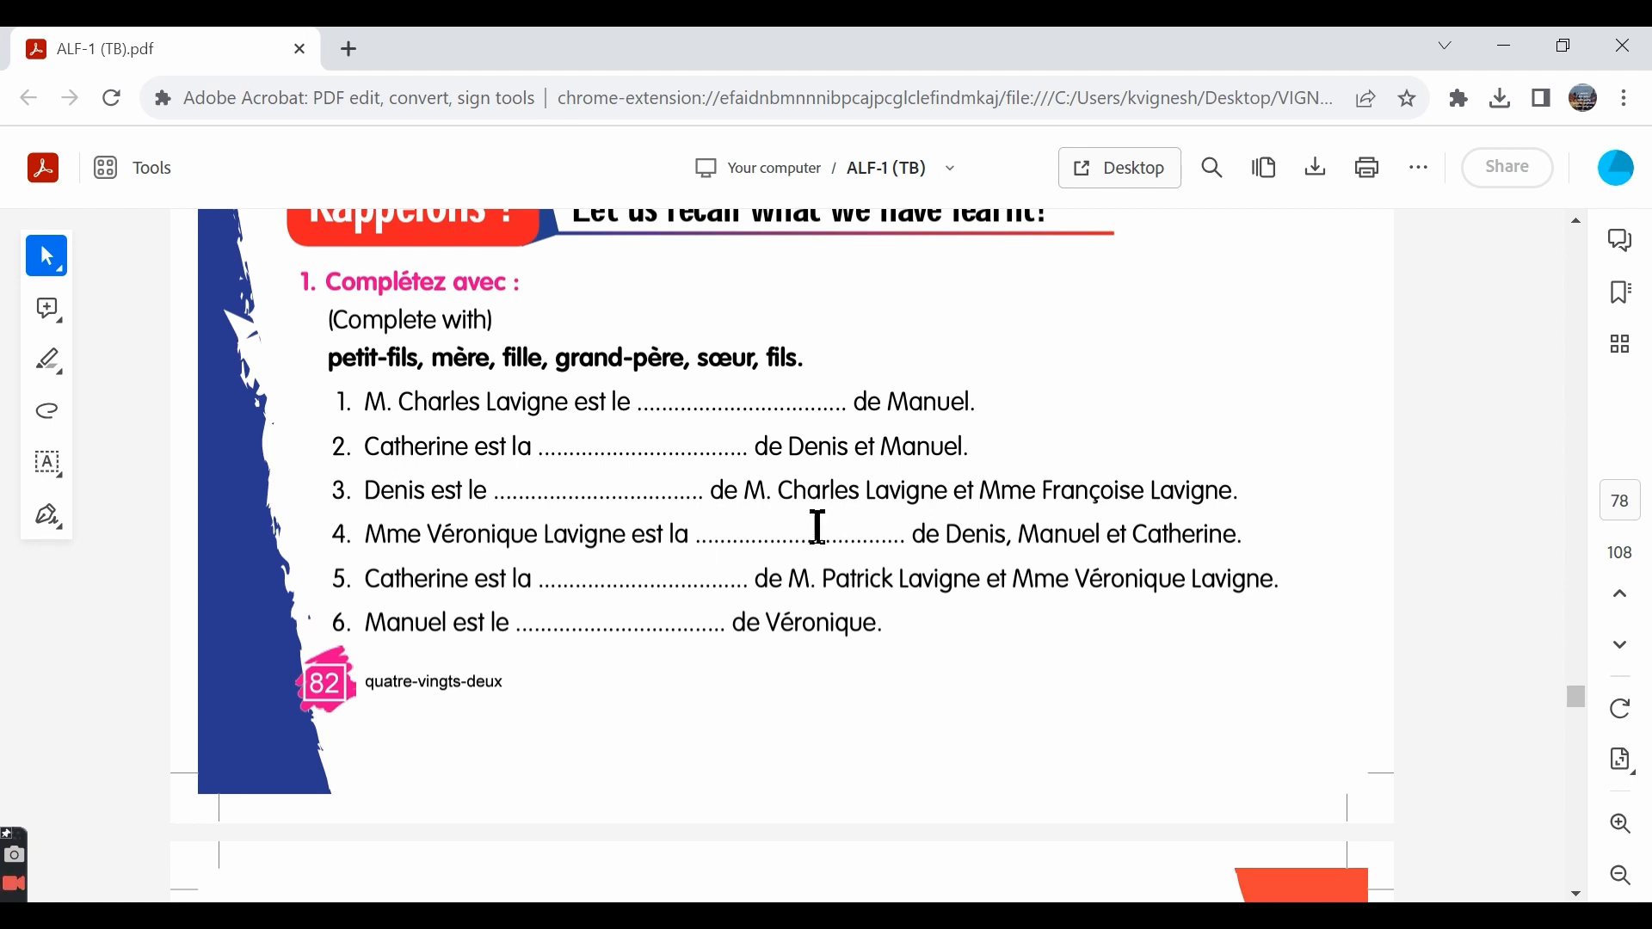
mouse_move(1069, 537)
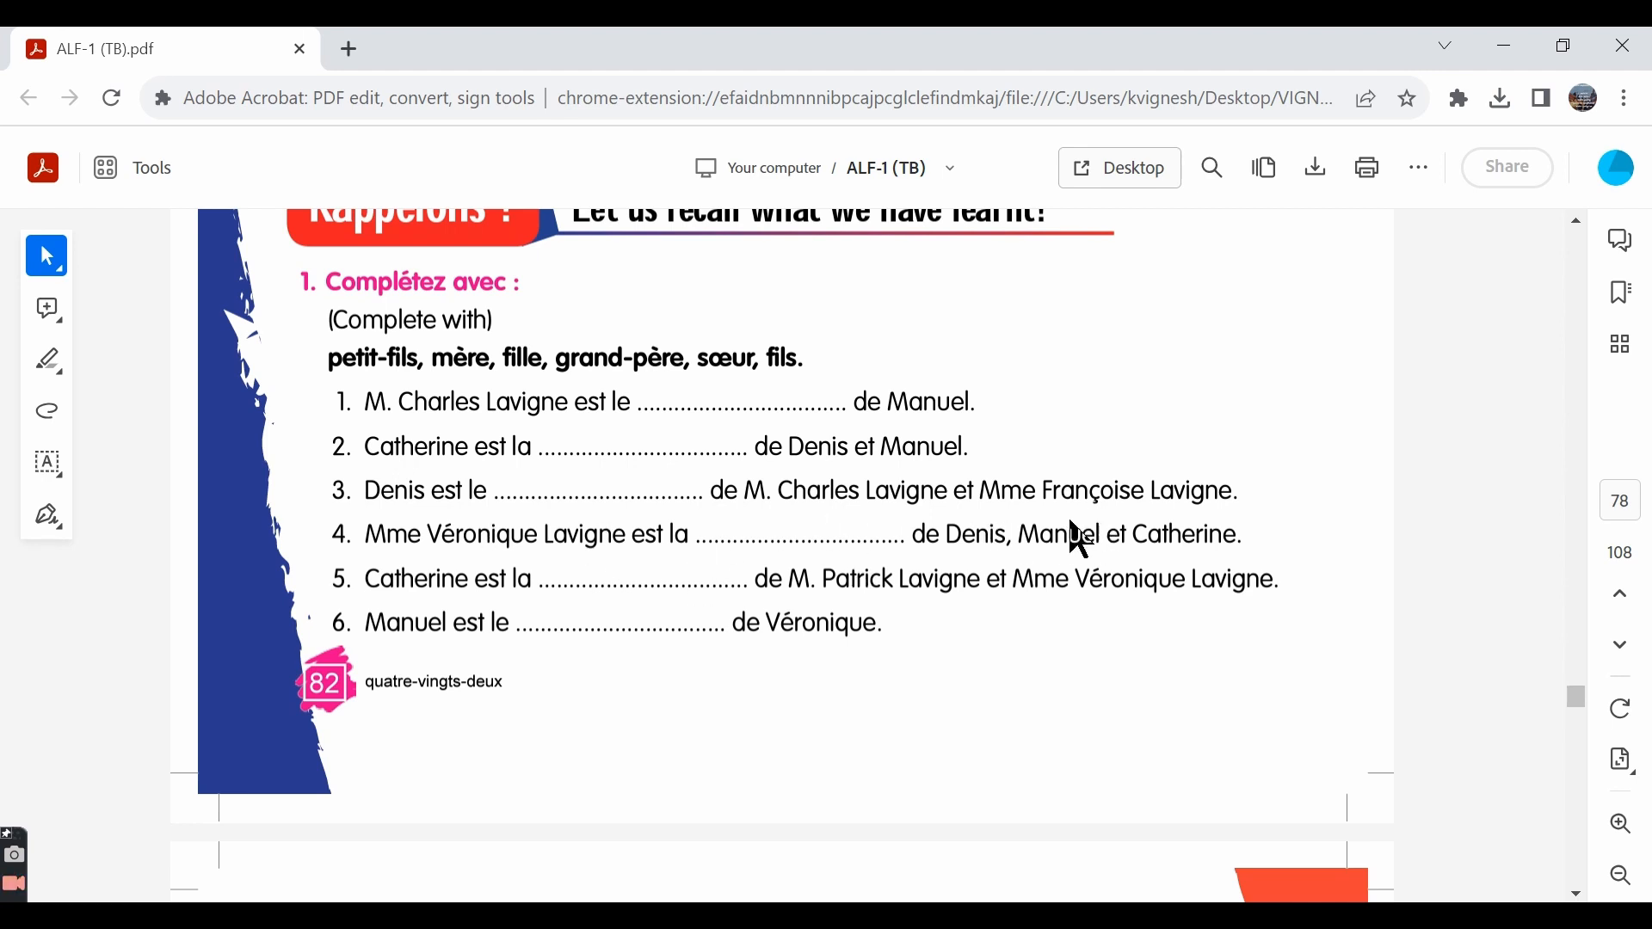
mouse_move(798, 527)
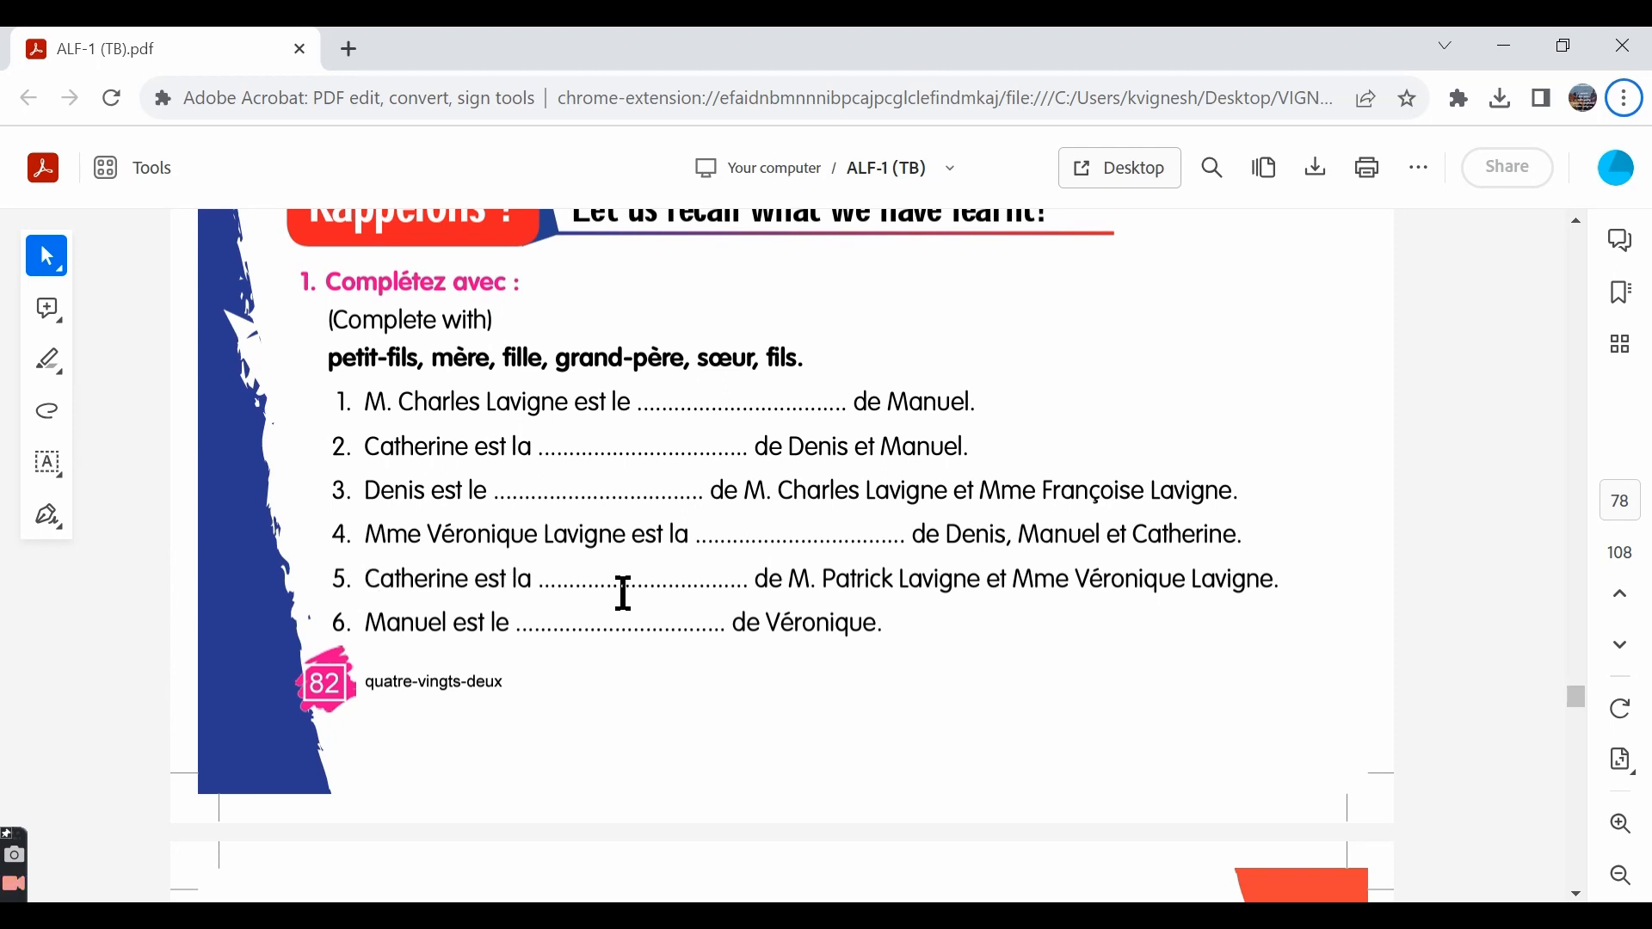
mouse_move(897, 578)
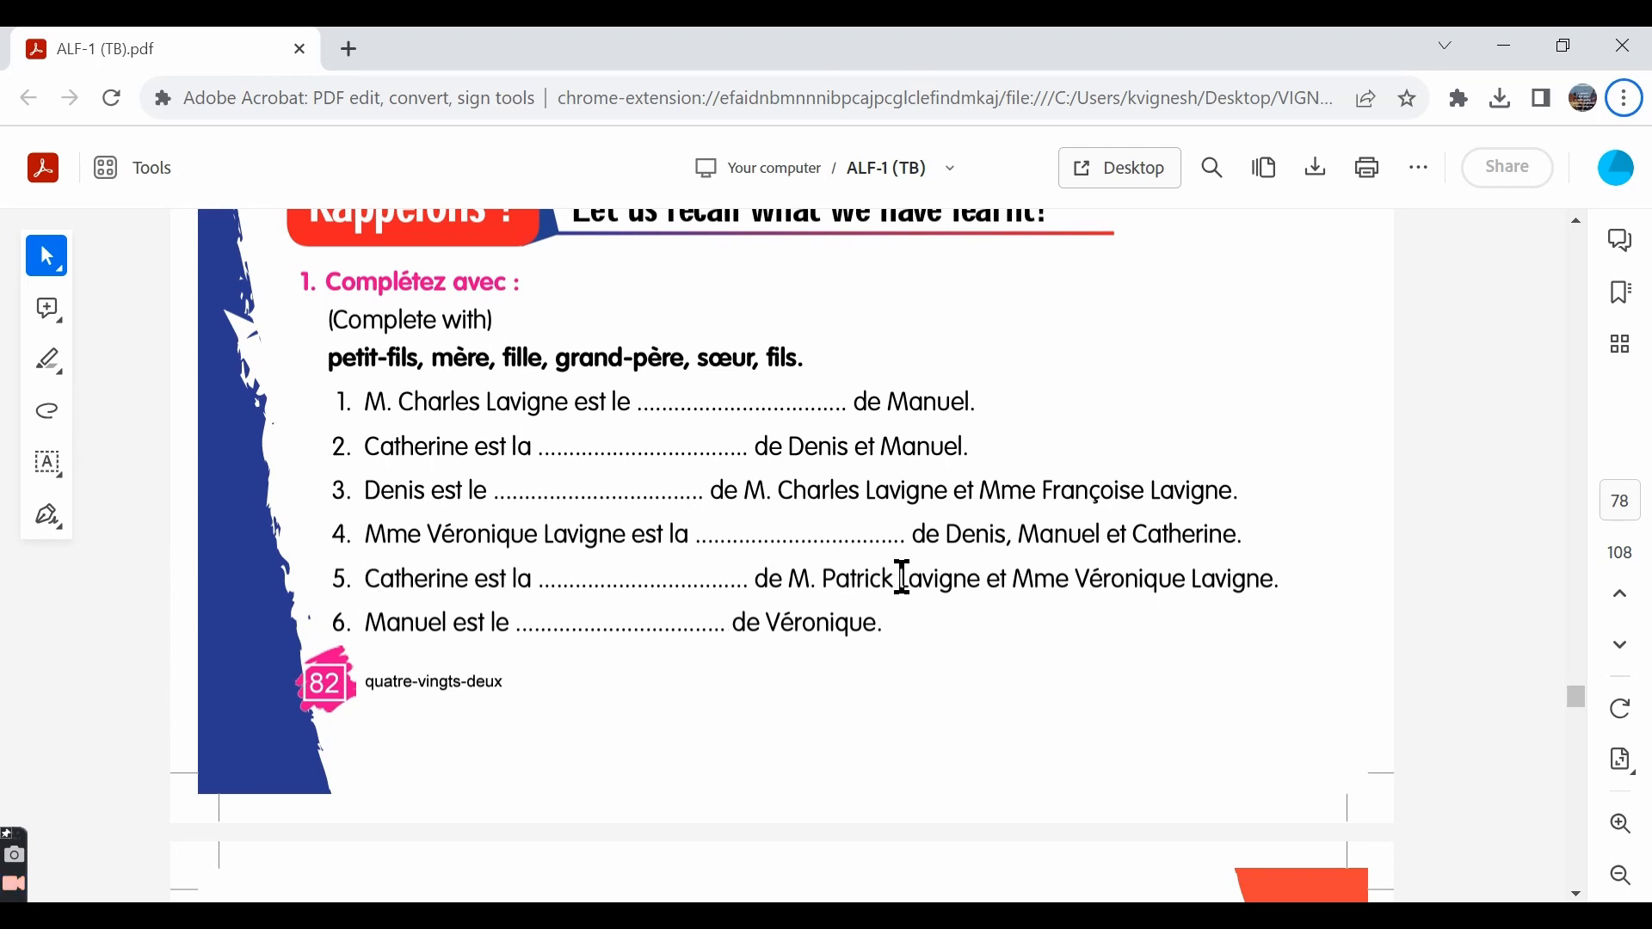
mouse_move(1095, 587)
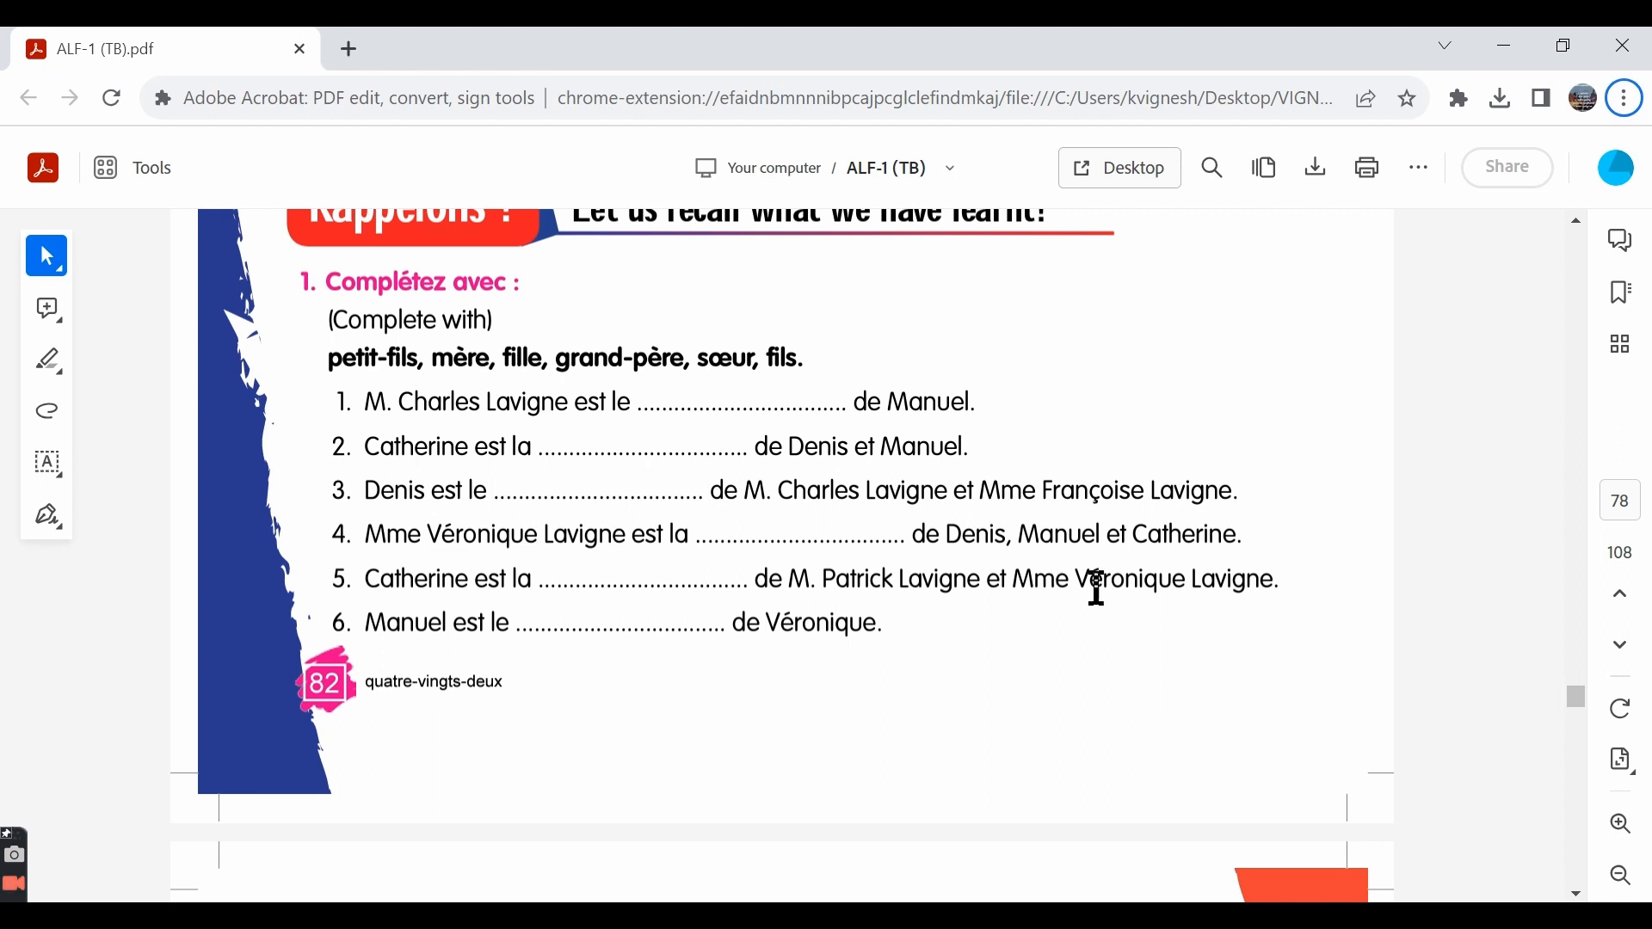
mouse_move(283, 627)
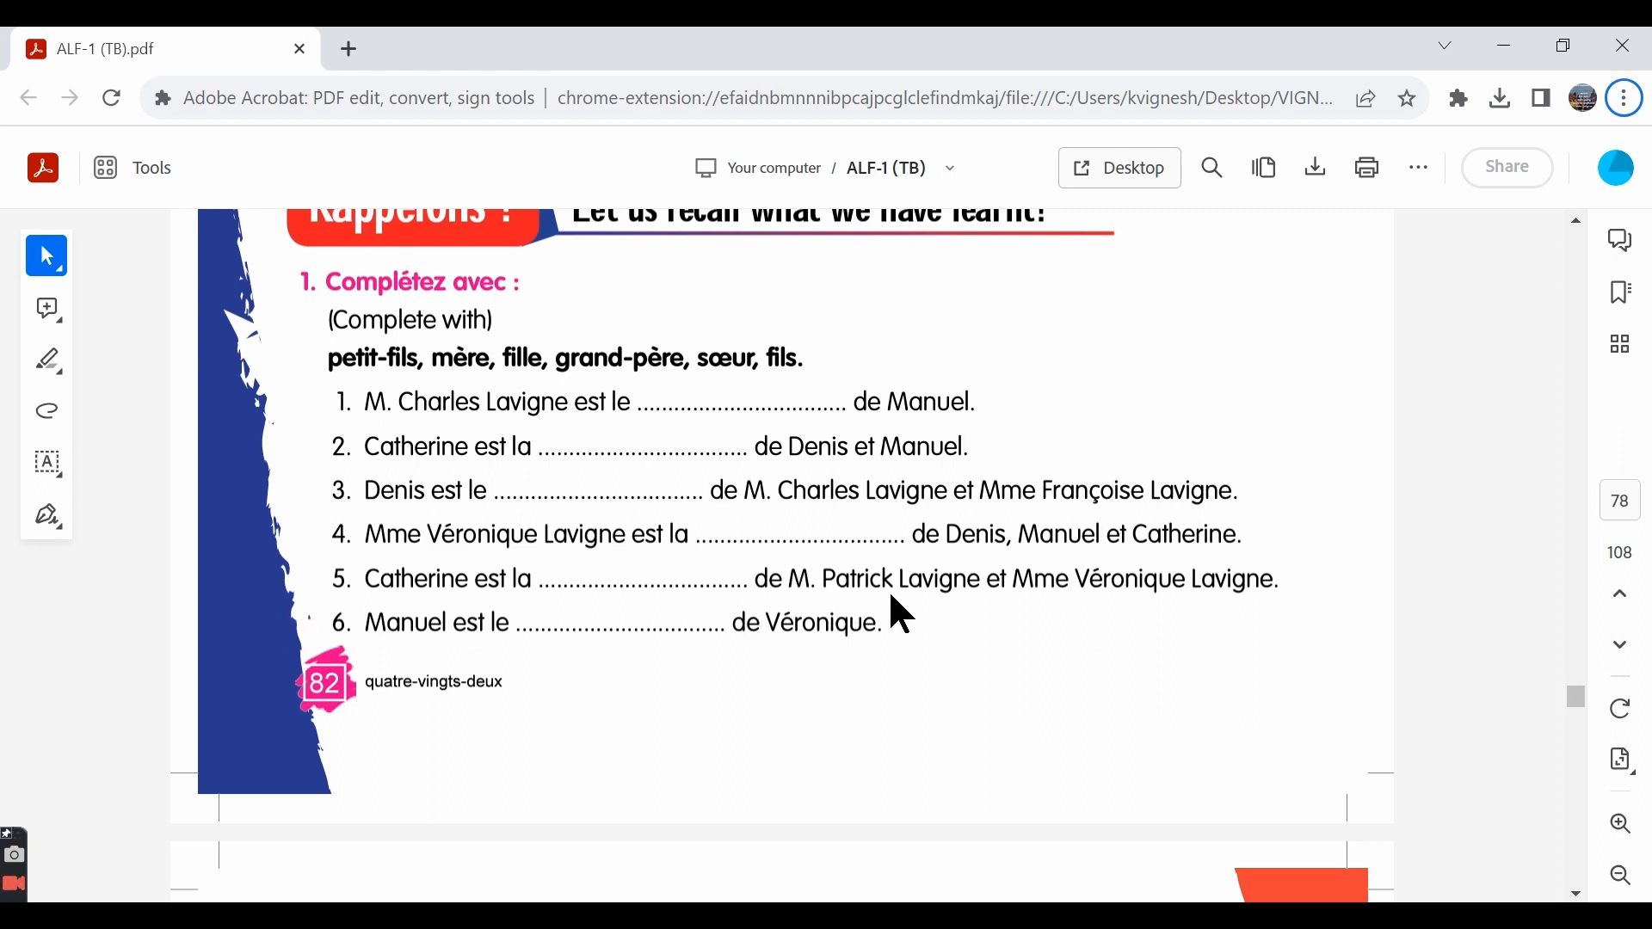
mouse_move(1159, 632)
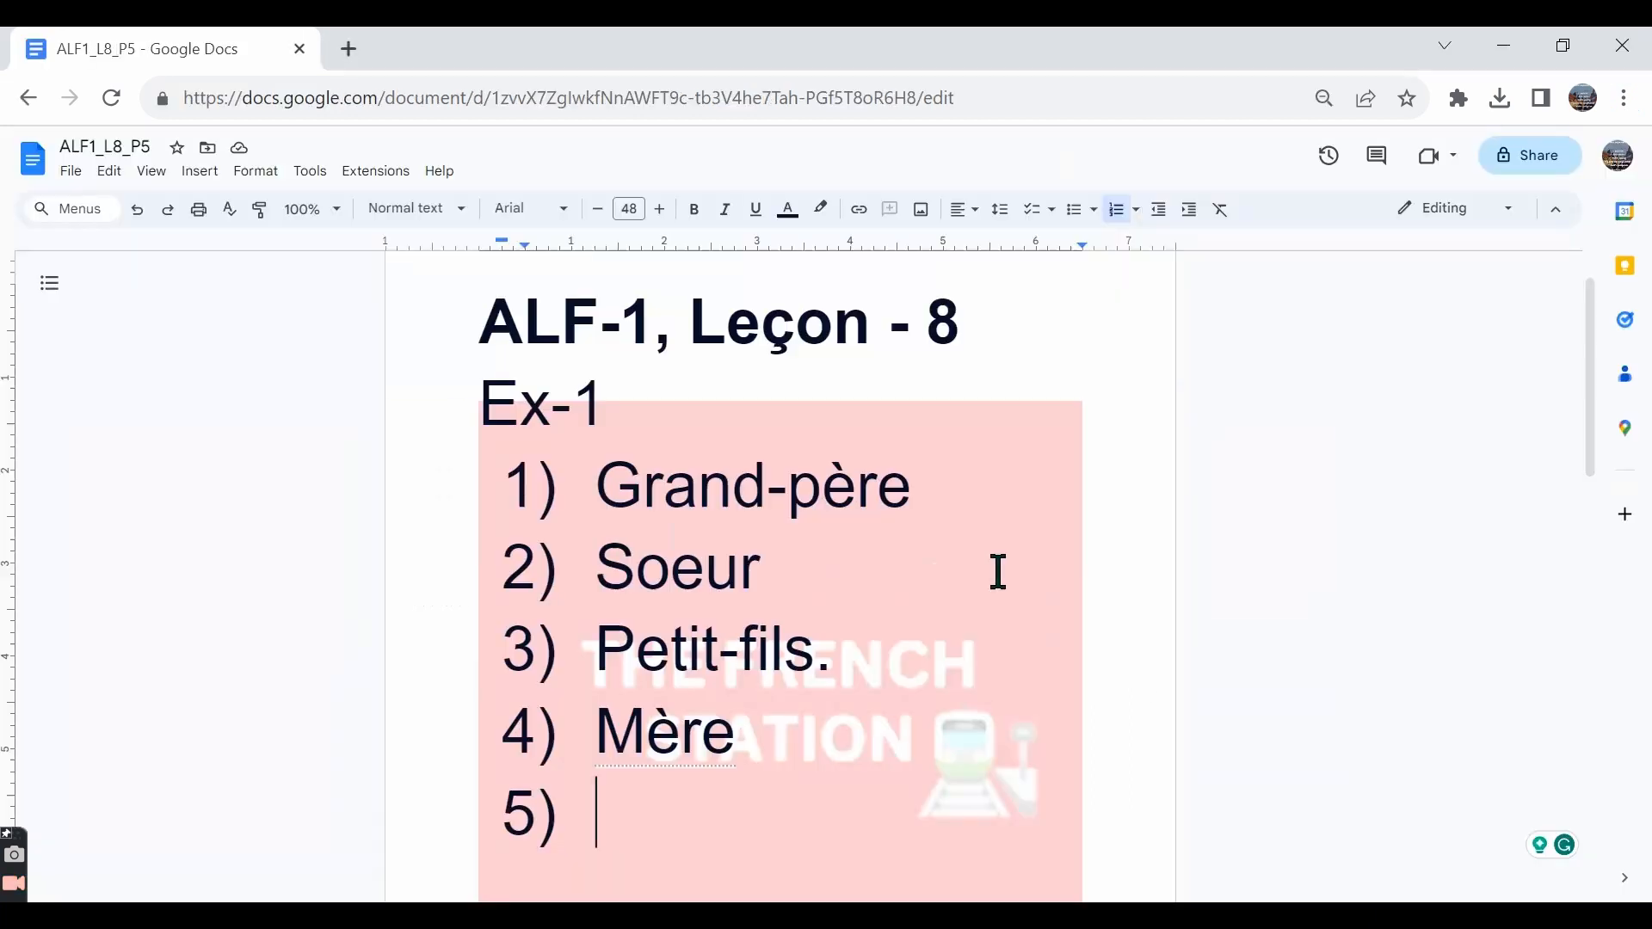
Start typing the fifth Ex-1 answer ('fill')
text(fill)
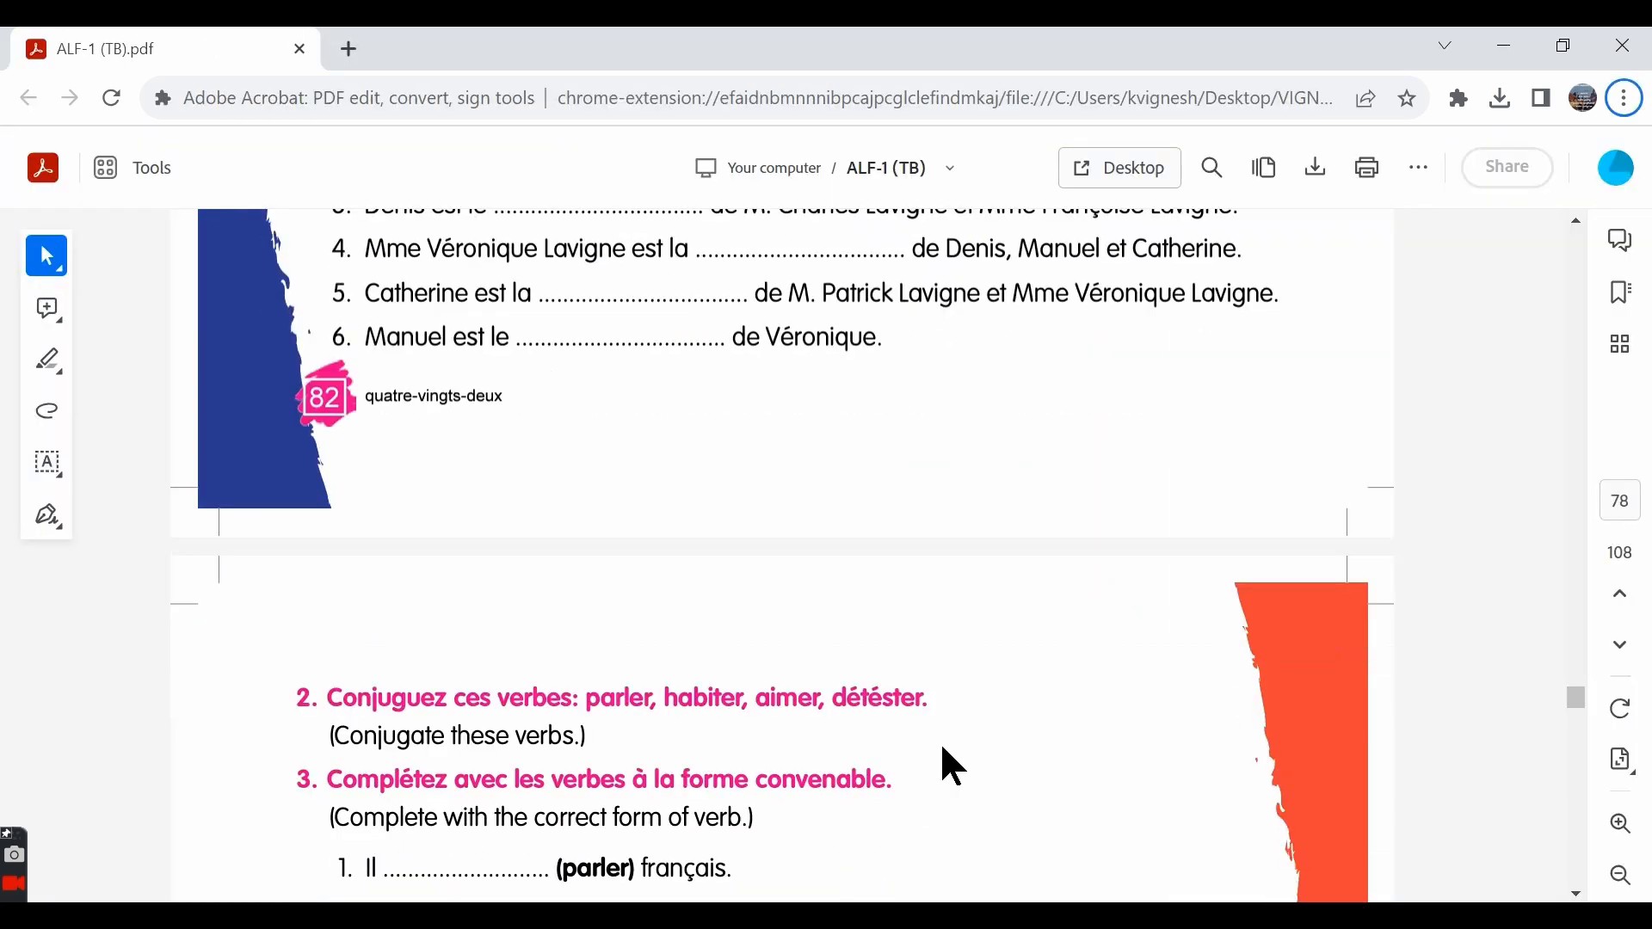
Scroll the PDF down to page 79's verb conjugation exercises
scroll(down, 3)
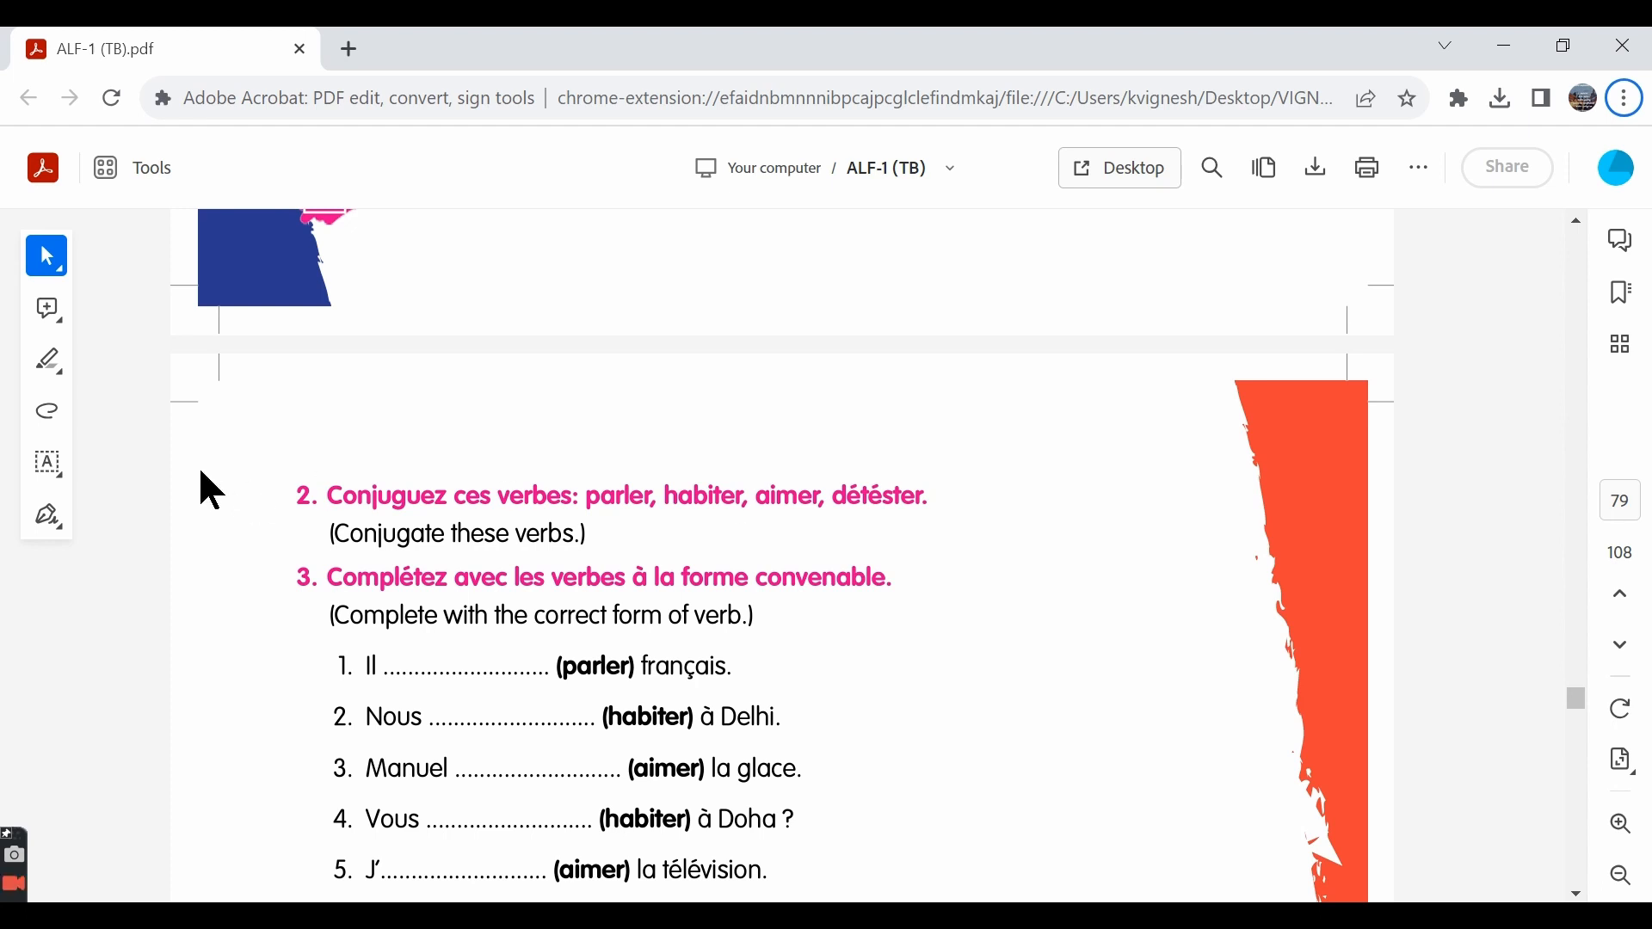
mouse_move(526, 540)
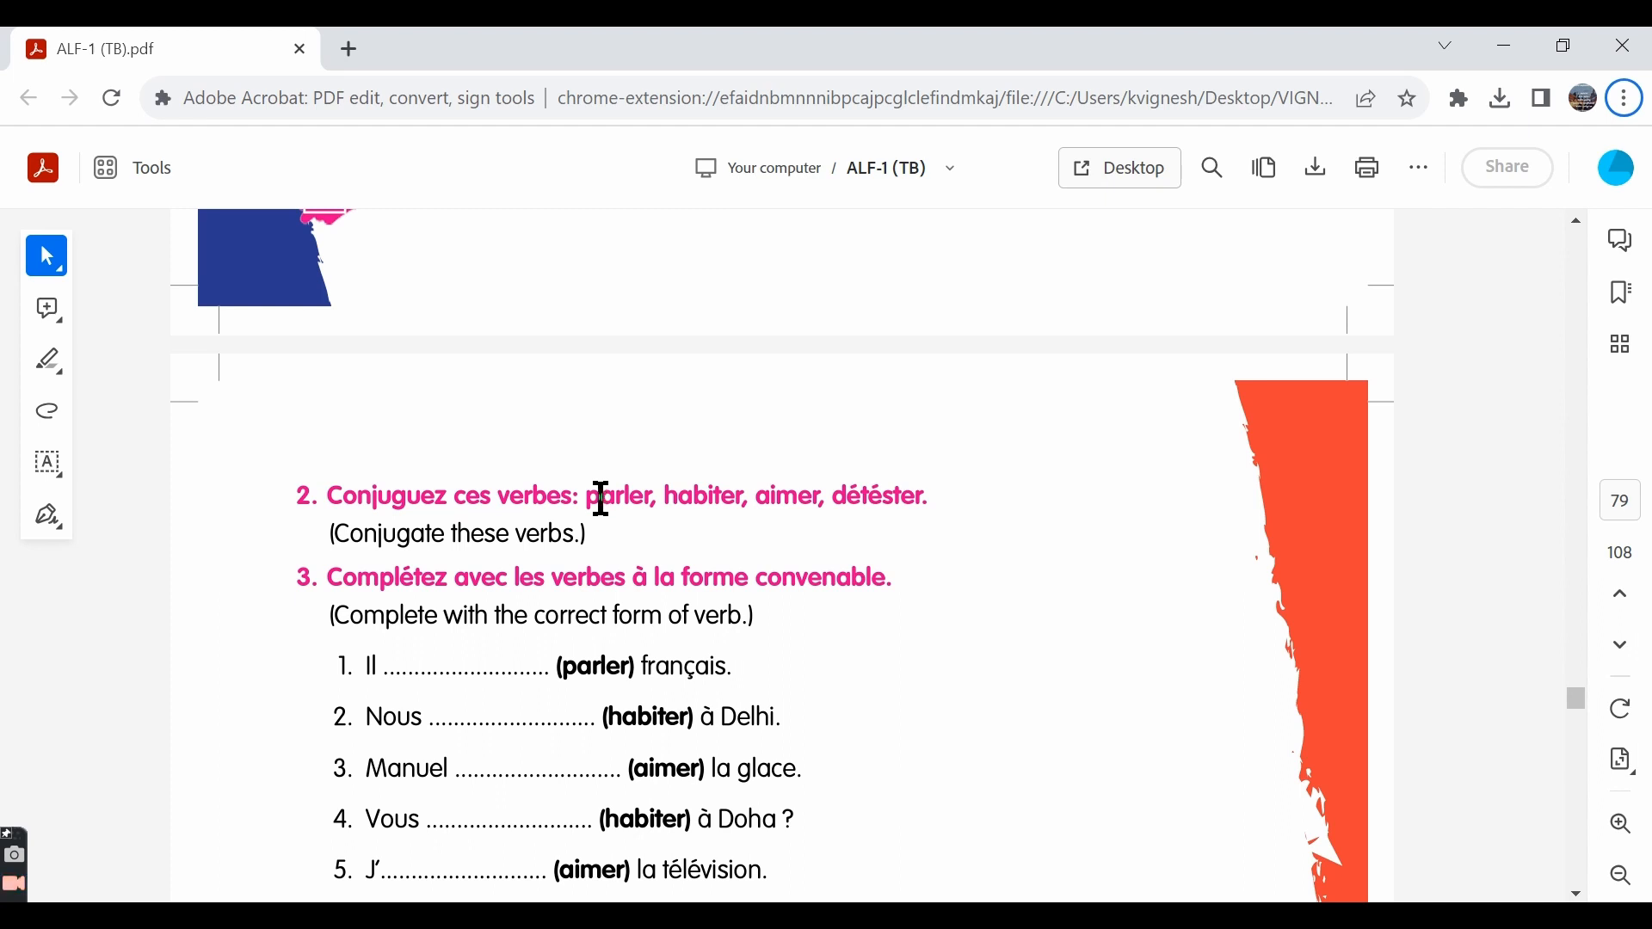
mouse_move(814, 479)
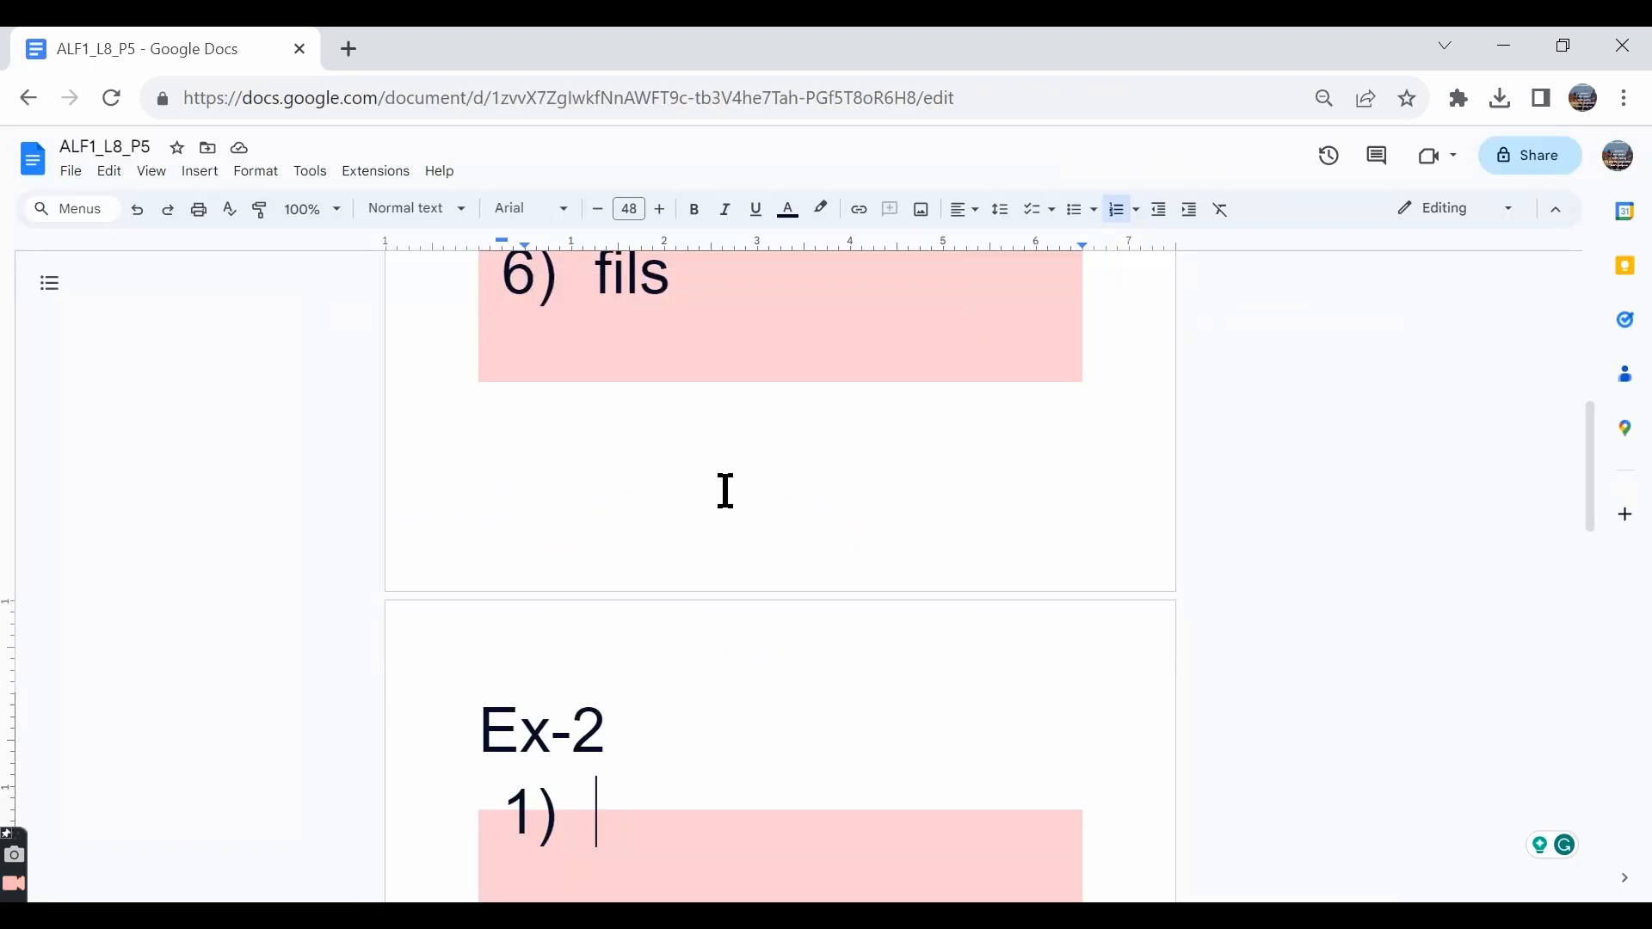
mouse_move(680, 578)
text(1)
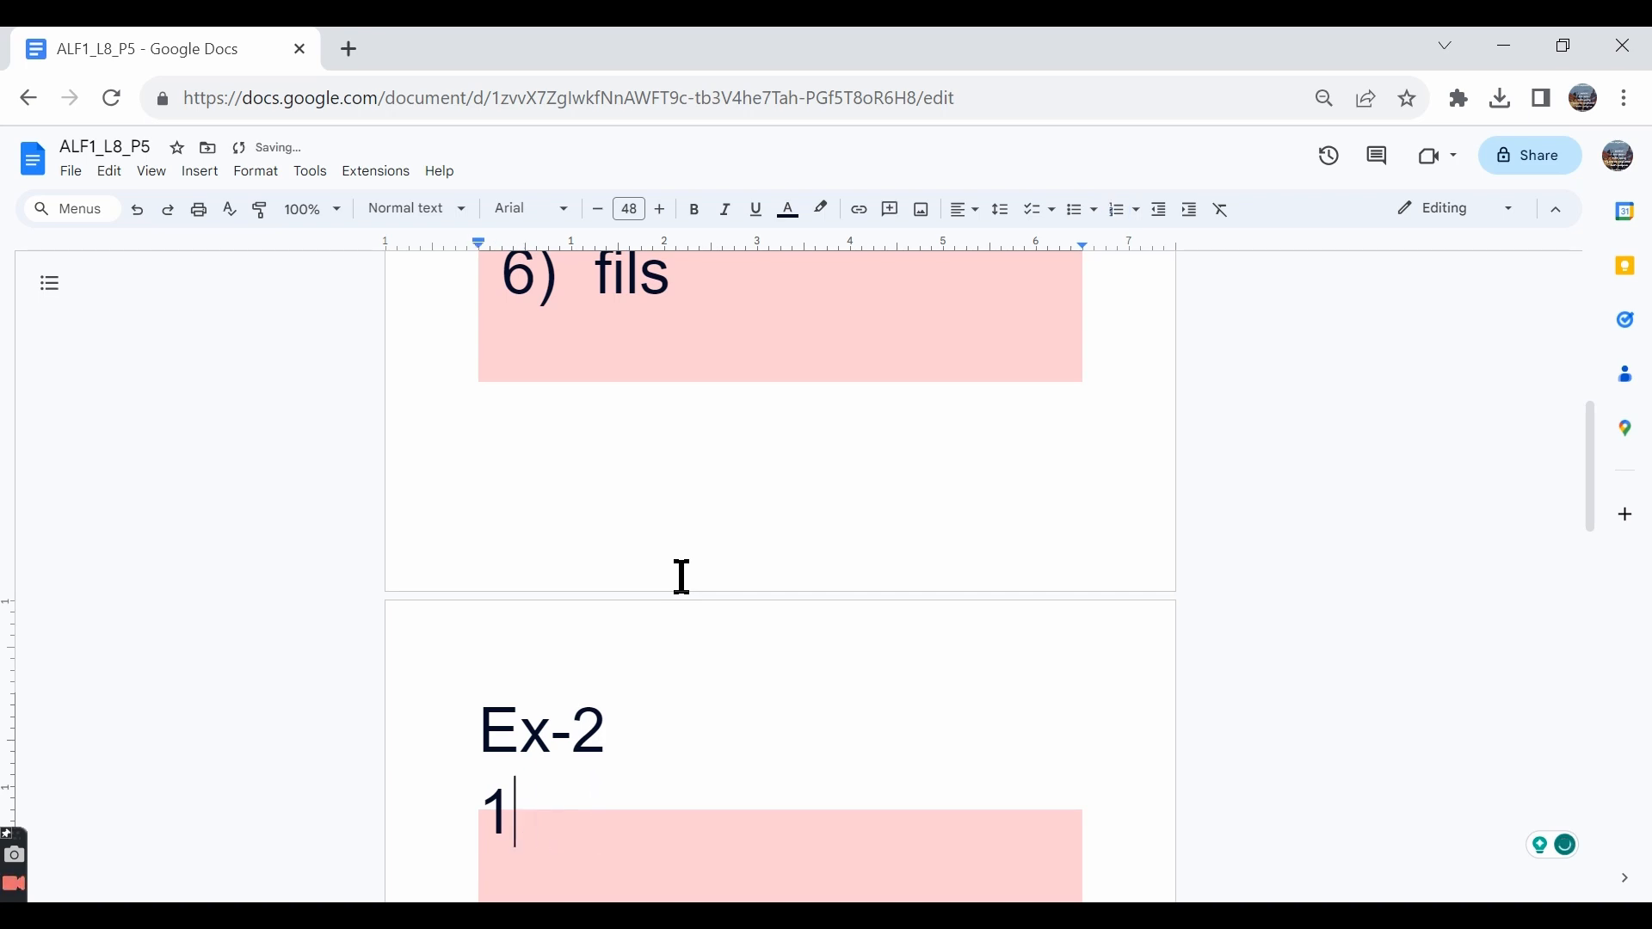
Type the Ex-2 conjugations J'habite, J'aime and Je parle on separate lines
text(J')
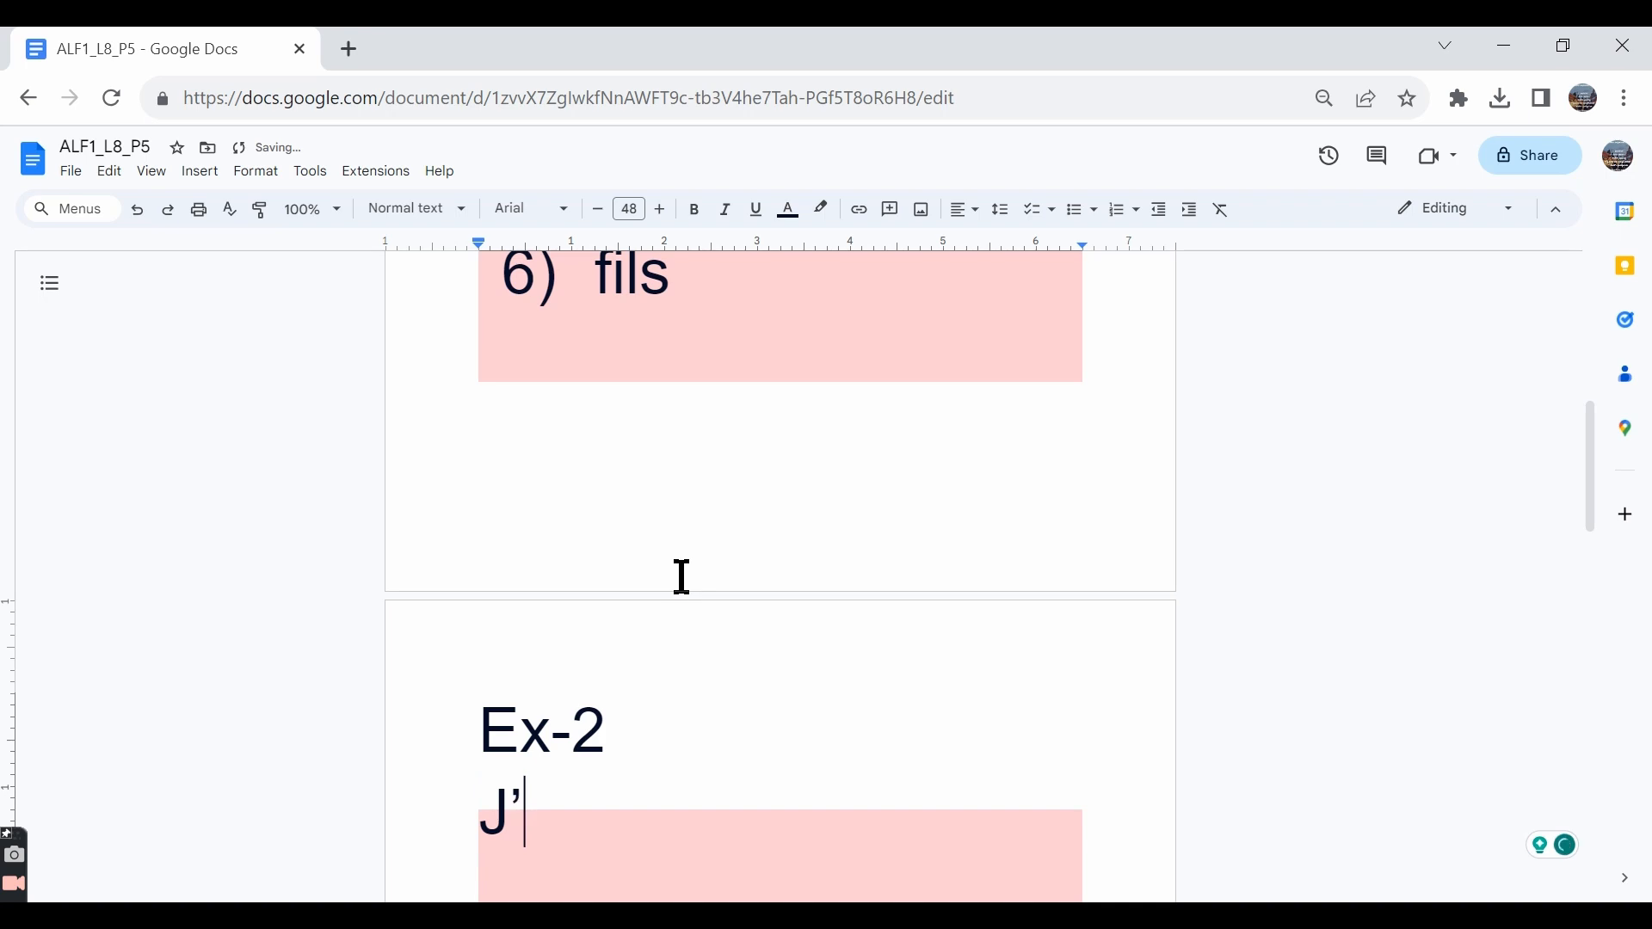
text(habite)
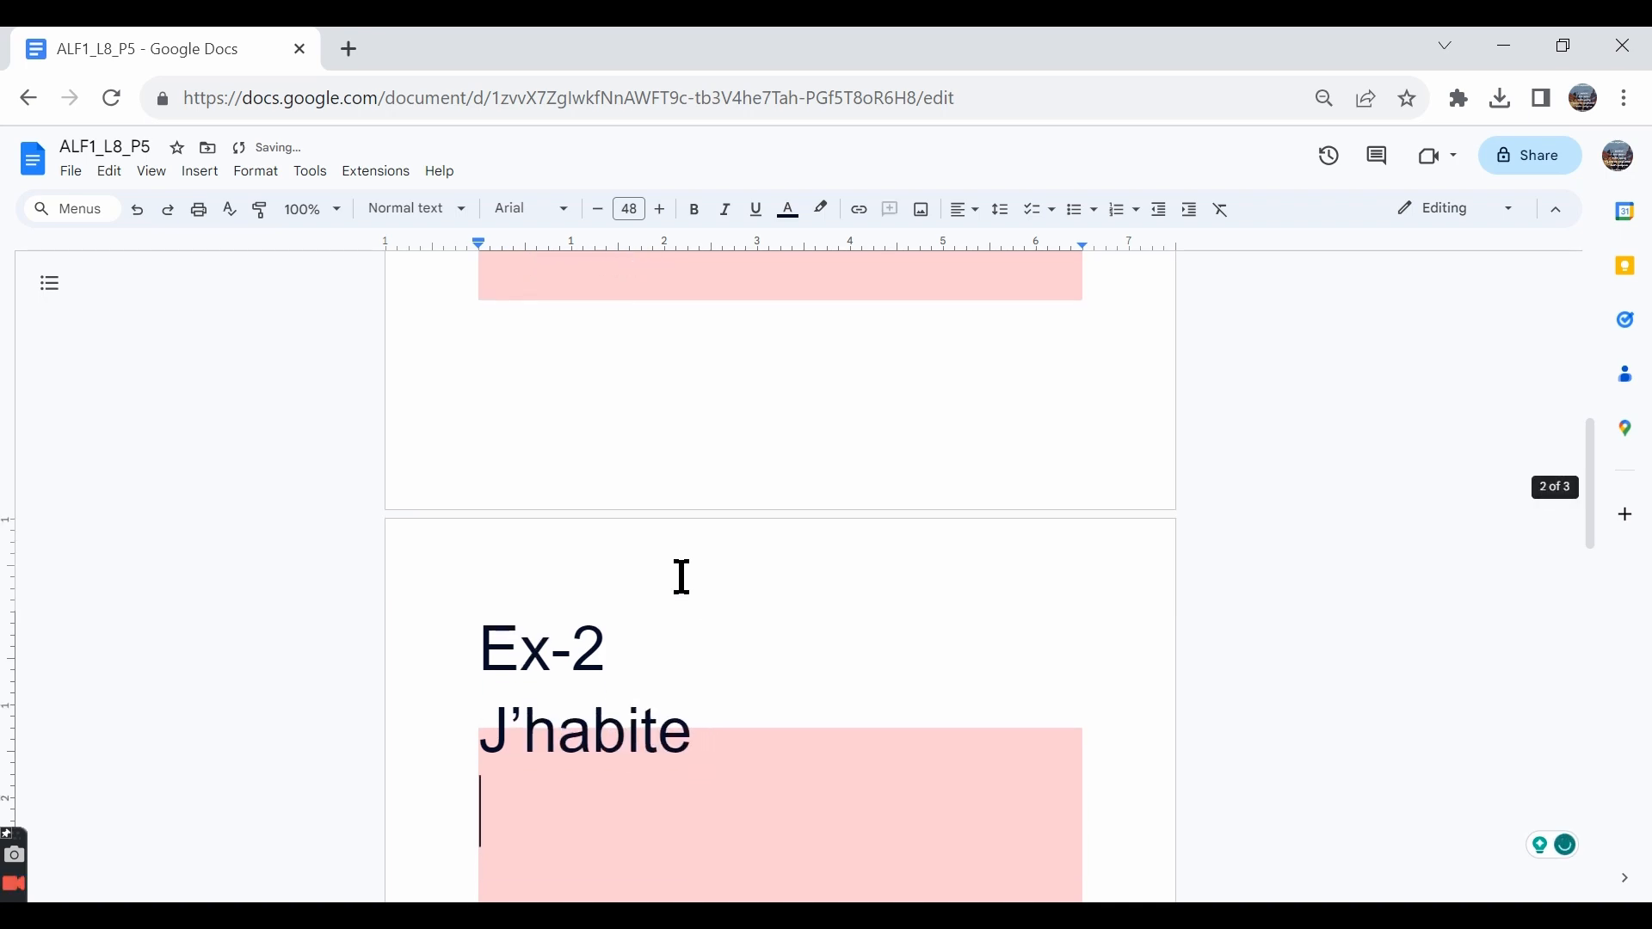
text(J'aime)
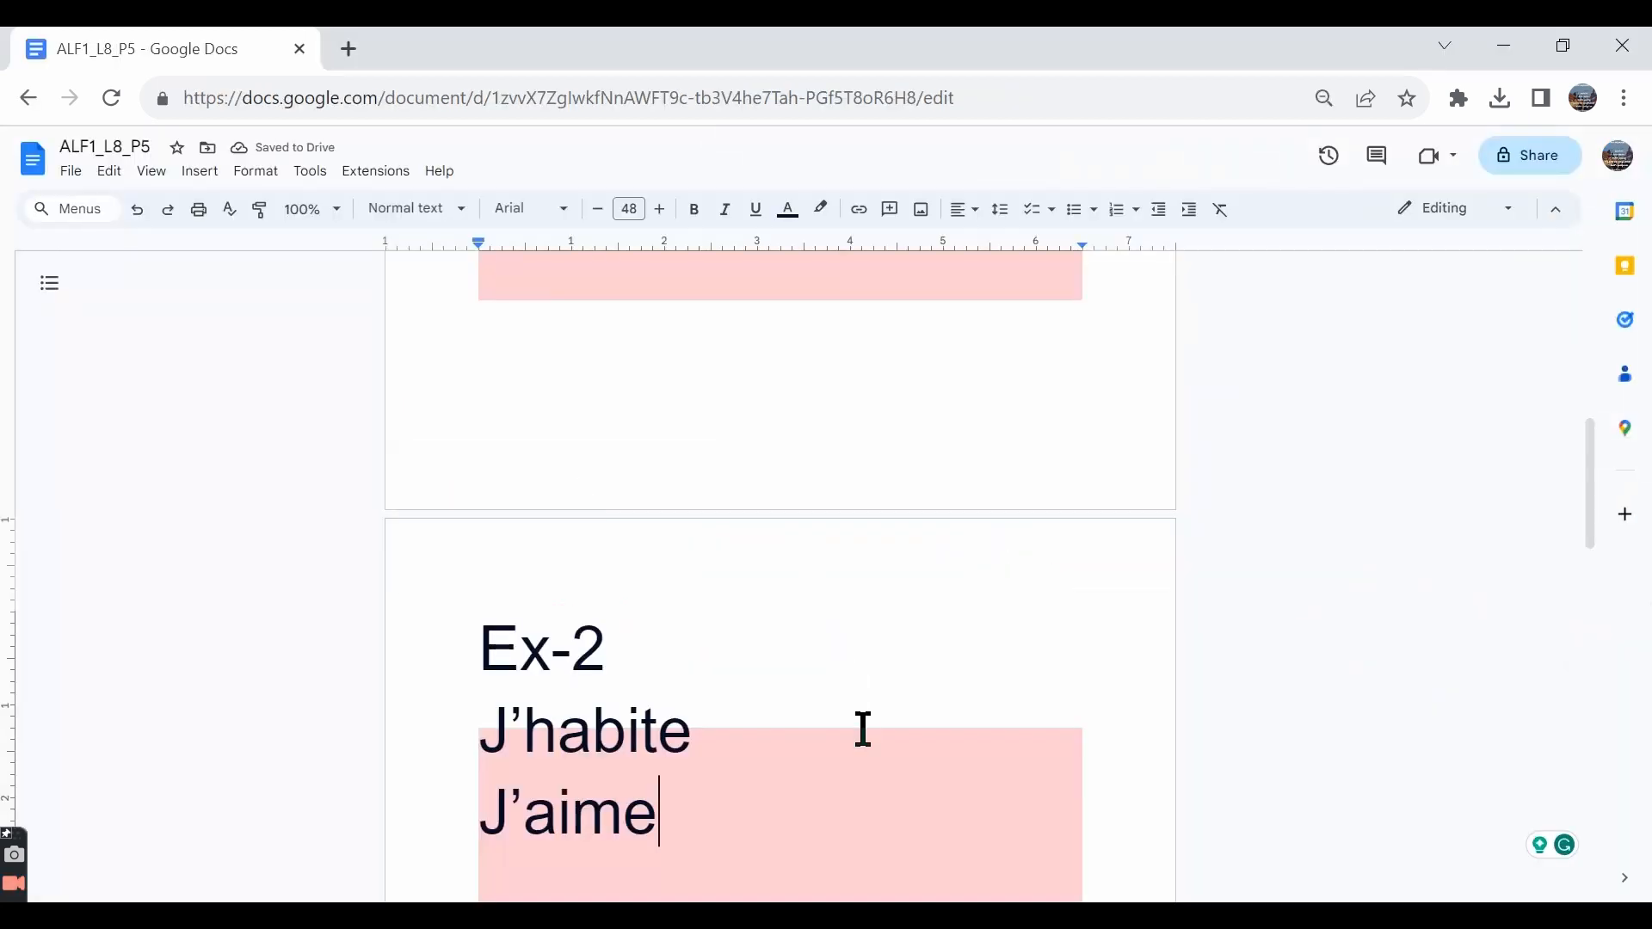
text(Je pa)
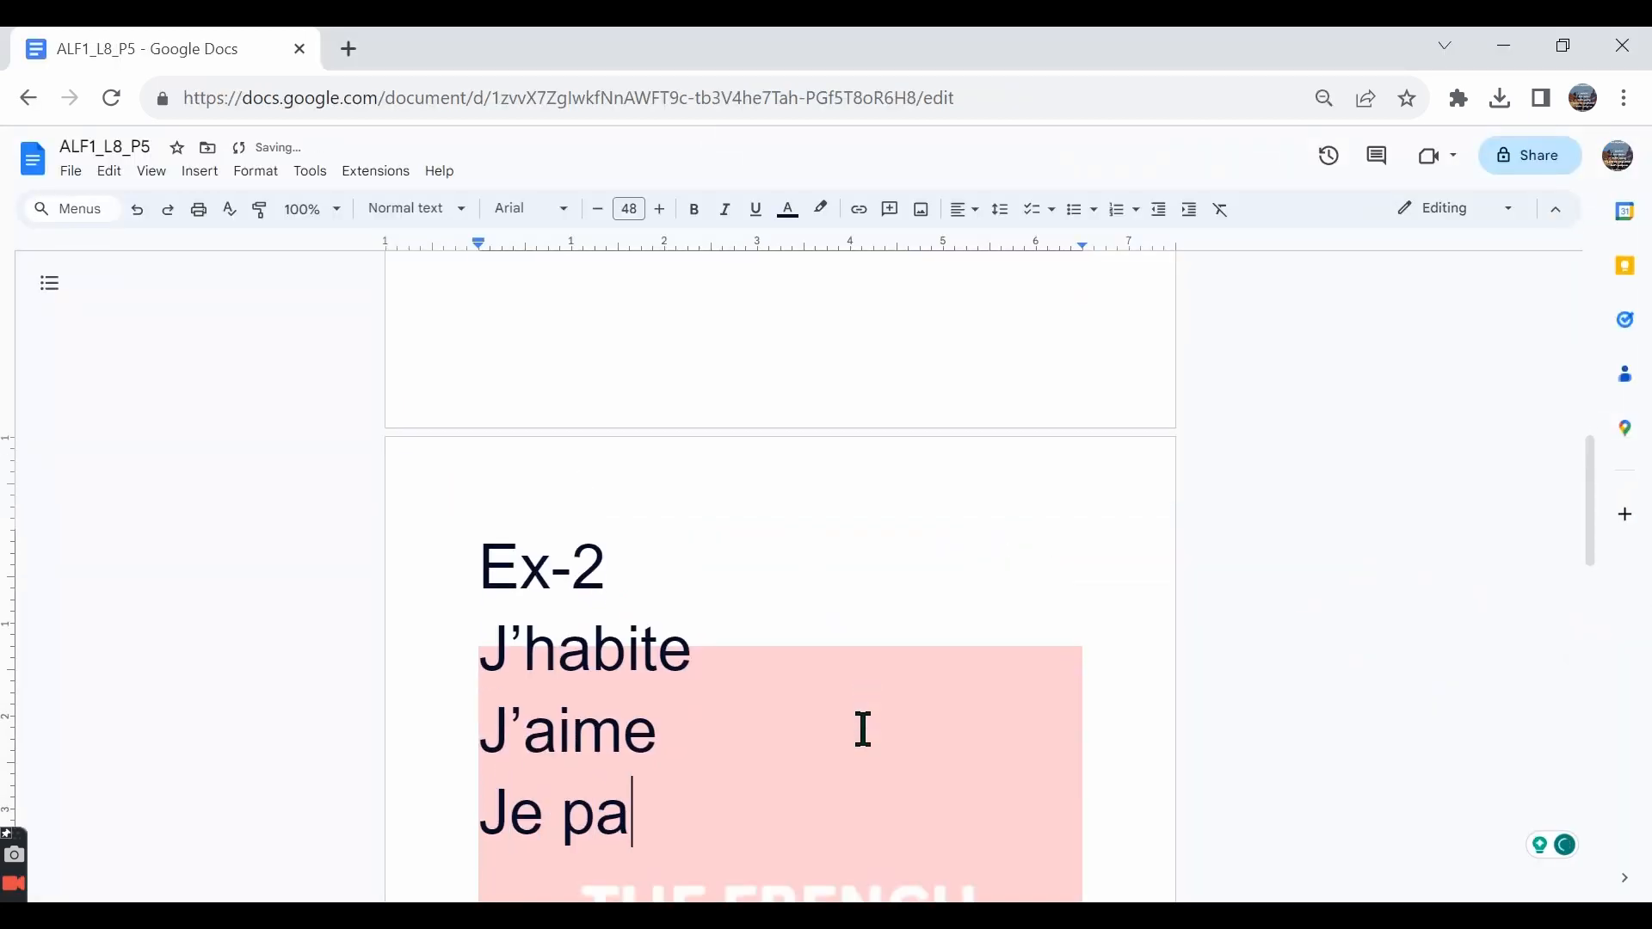
text(rle)
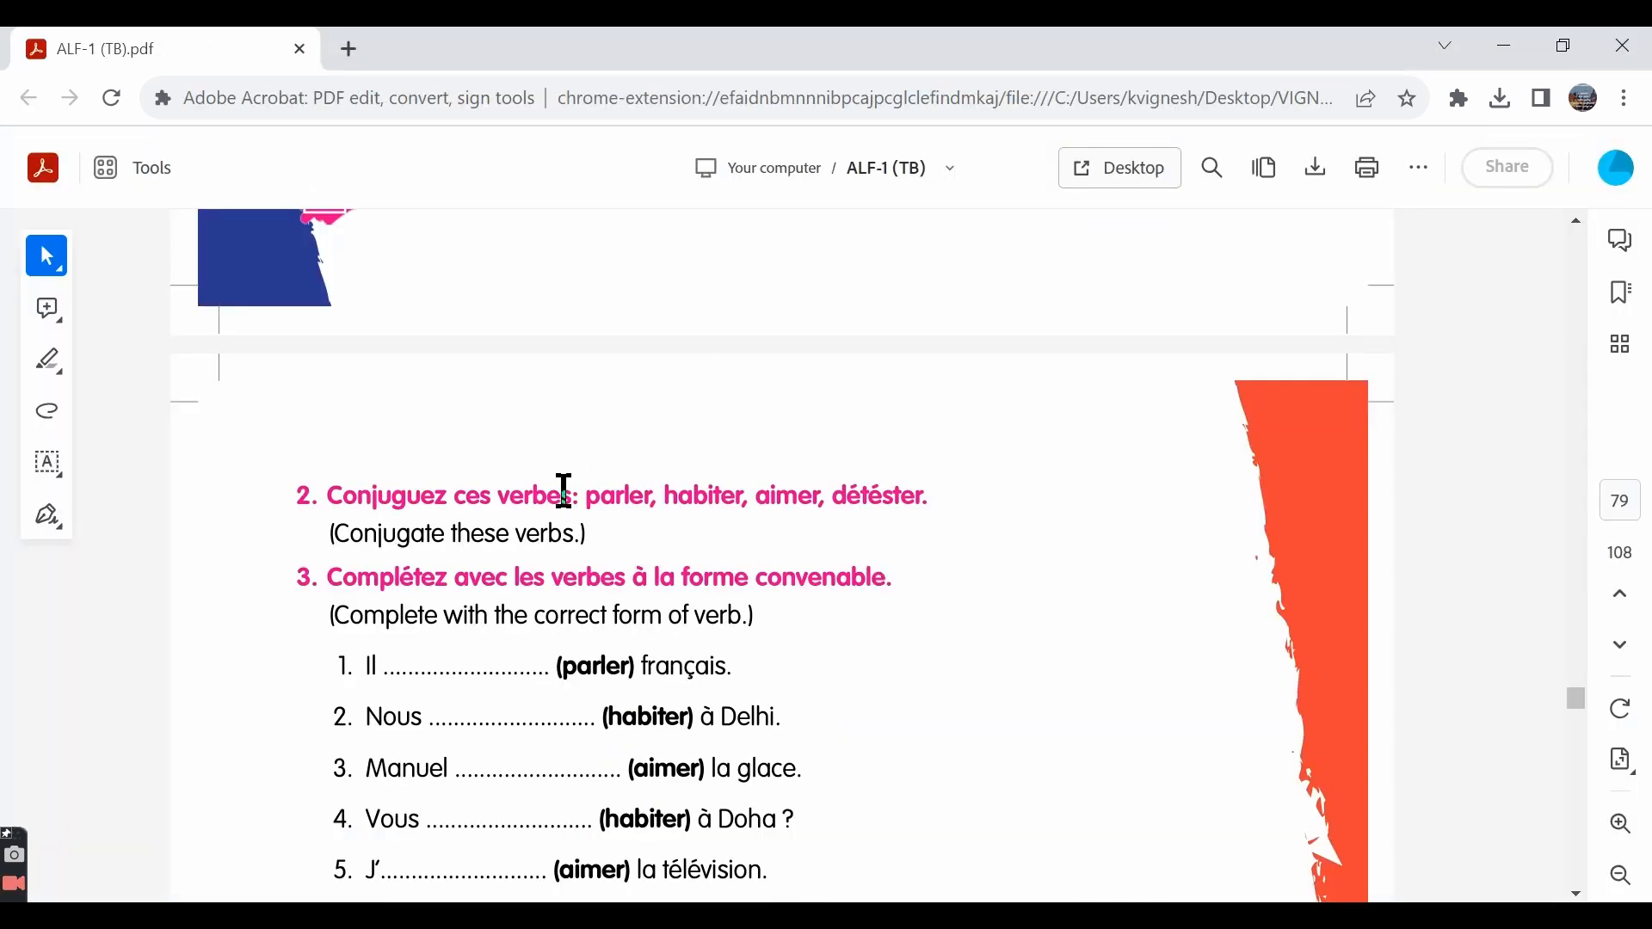
mouse_move(620, 499)
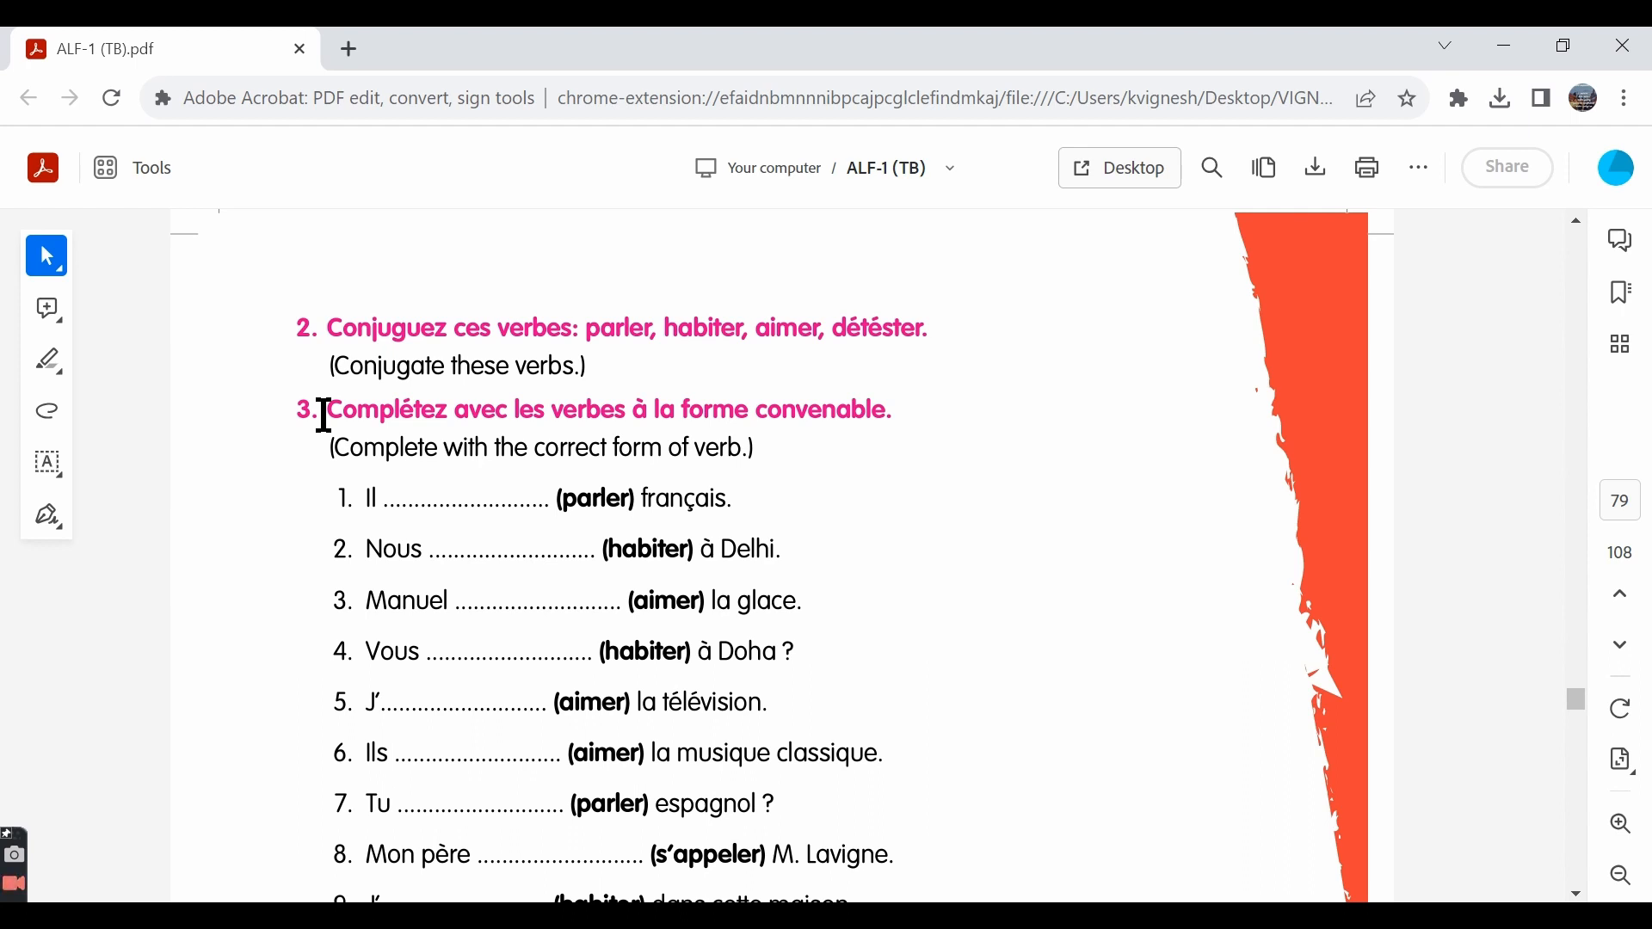
mouse_move(530, 422)
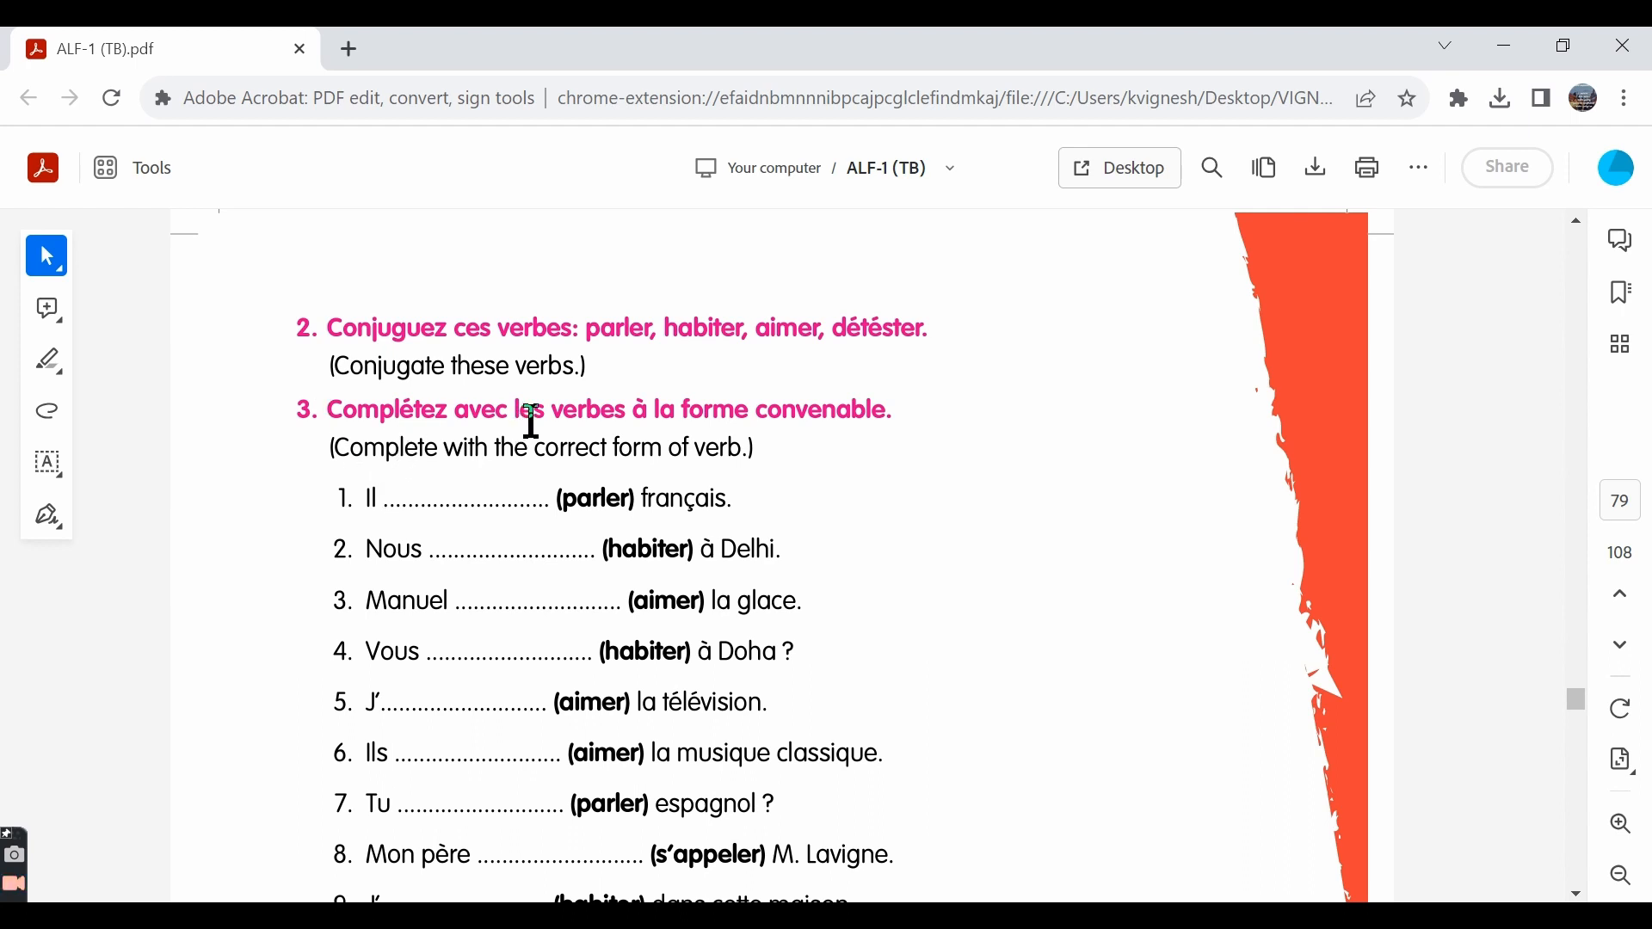
Bring exercise 3 into view, marking parler in sentence 1 and sentence 3's subject
scroll(down, 3)
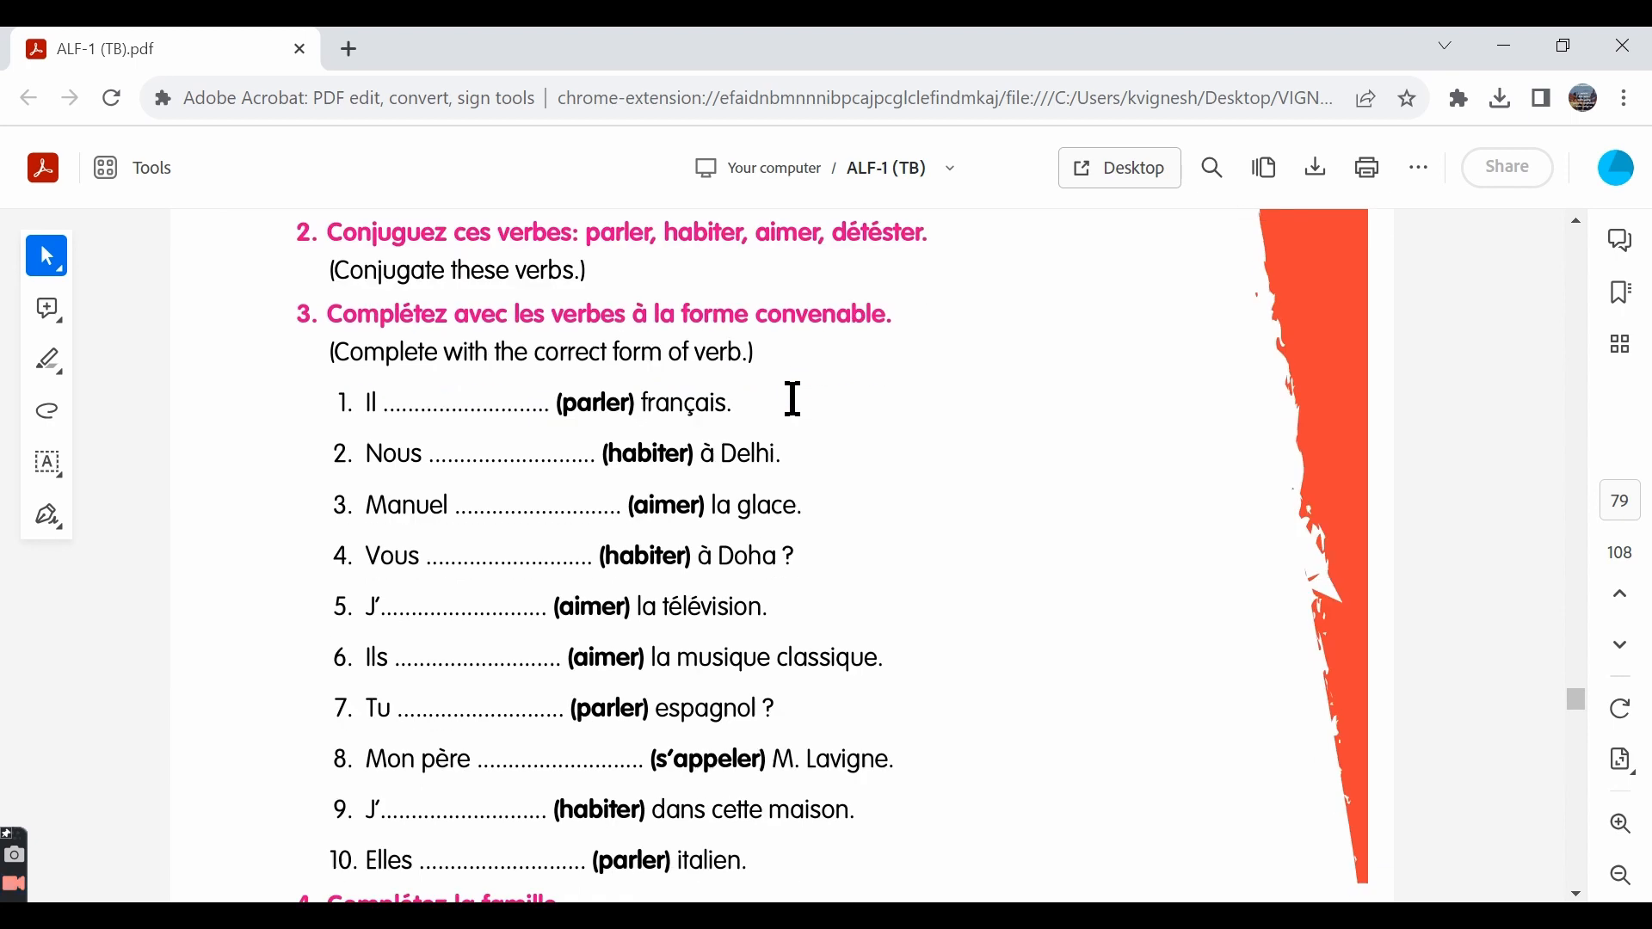
scroll(down, 3)
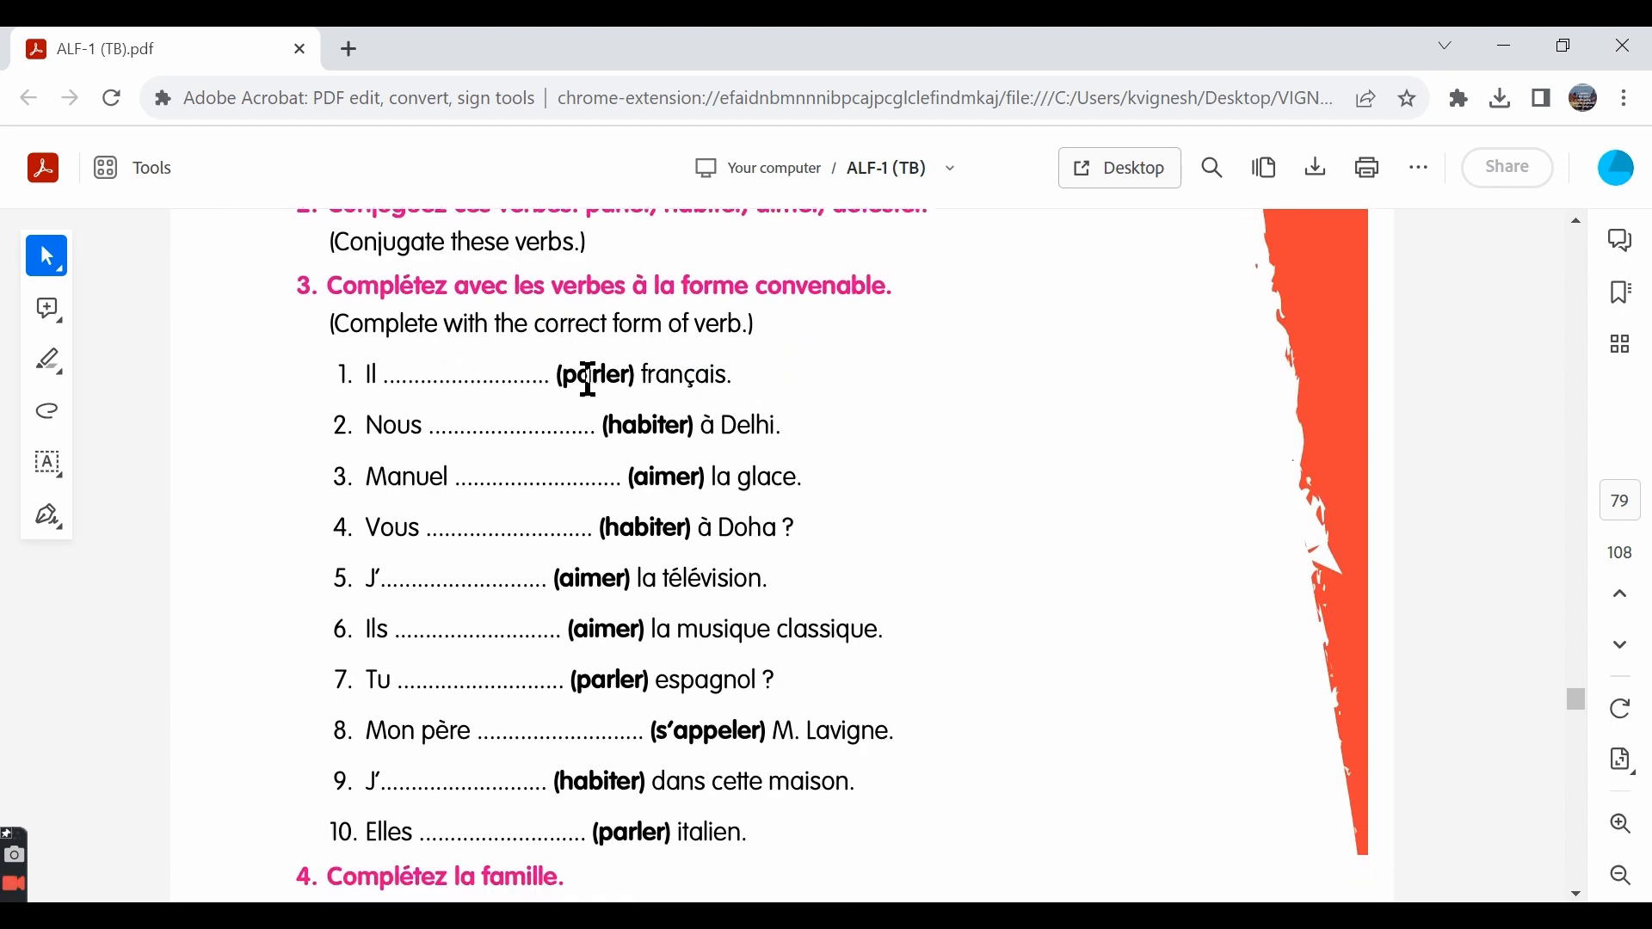
double_click(592, 375)
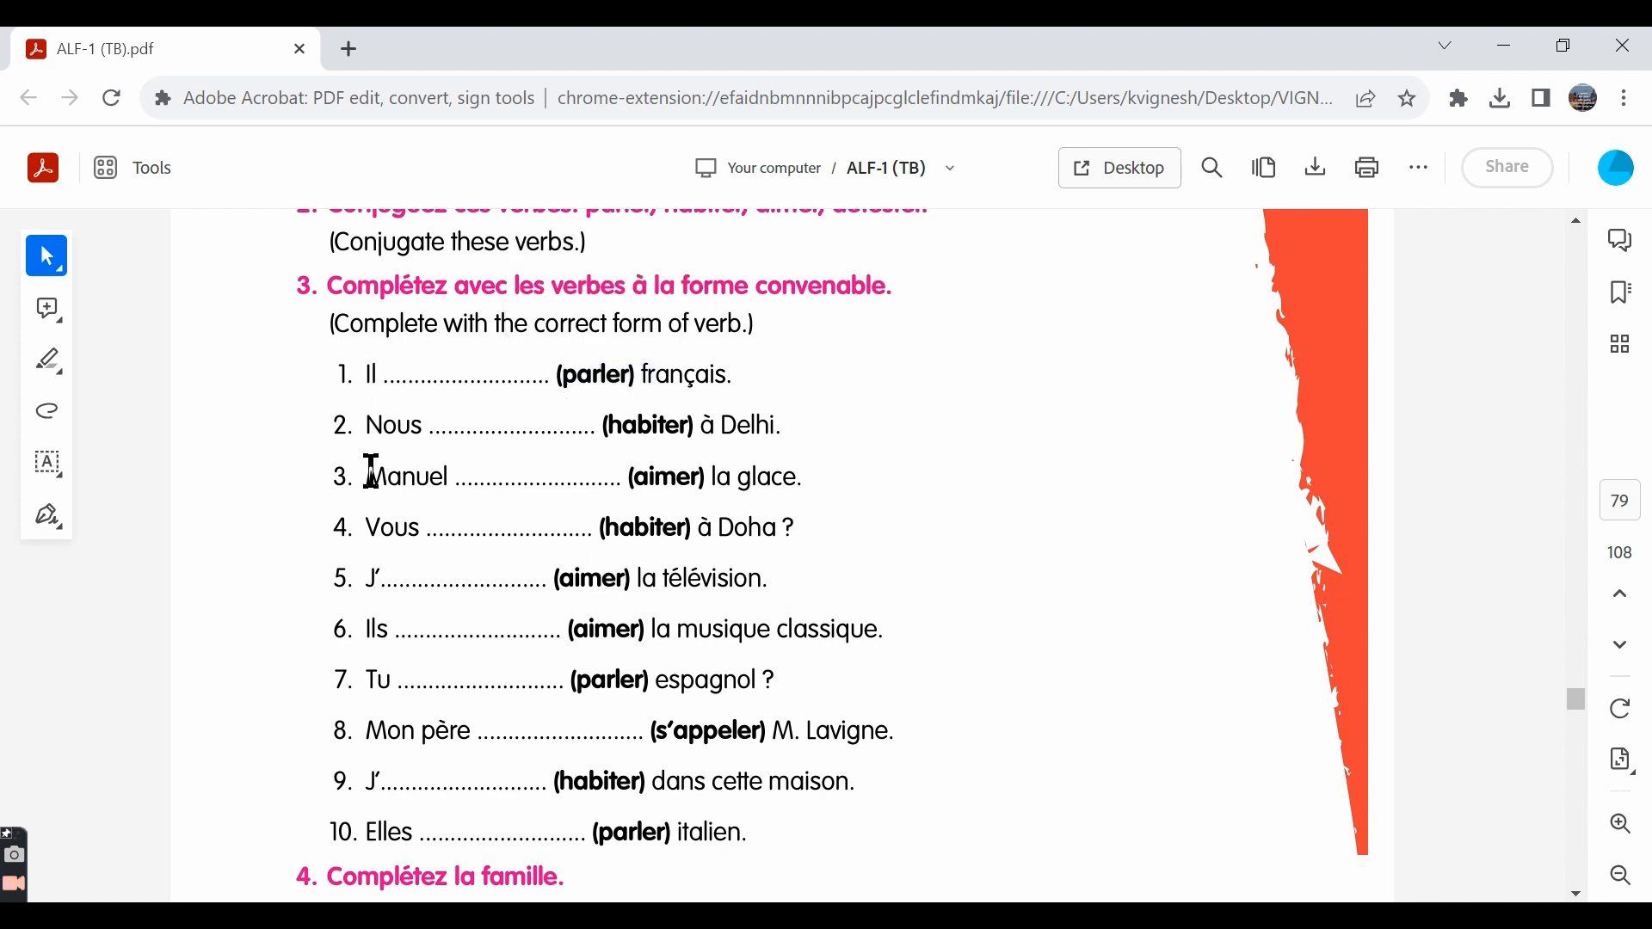
double_click(404, 476)
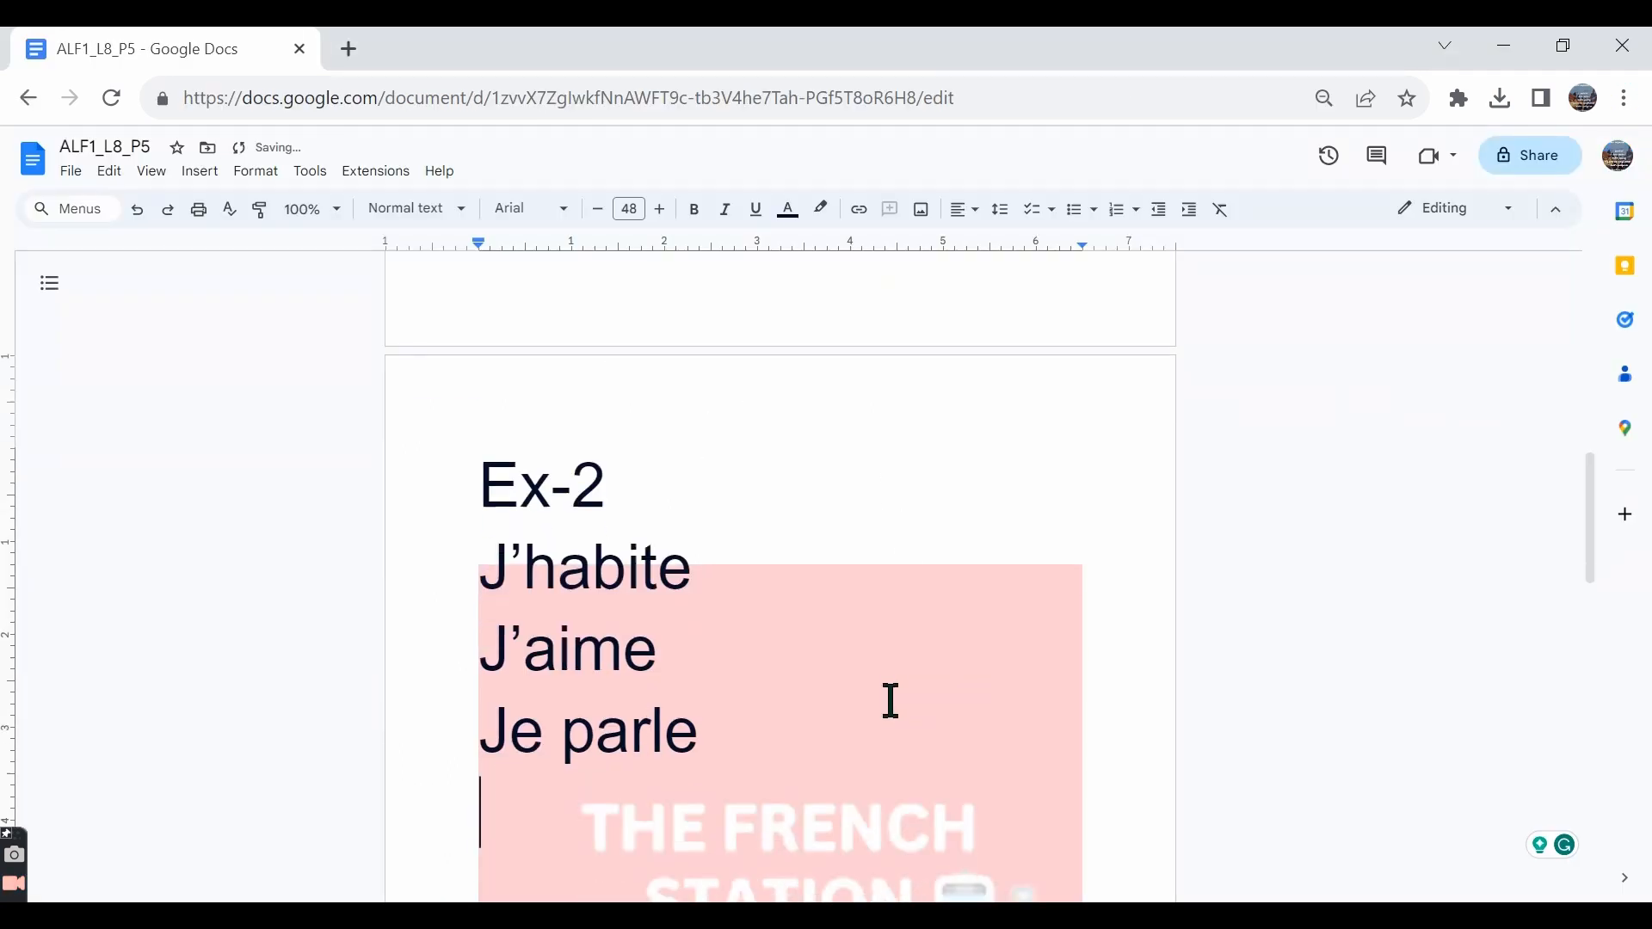
Add the Ex-3 heading with answers 1 'Parle' and 2 'Habitons'
text(Ex-3)
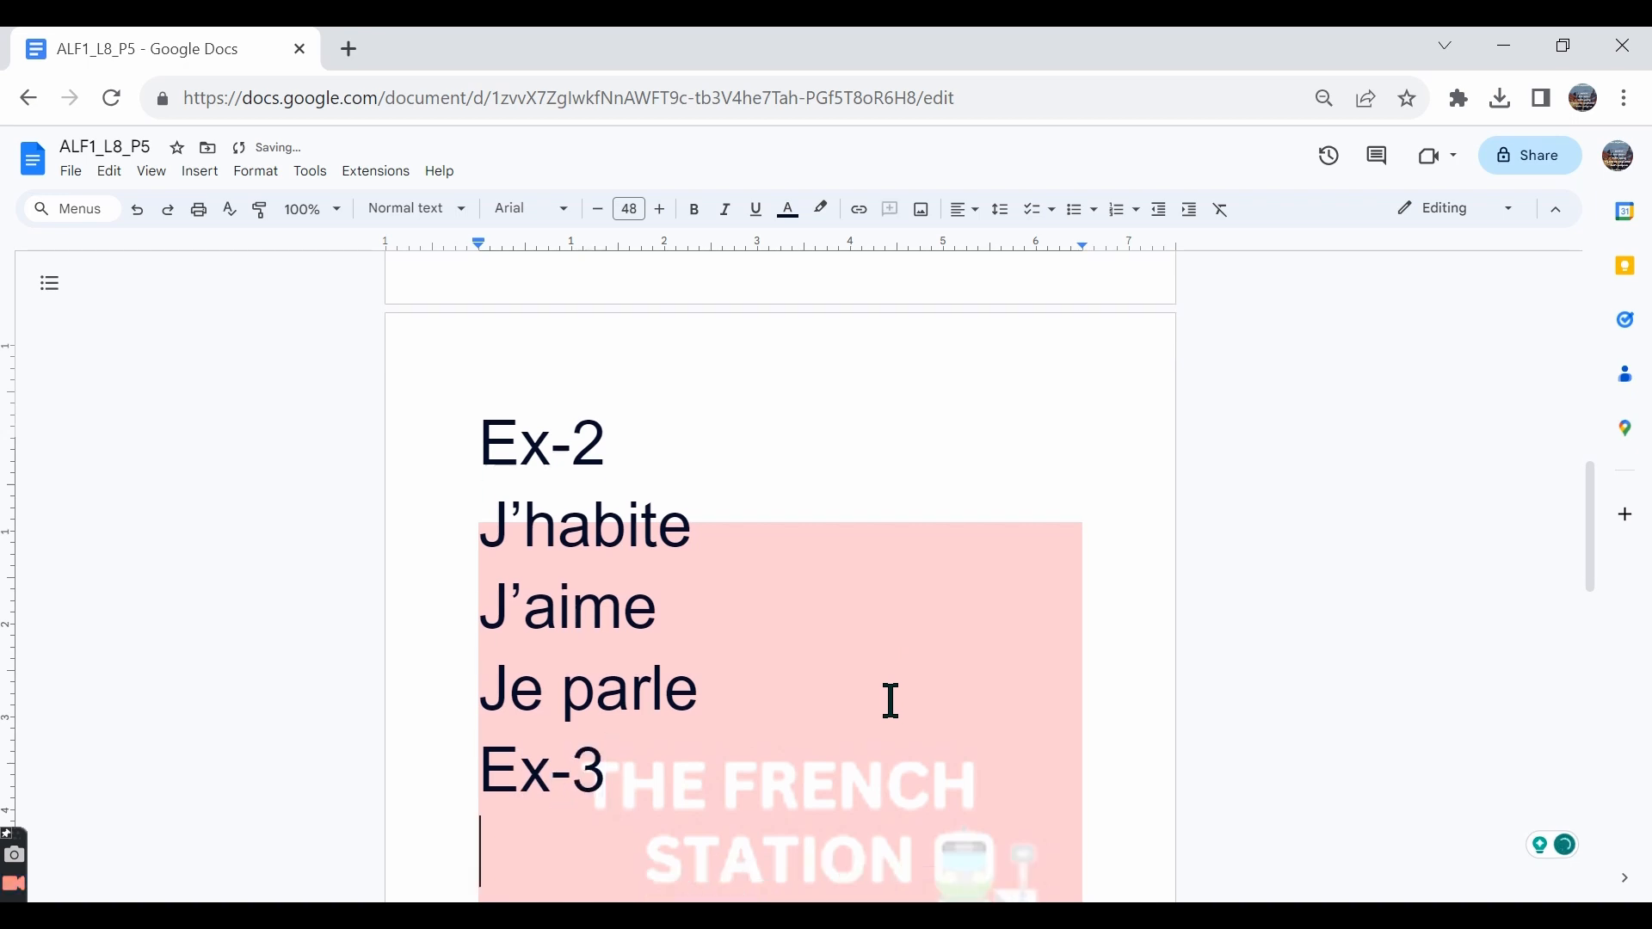
text(parl)
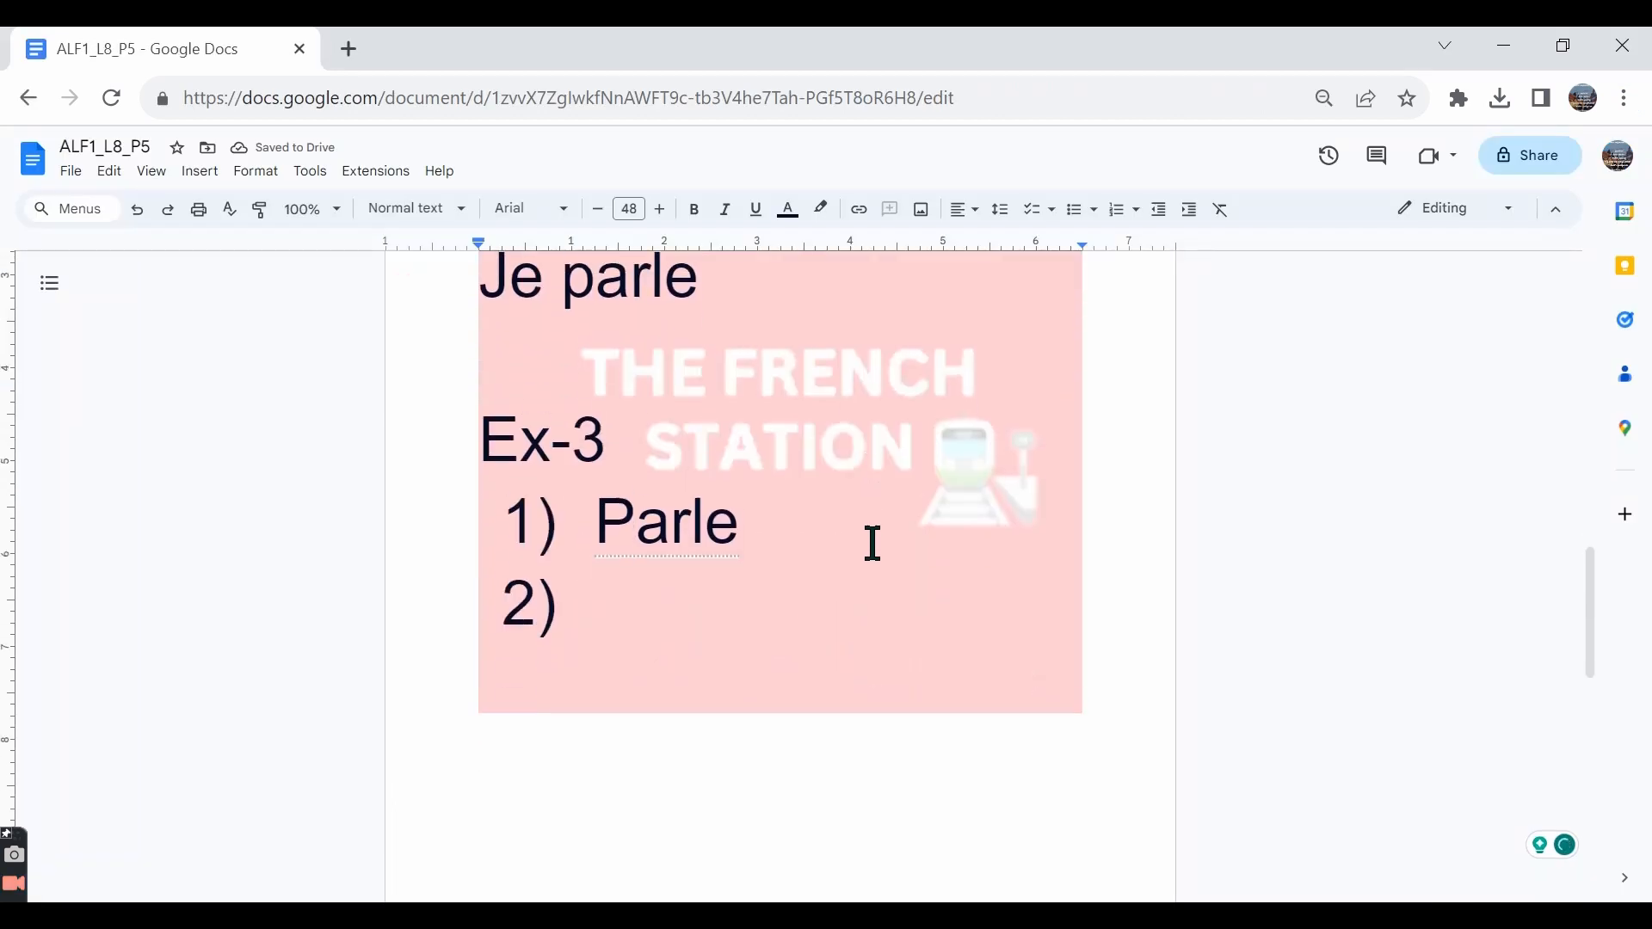
text(hab)
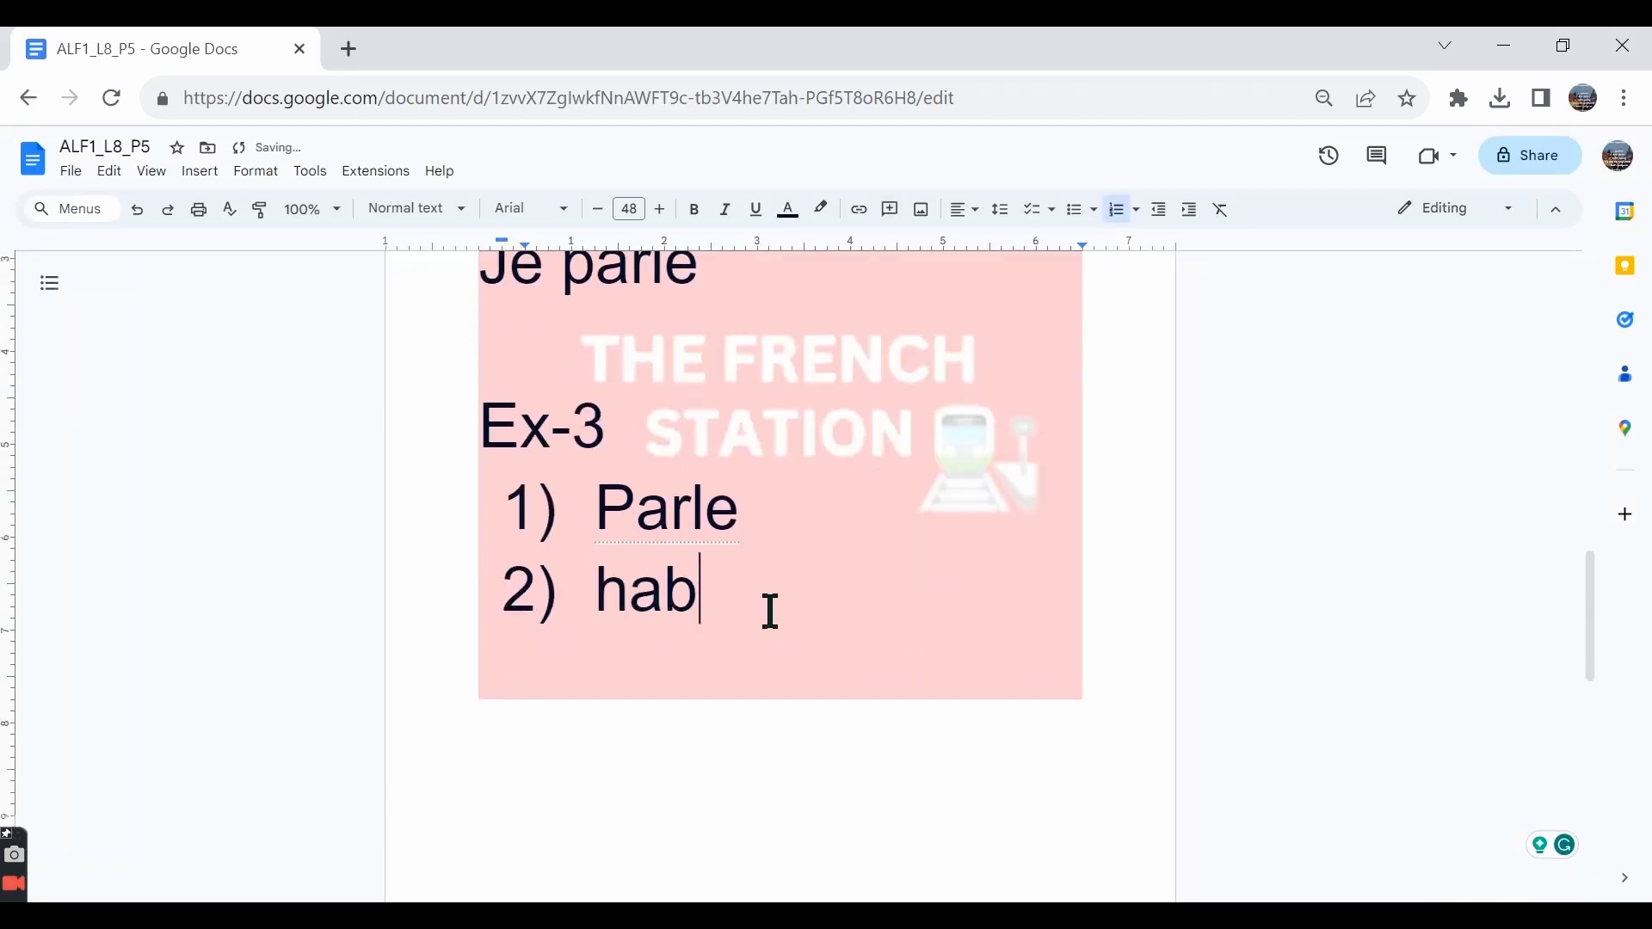
text(itons)
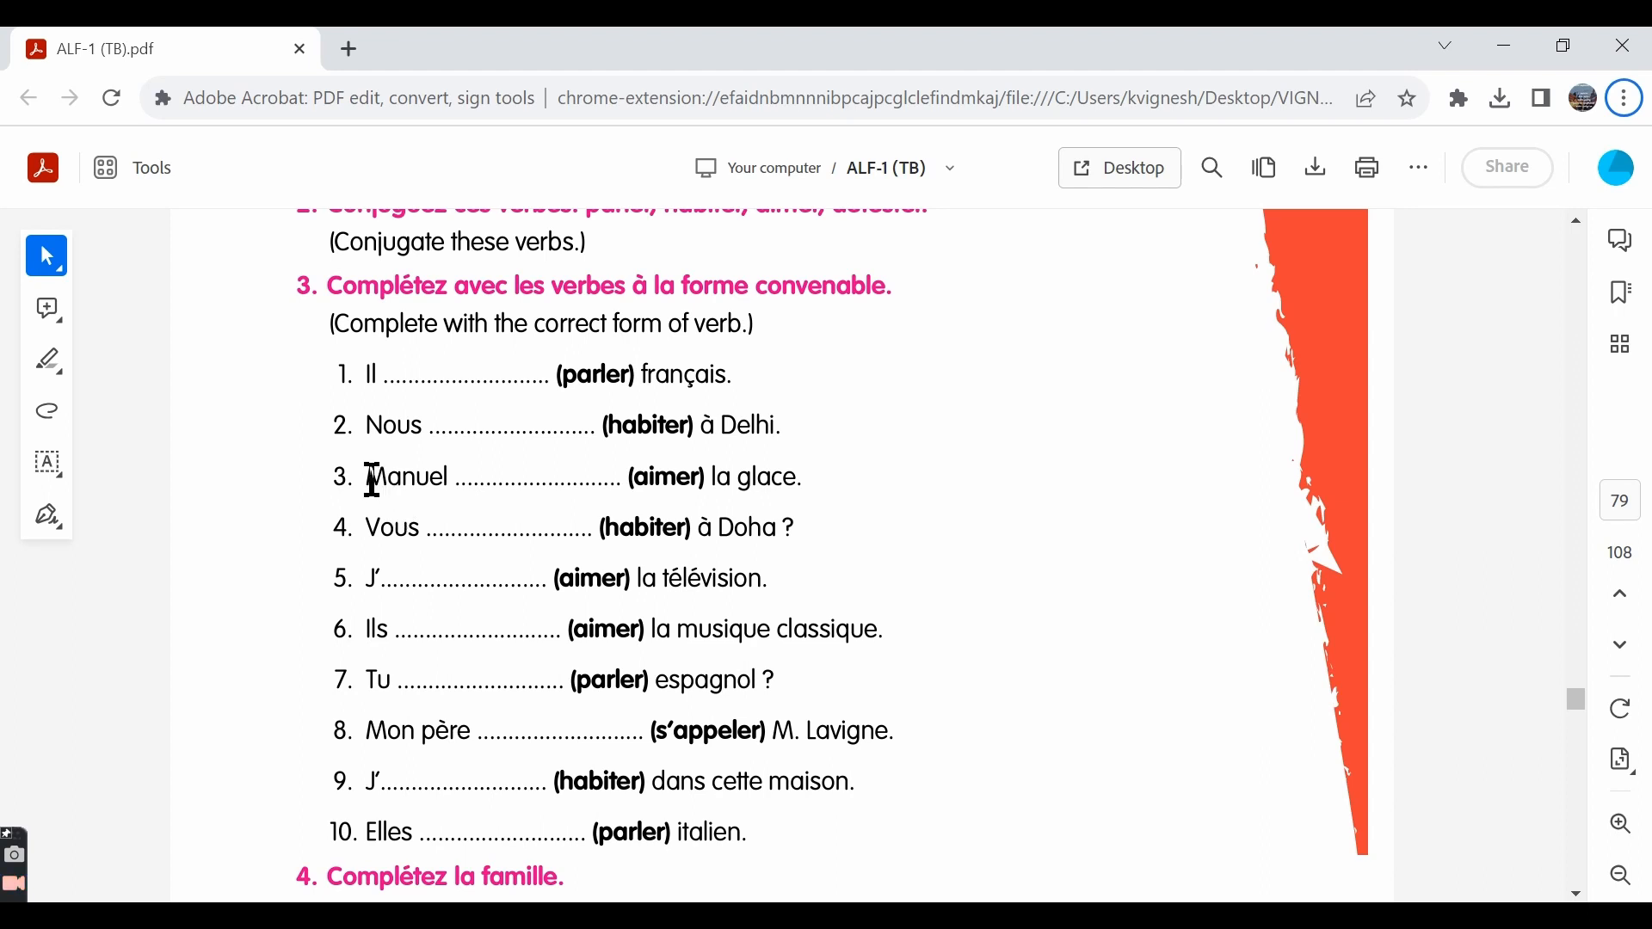
double_click(405, 476)
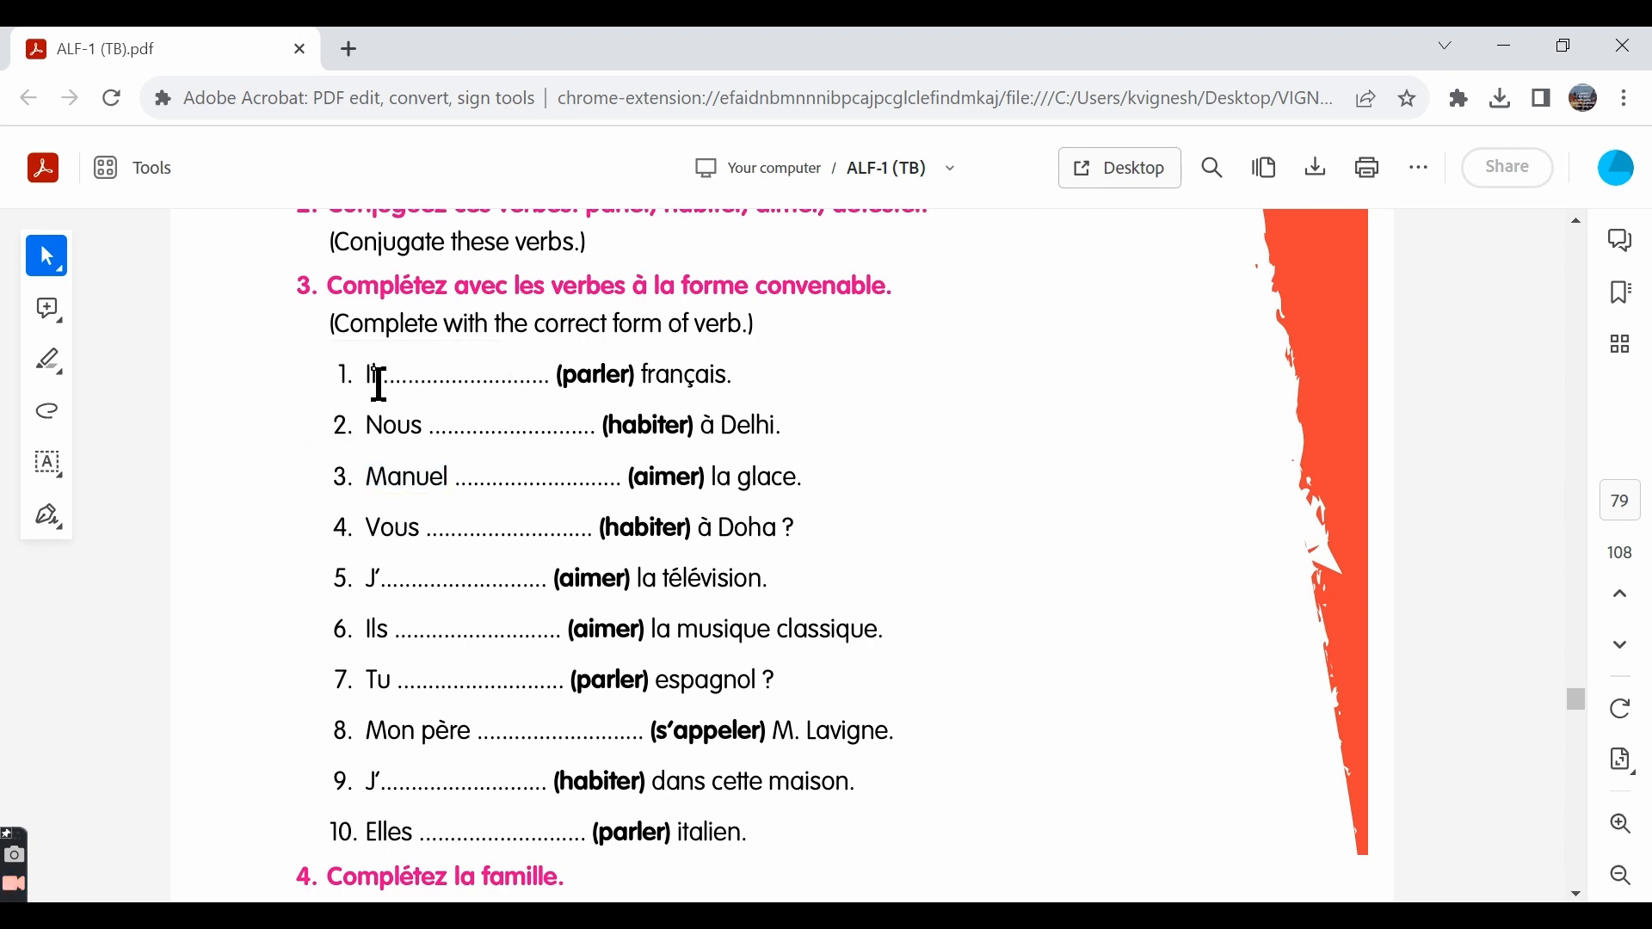
double_click(666, 476)
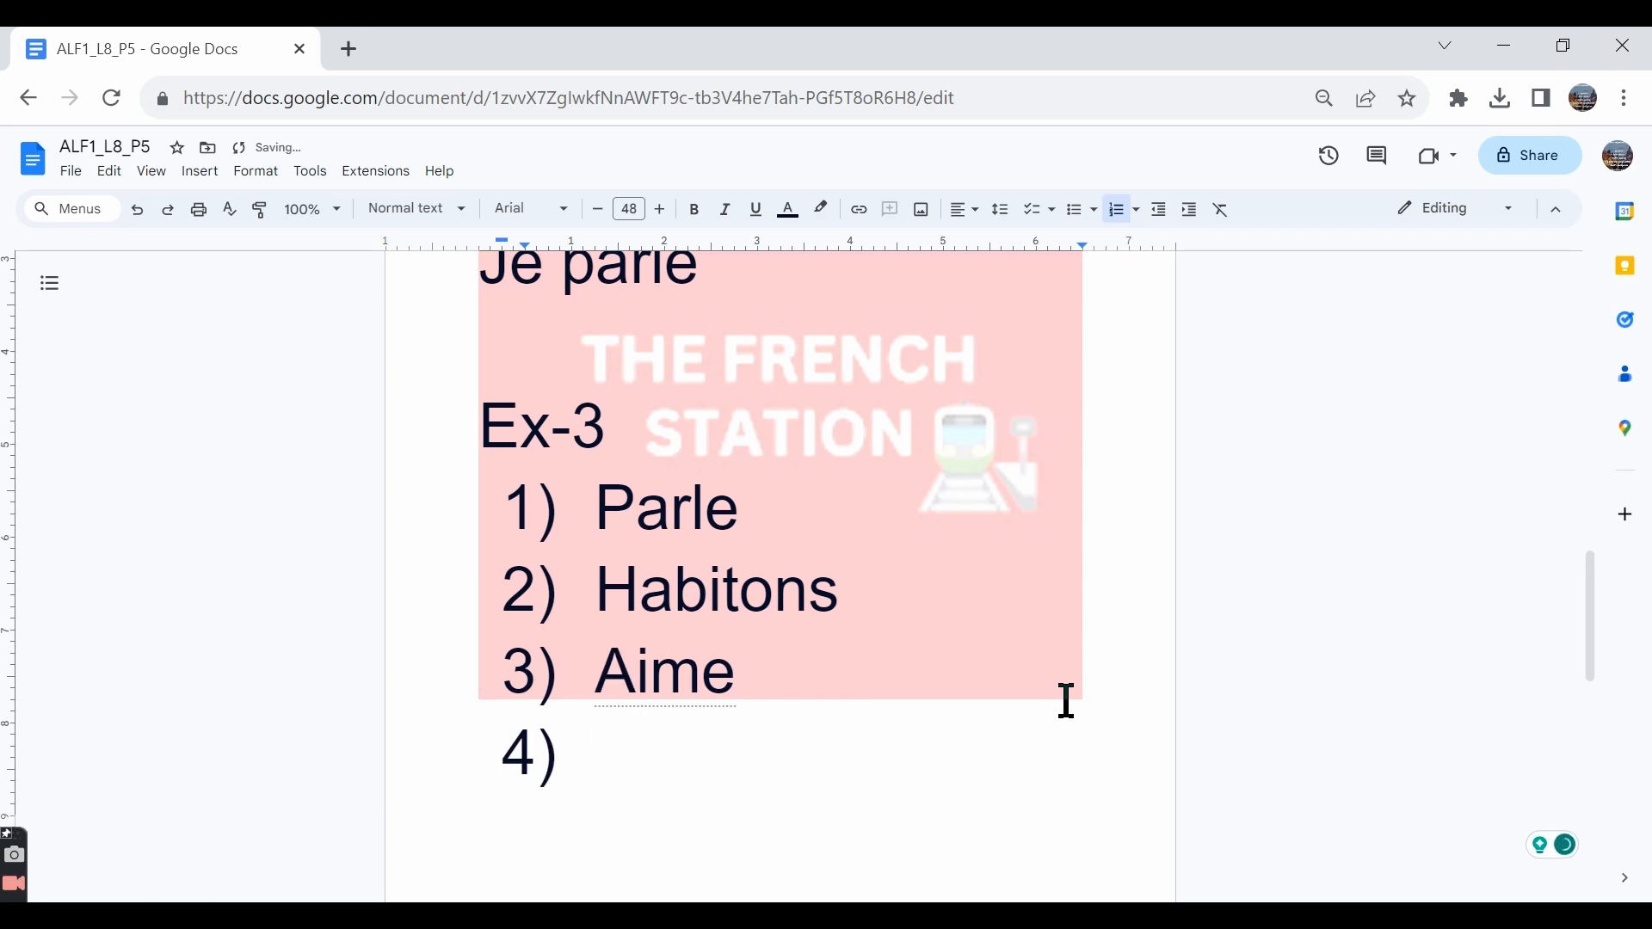
Enter Ex-3 answers Habitez, Aime, Aiment and Parles for items 4 to 7
text(hab)
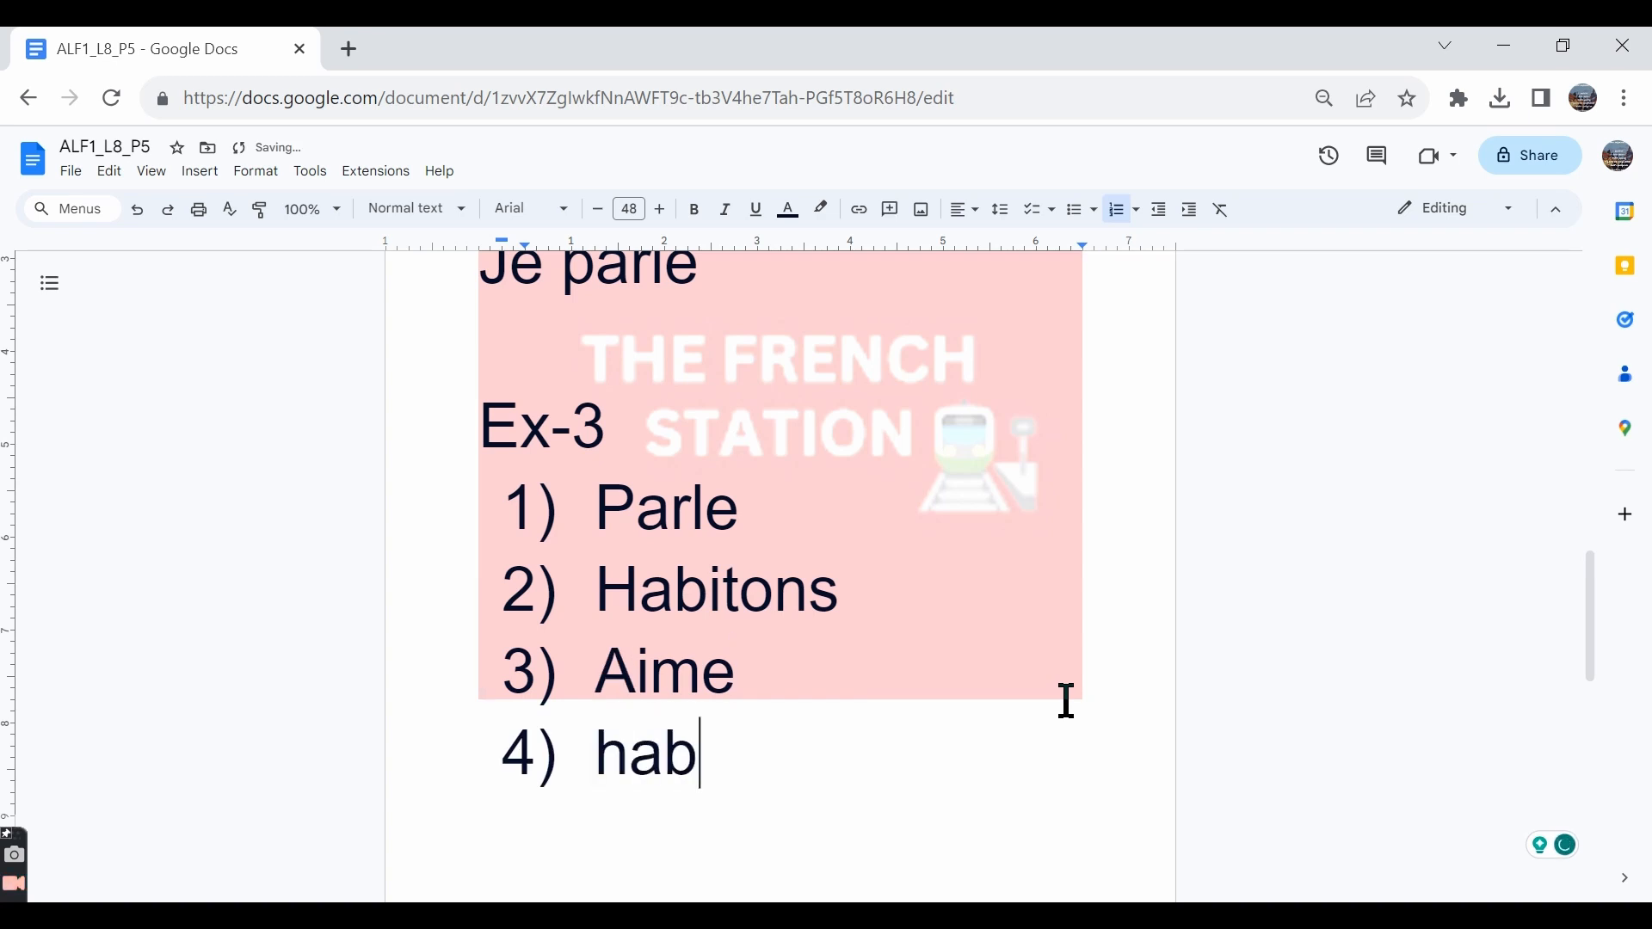
text(itez)
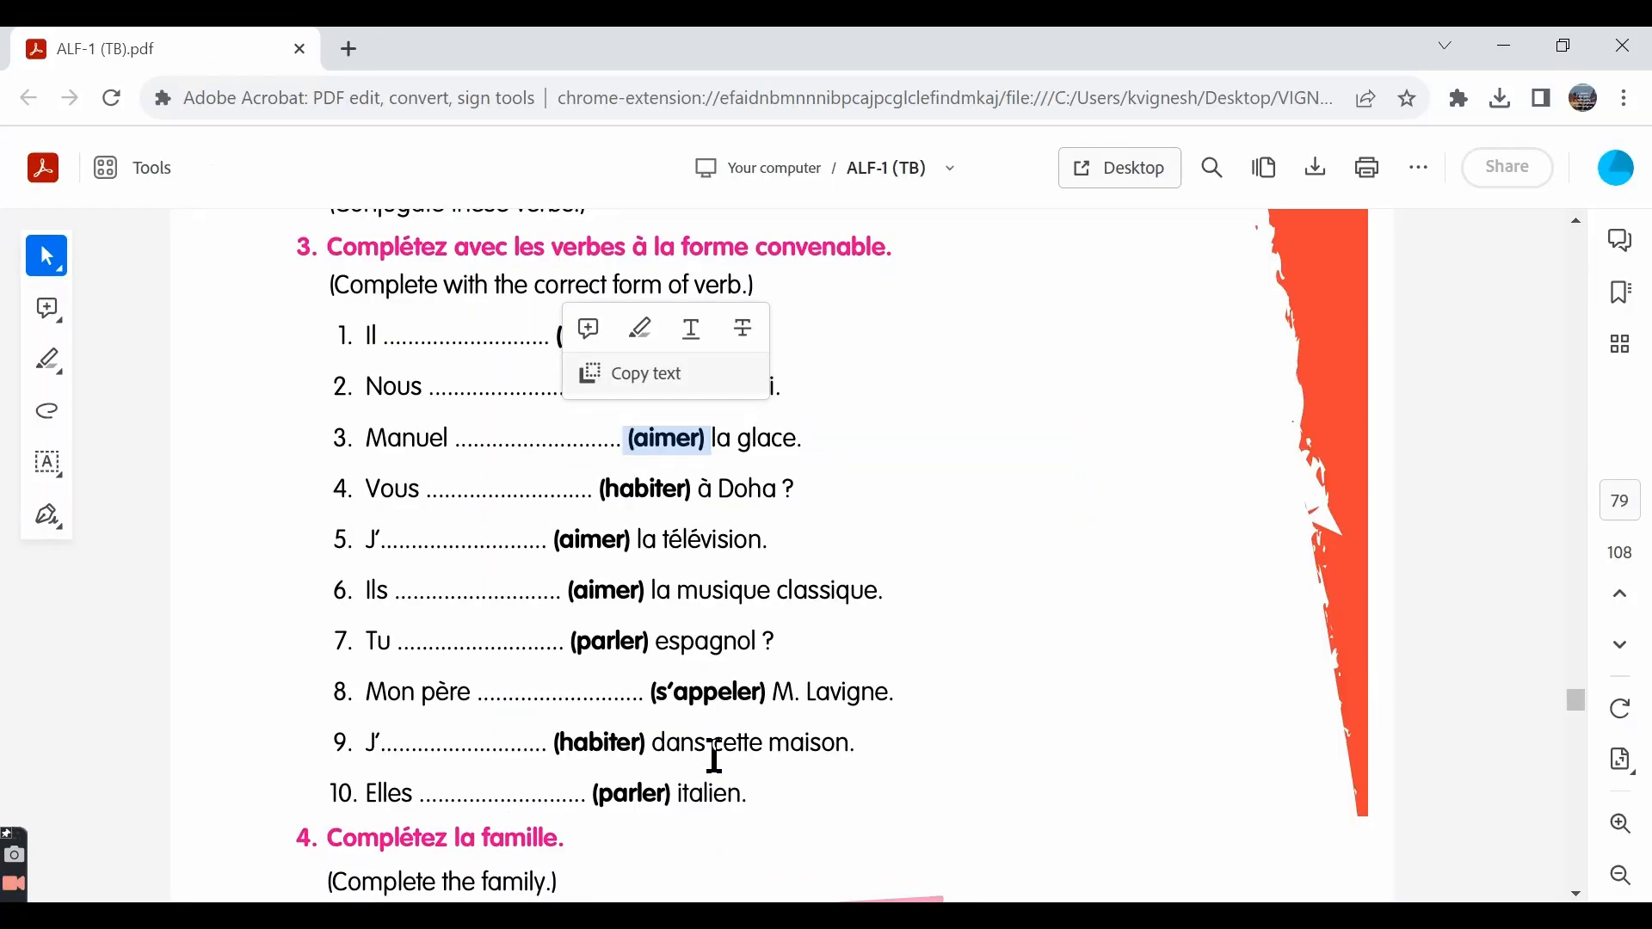
mouse_move(335, 640)
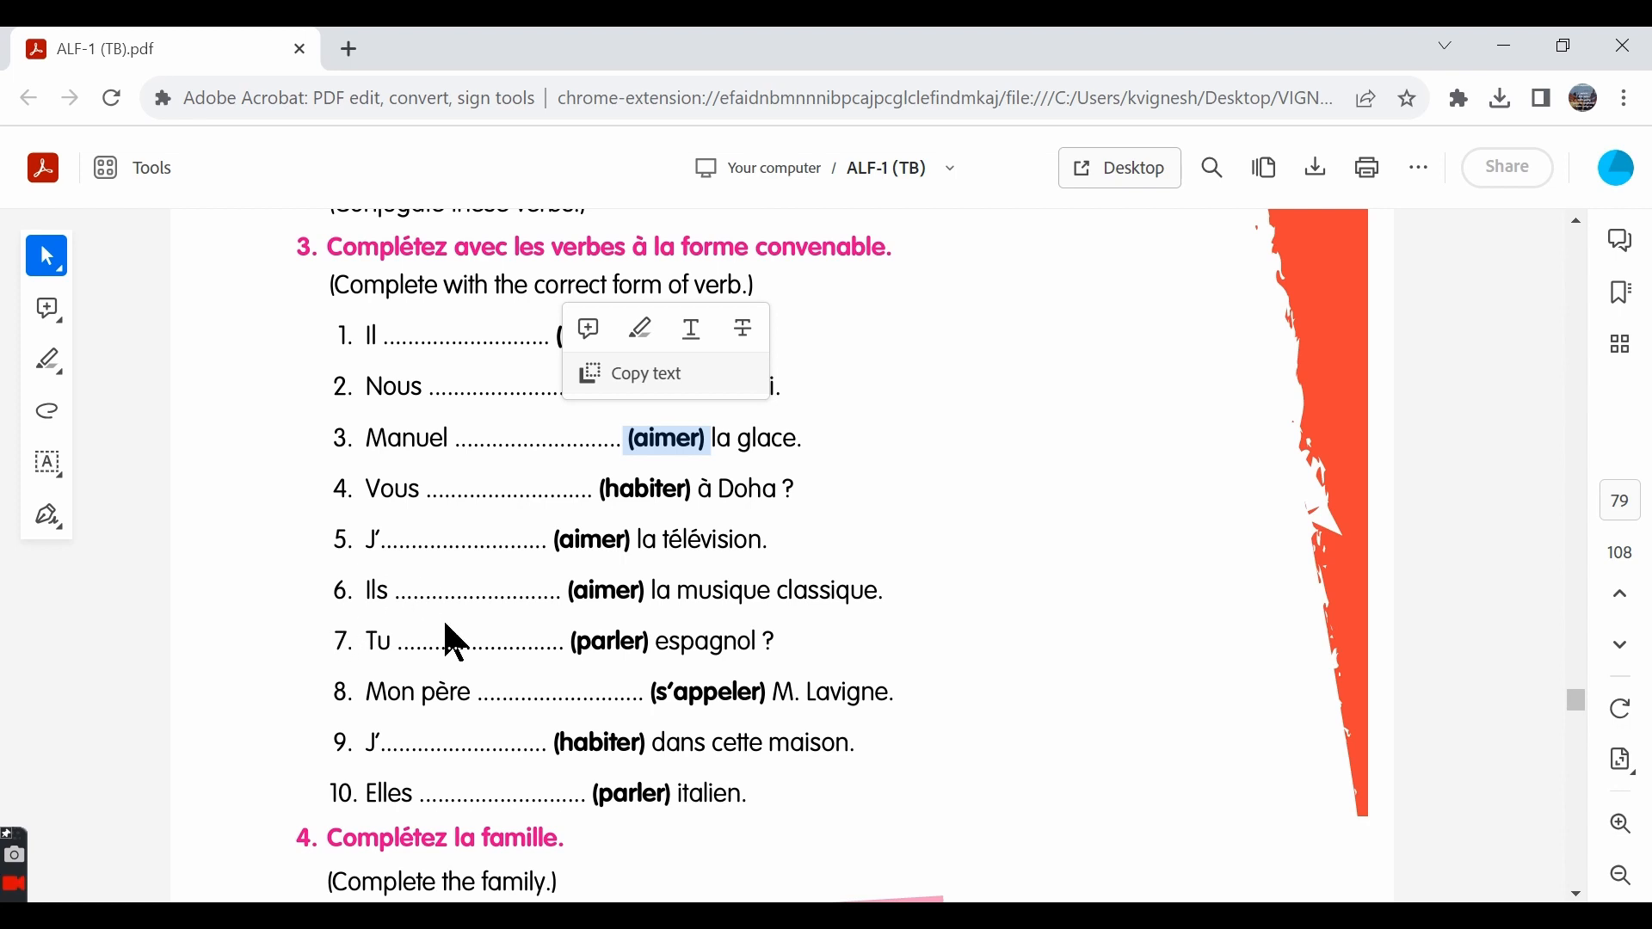
mouse_move(854, 633)
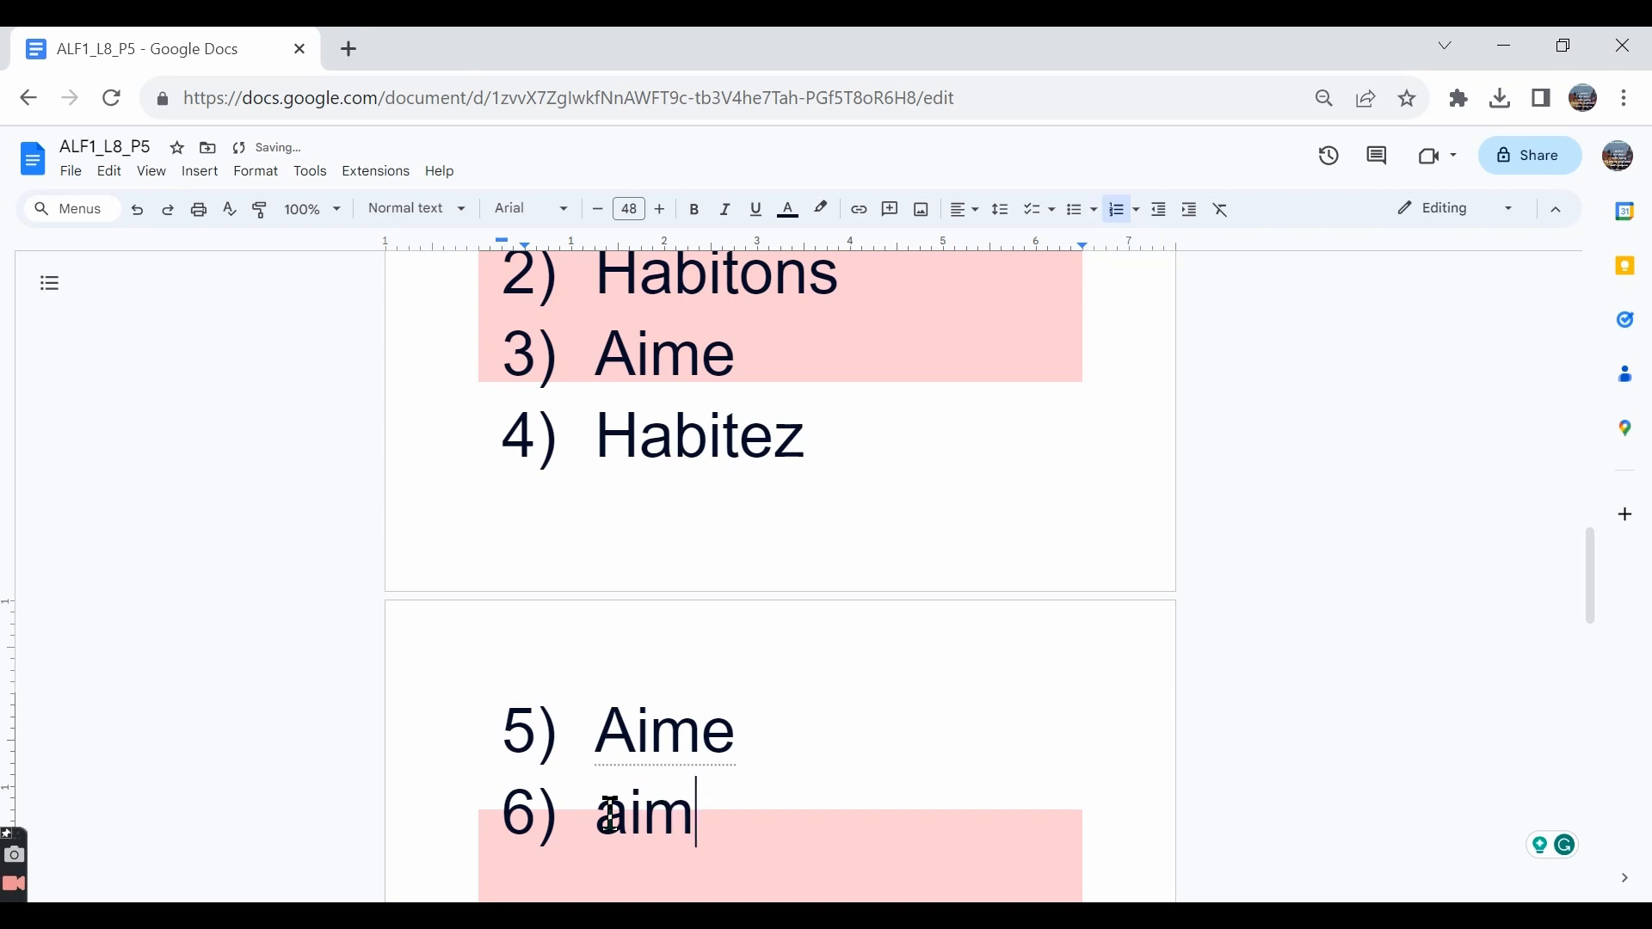
text(ent)
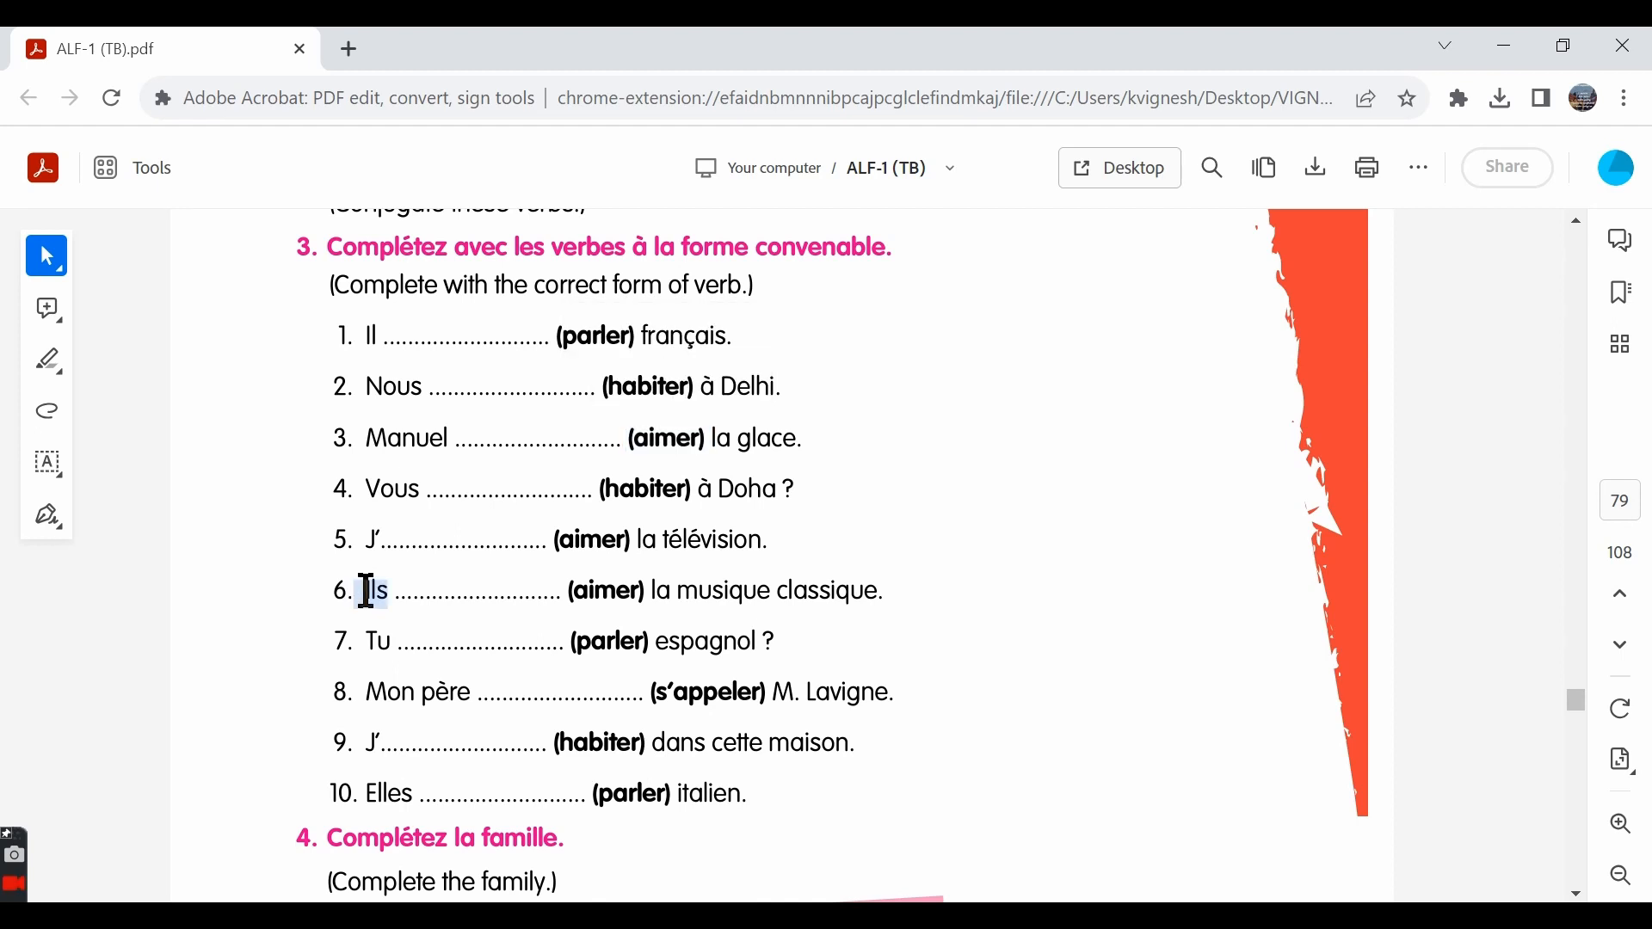
scroll(down, 3)
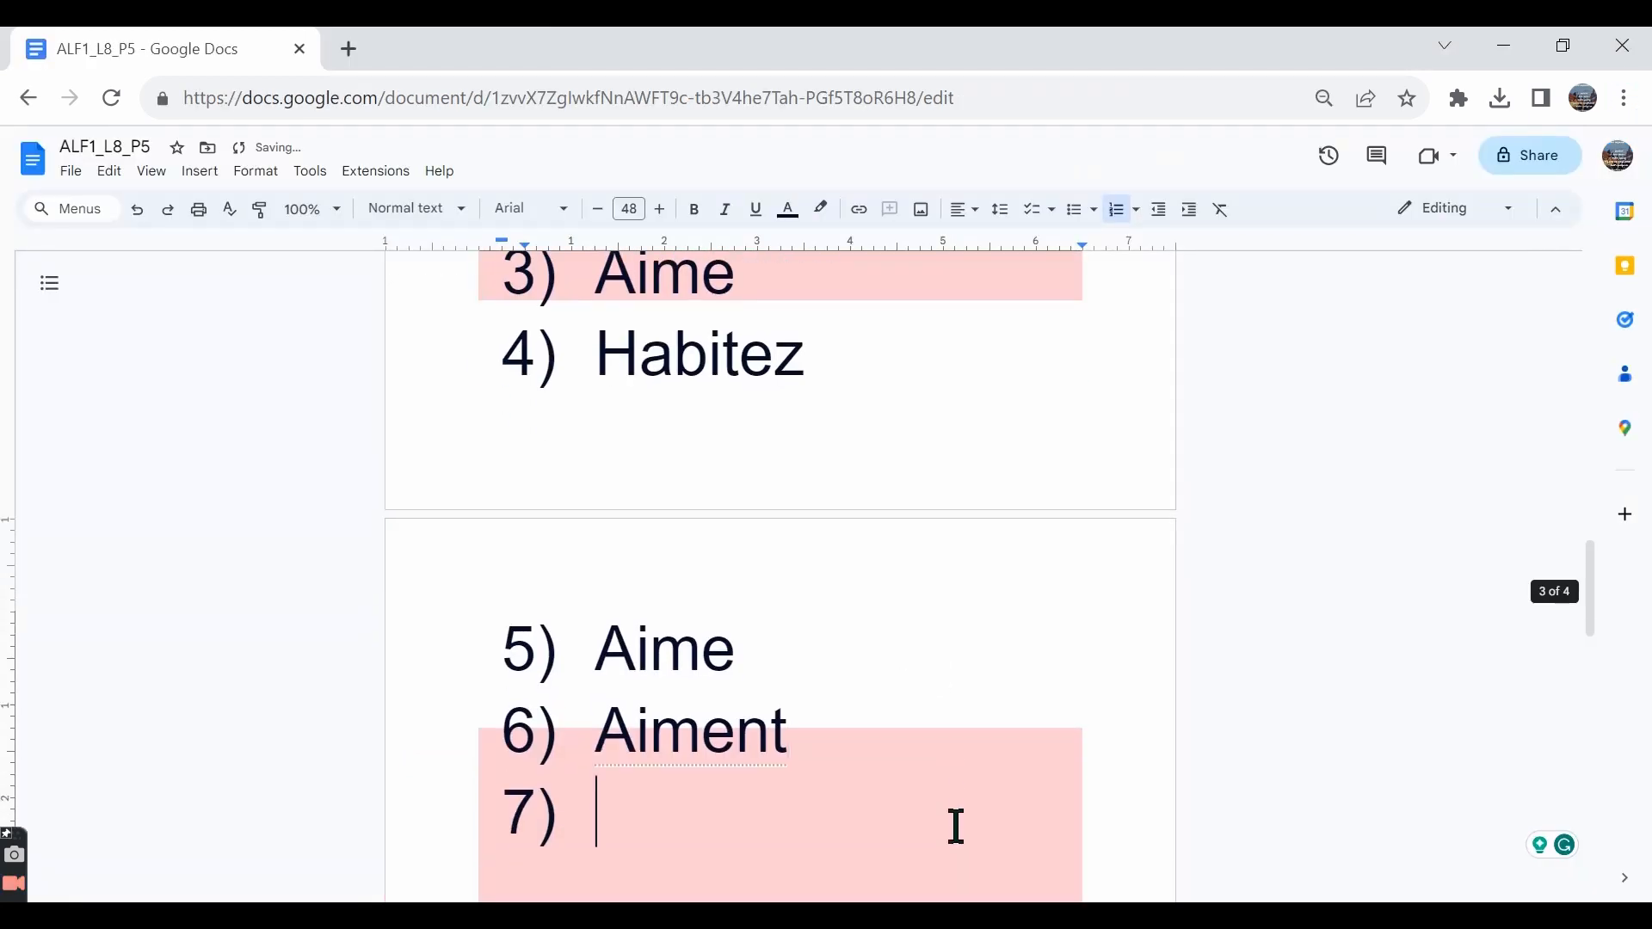
text(Parles)
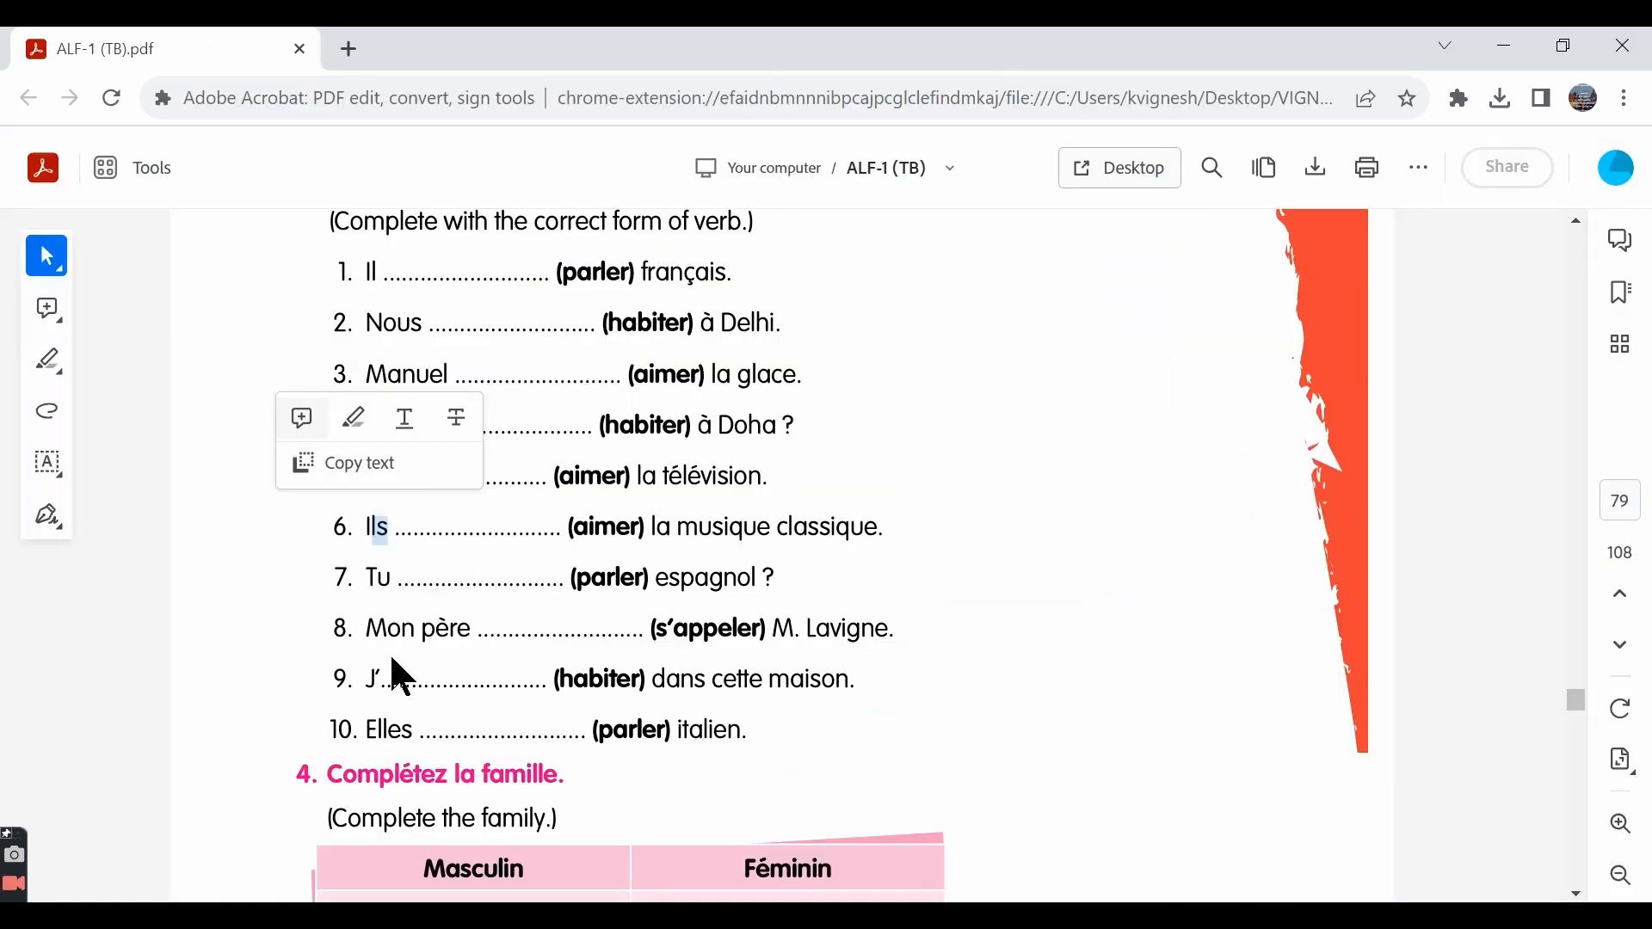
mouse_move(587, 629)
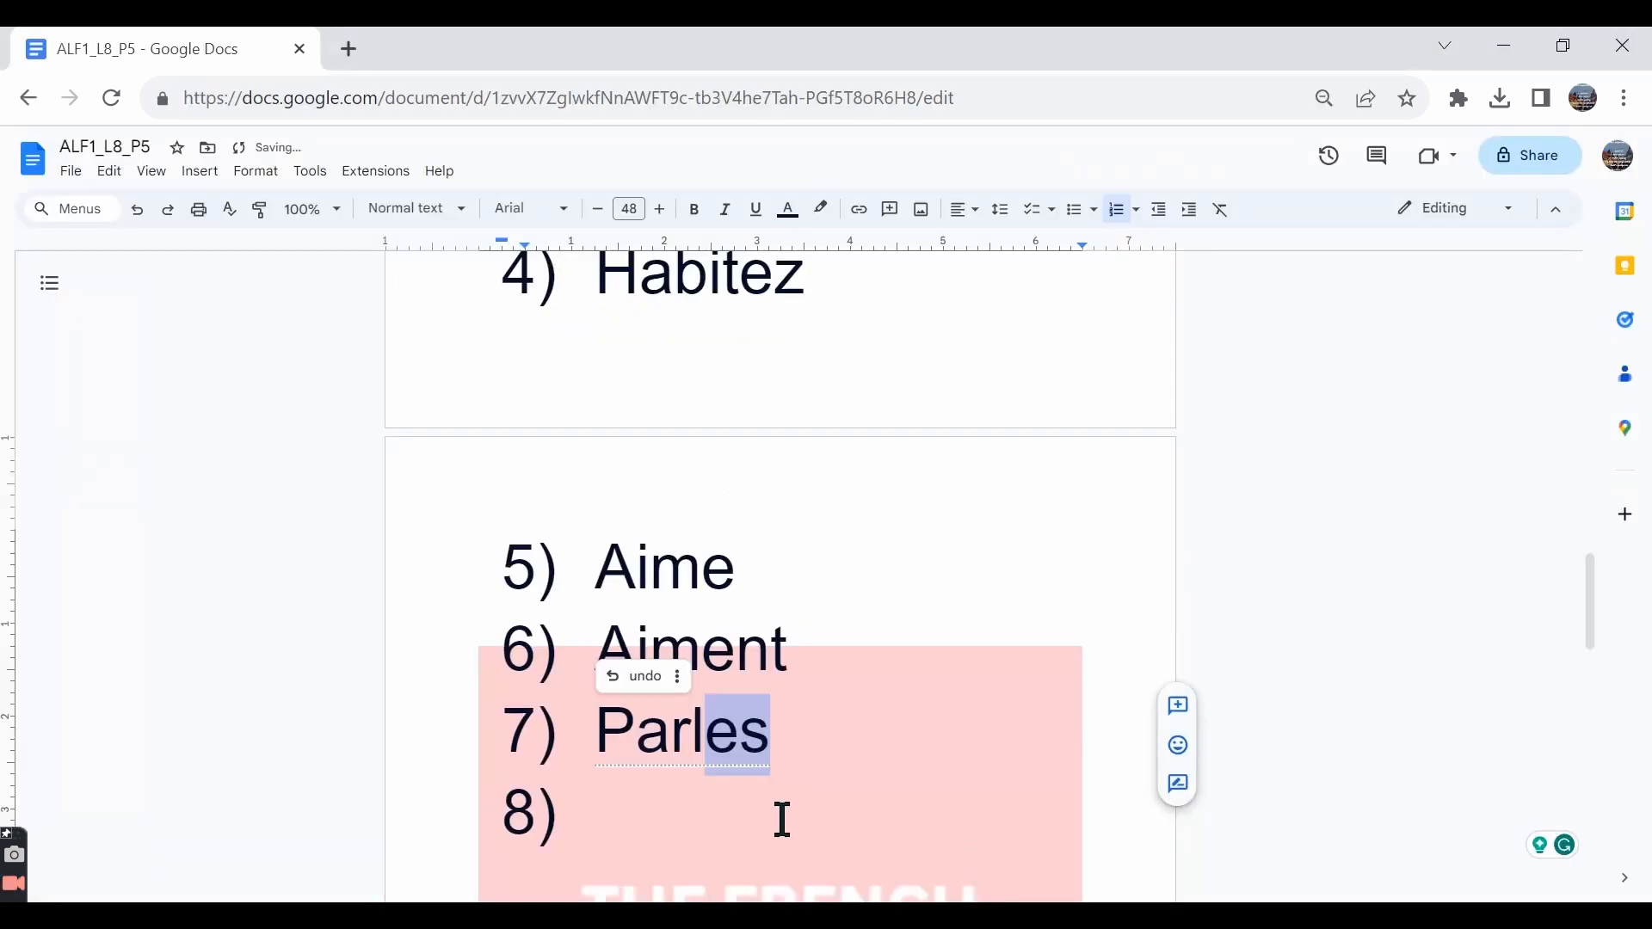
Enter S'appelle and Habite as Ex-3 answers 8 and 9 in the Google Doc
text(s'a)
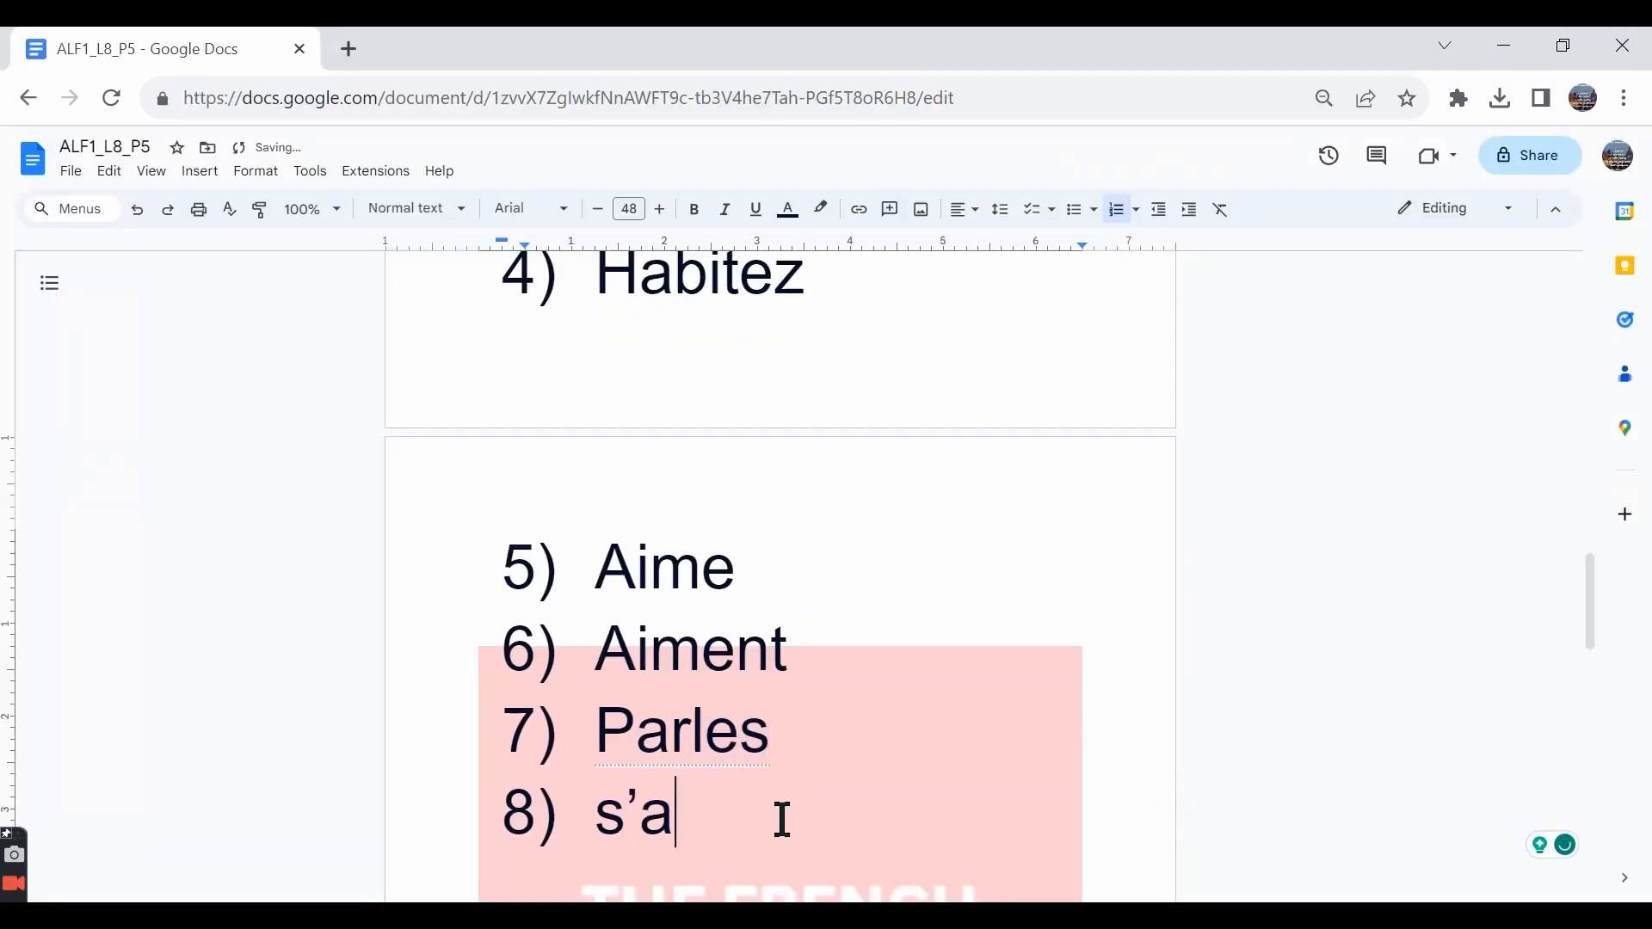
text(ppelle)
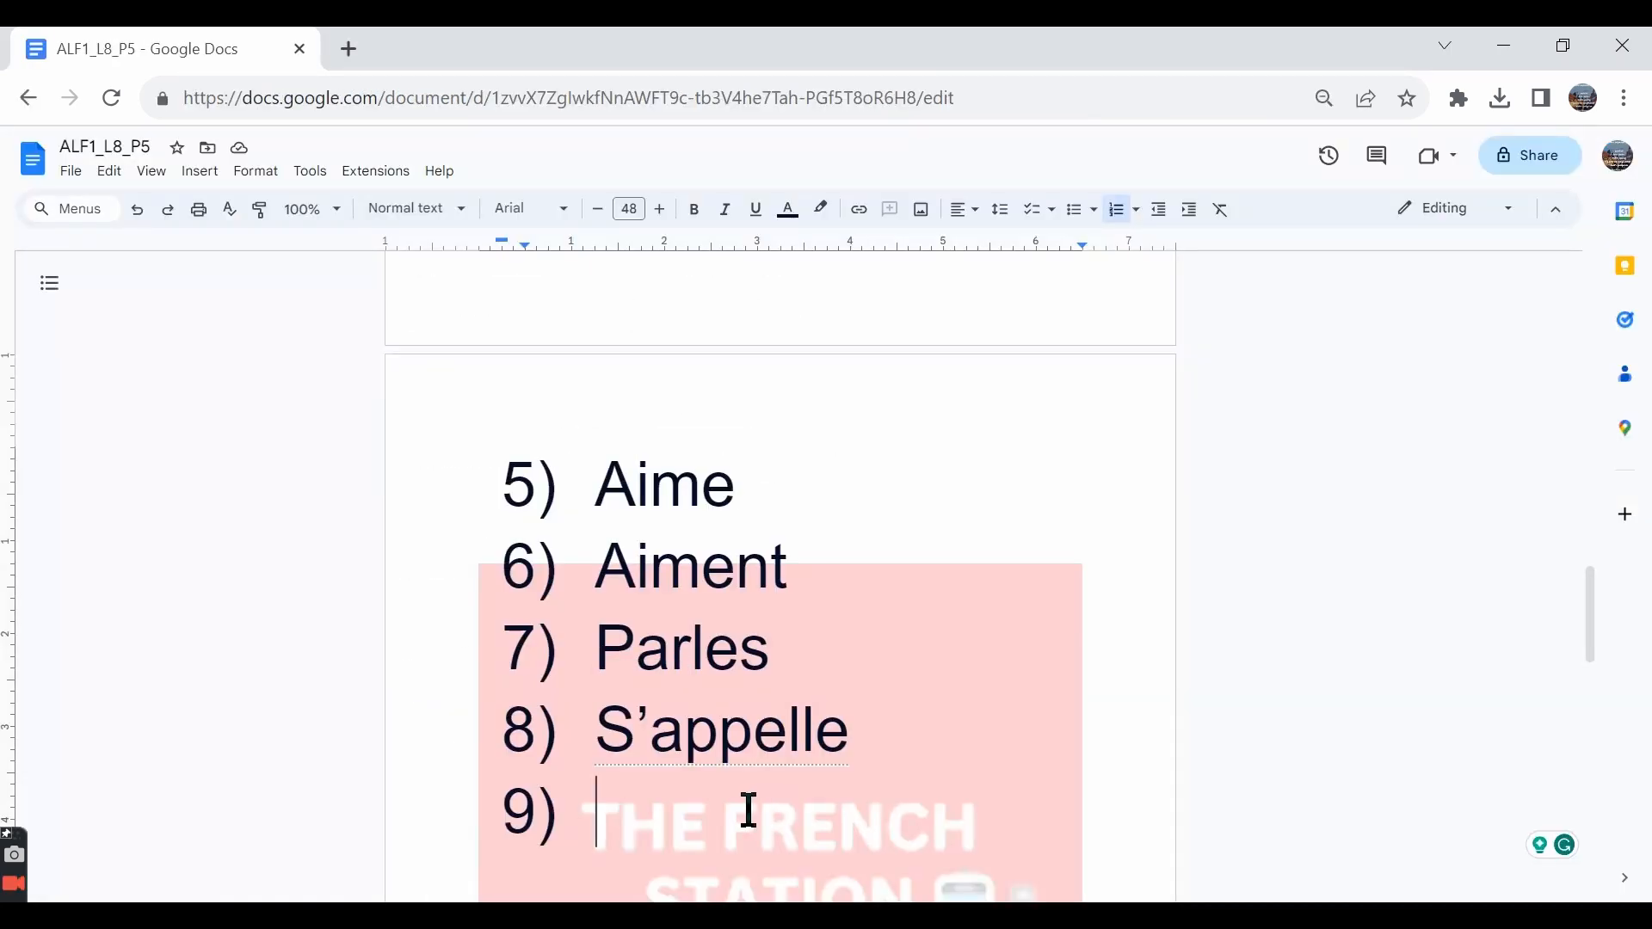
text(habite)
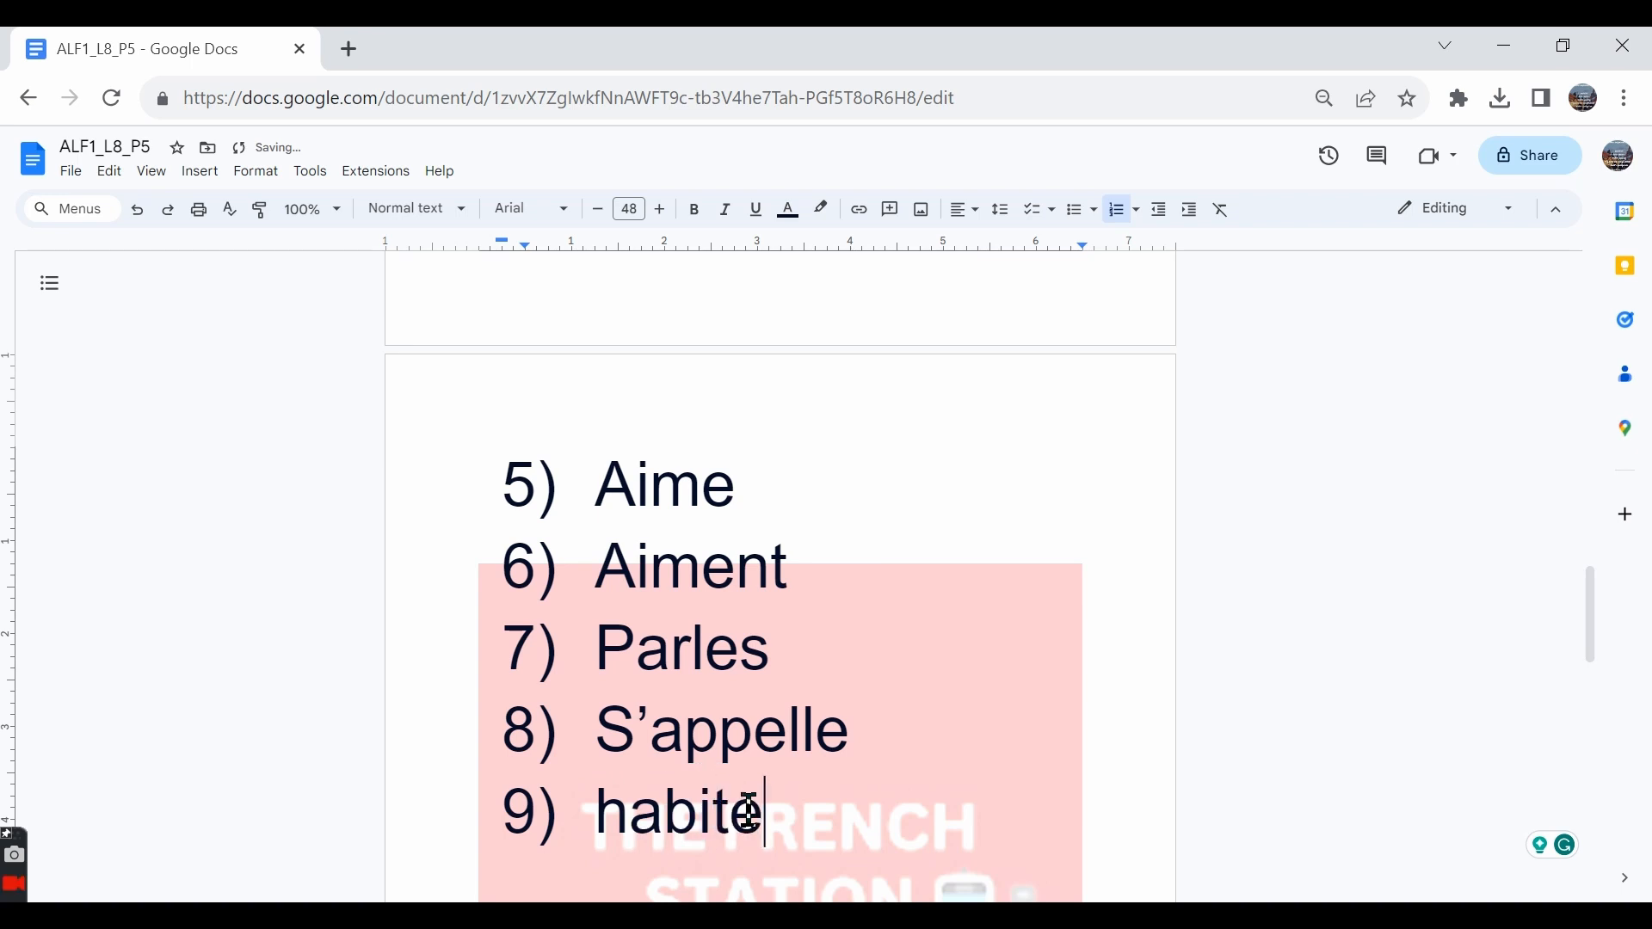
Check sentence 9 in the PDF tab, then enter 'parlent' as answer 10
click(158, 48)
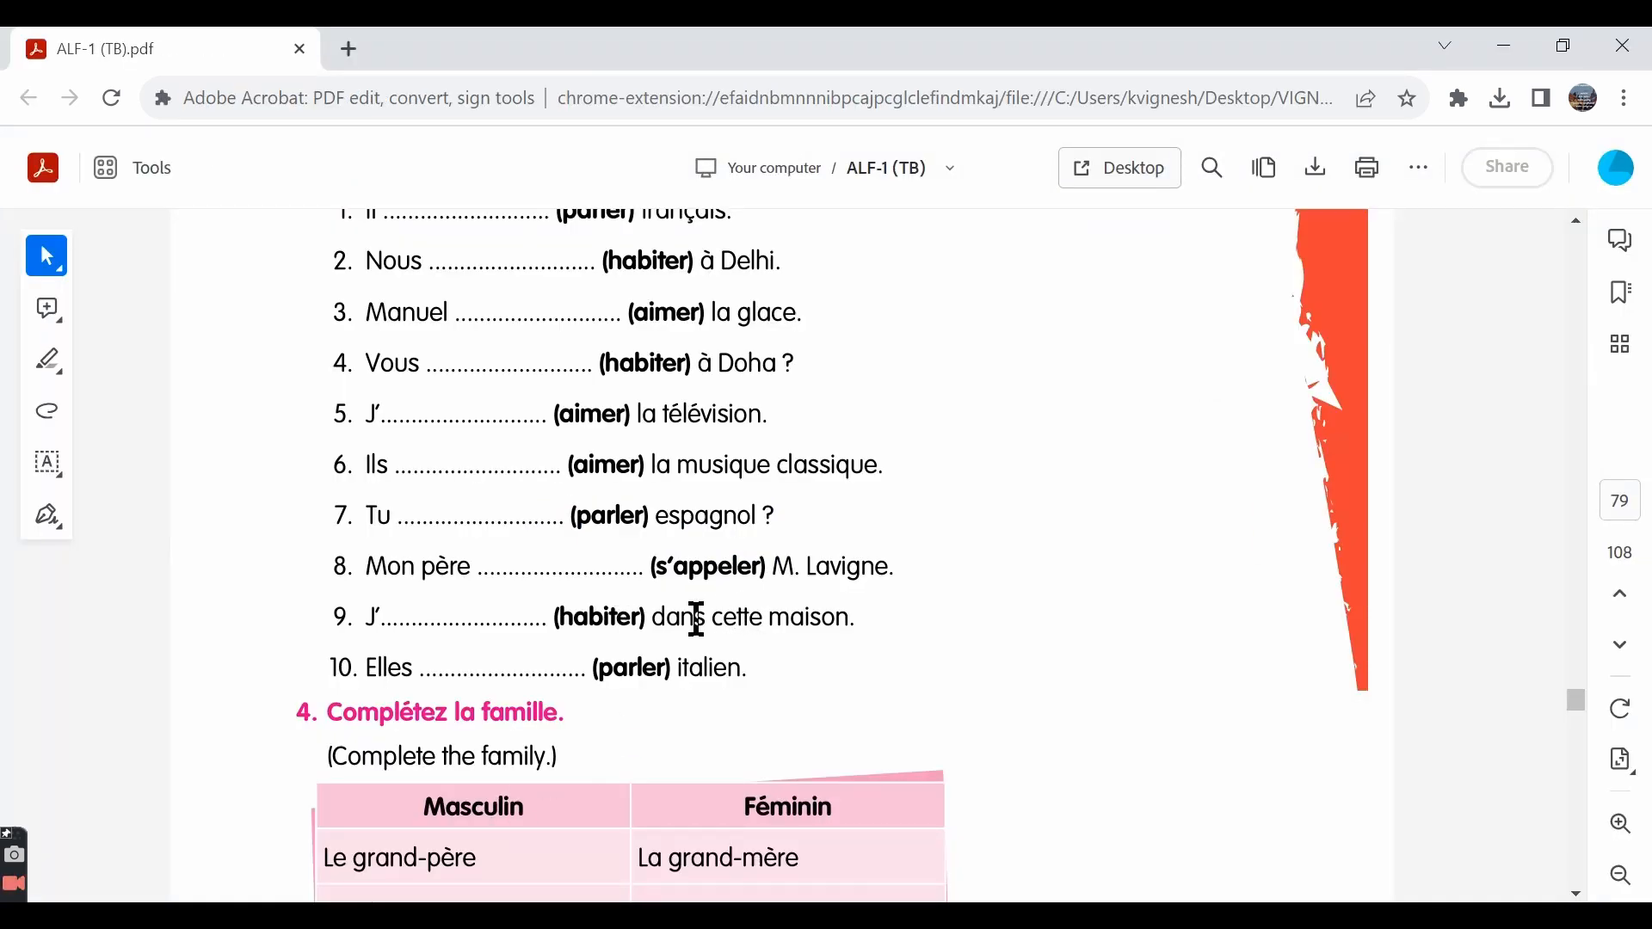
double_click(741, 618)
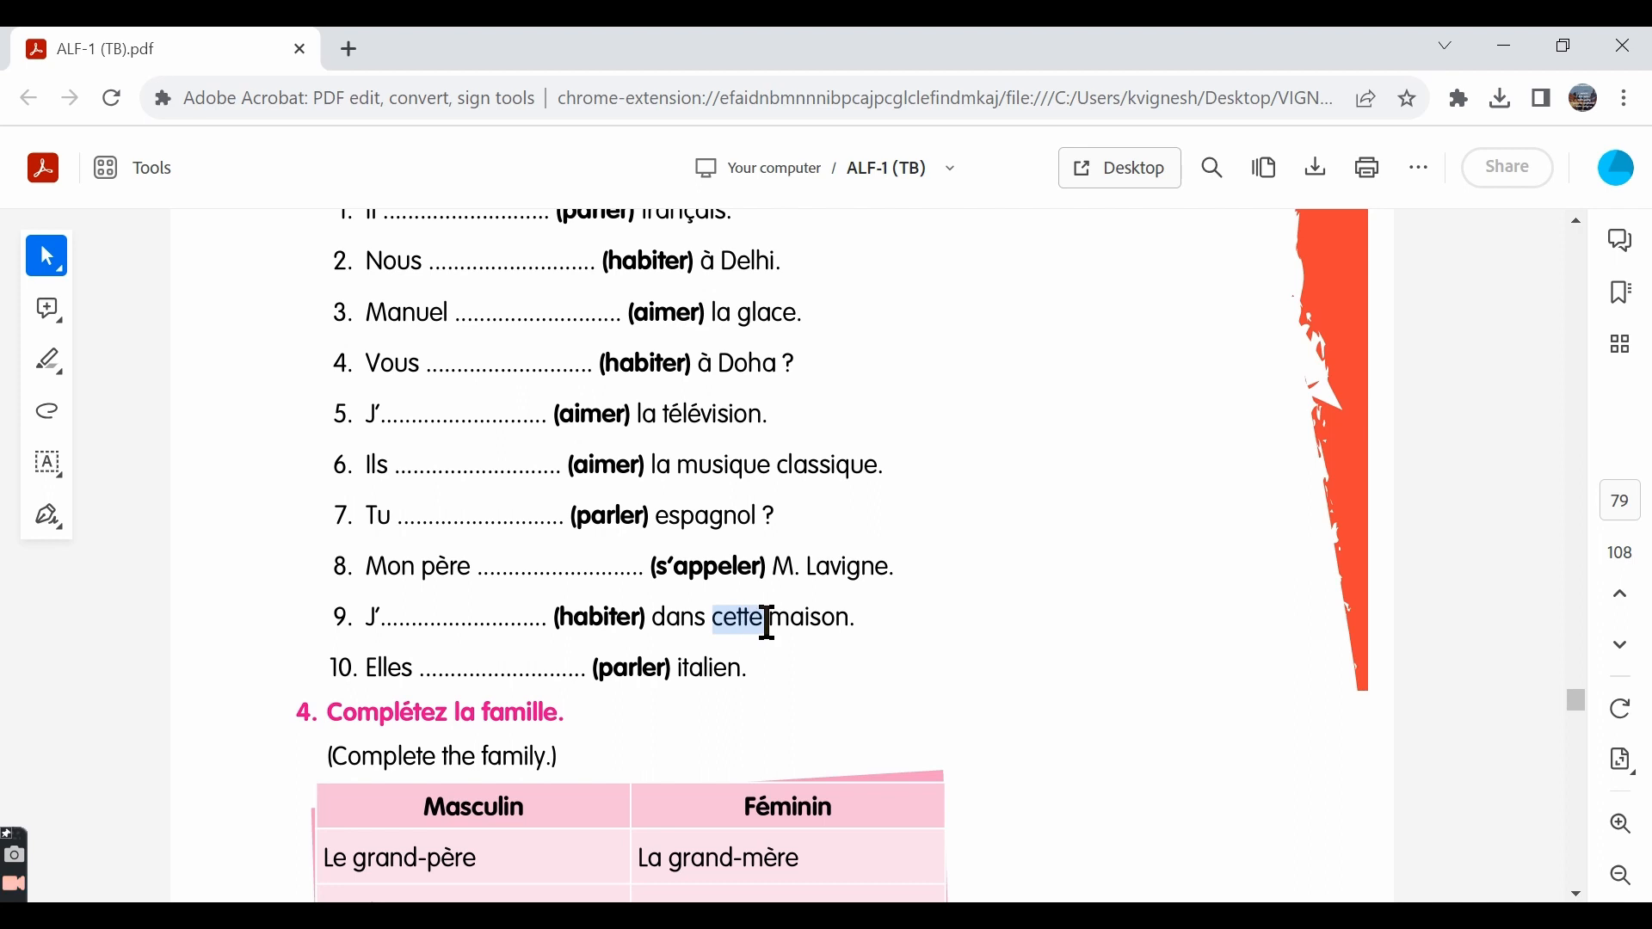
click(742, 616)
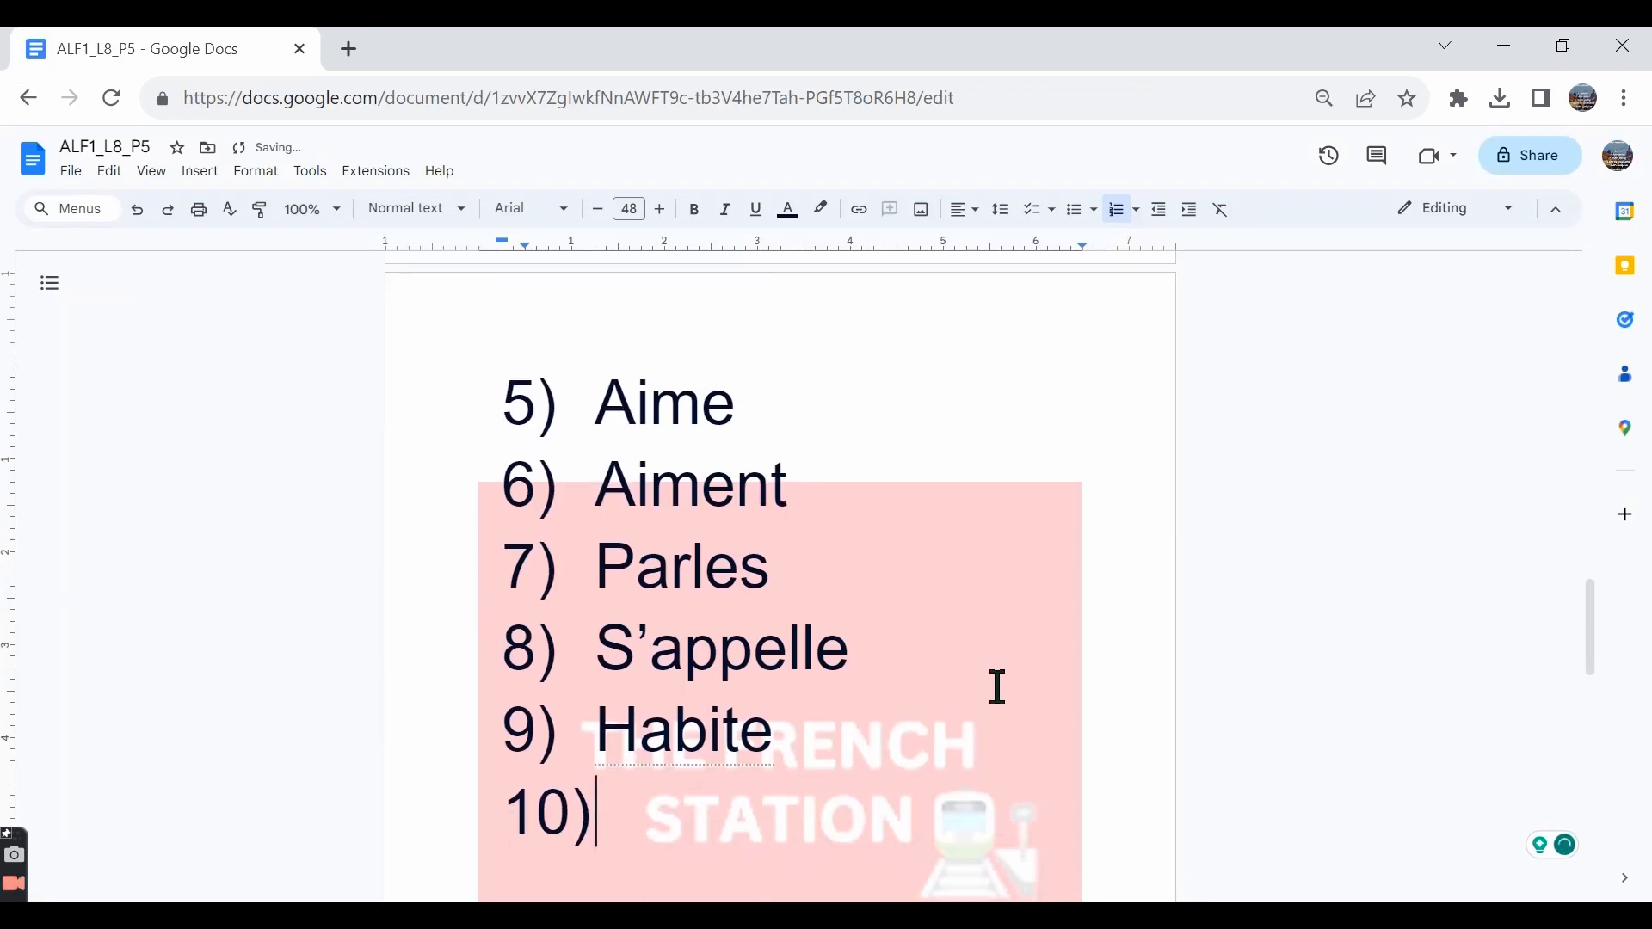
text(parlent)
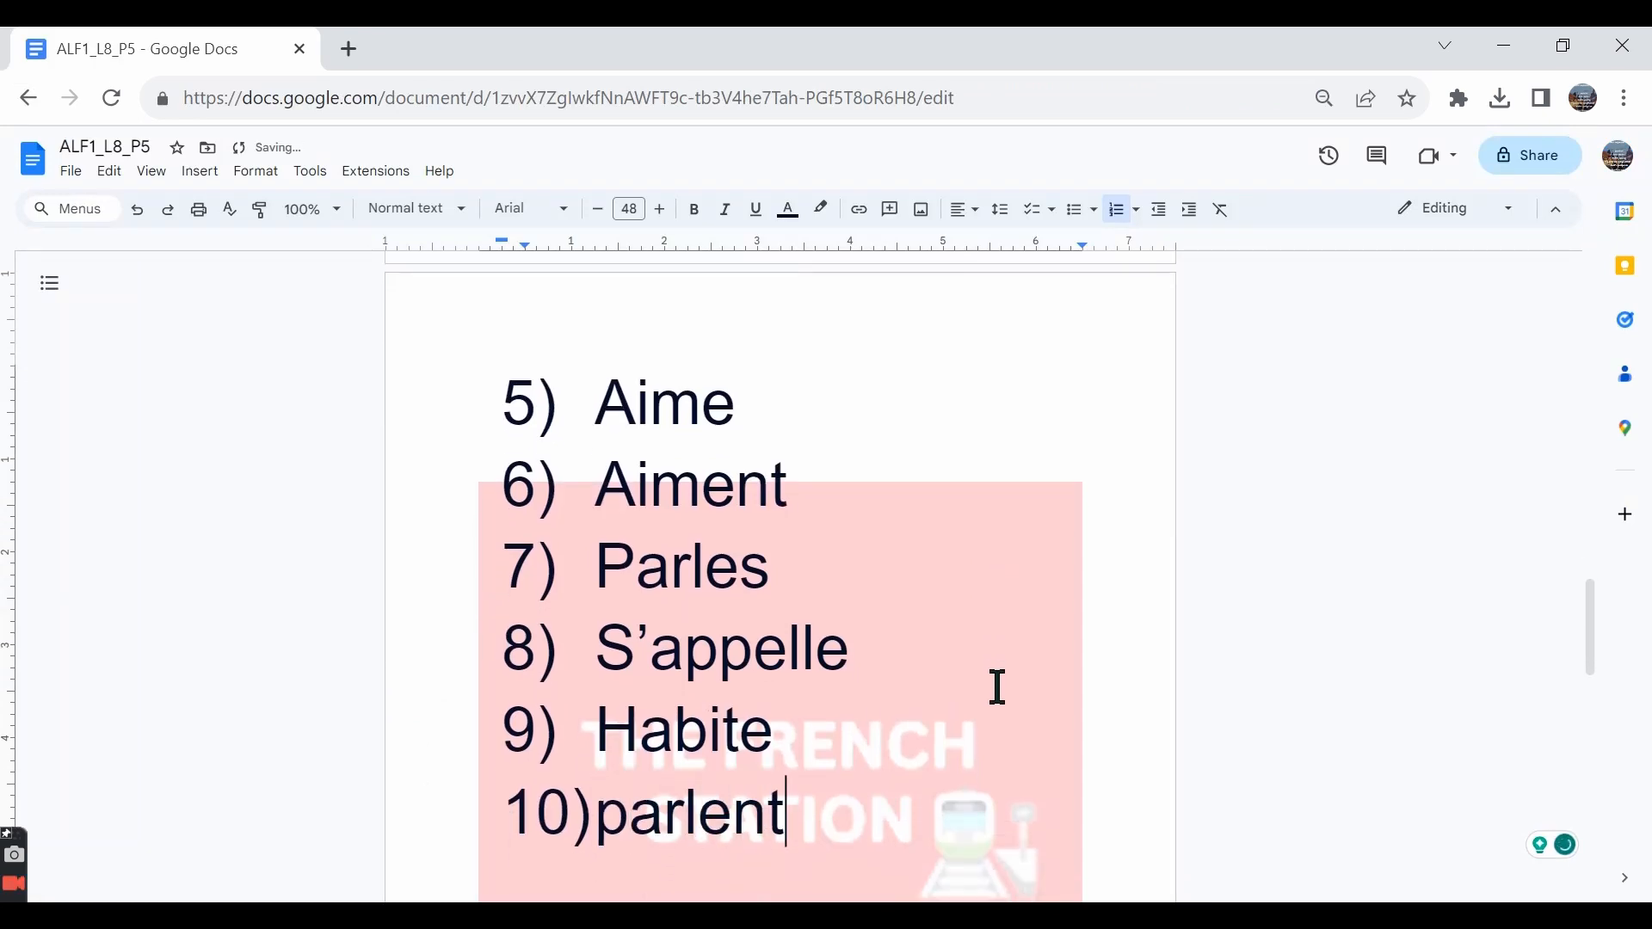